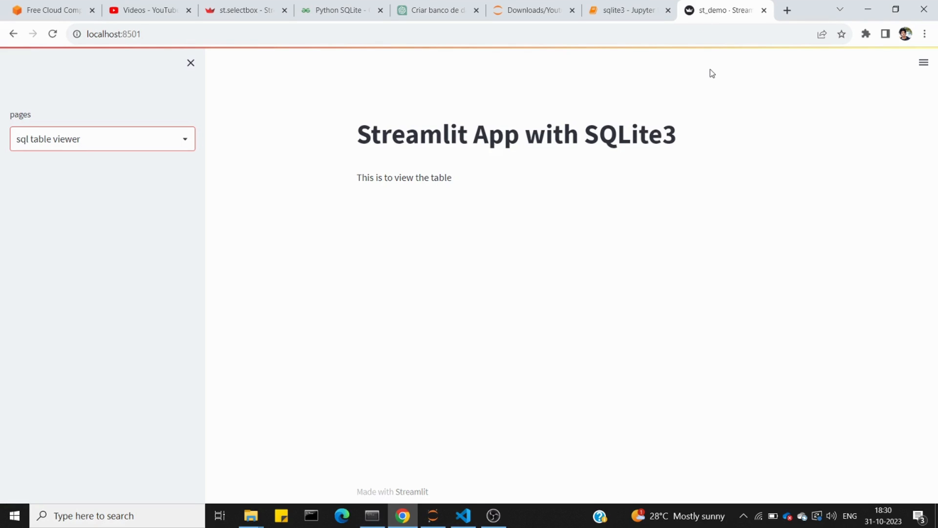
Open and close the app's pages selectbox, then highlight 'SQLite3' in the app title
left_click(102, 139)
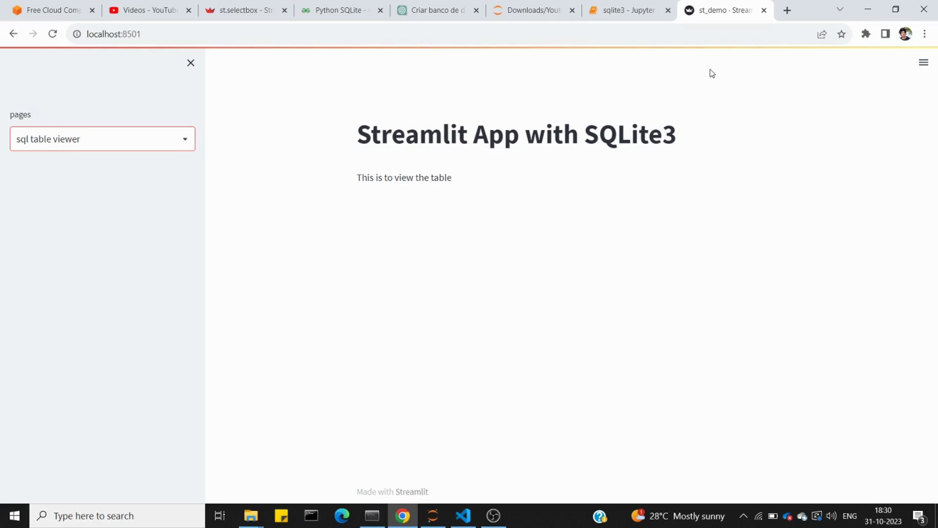
left_click(101, 138)
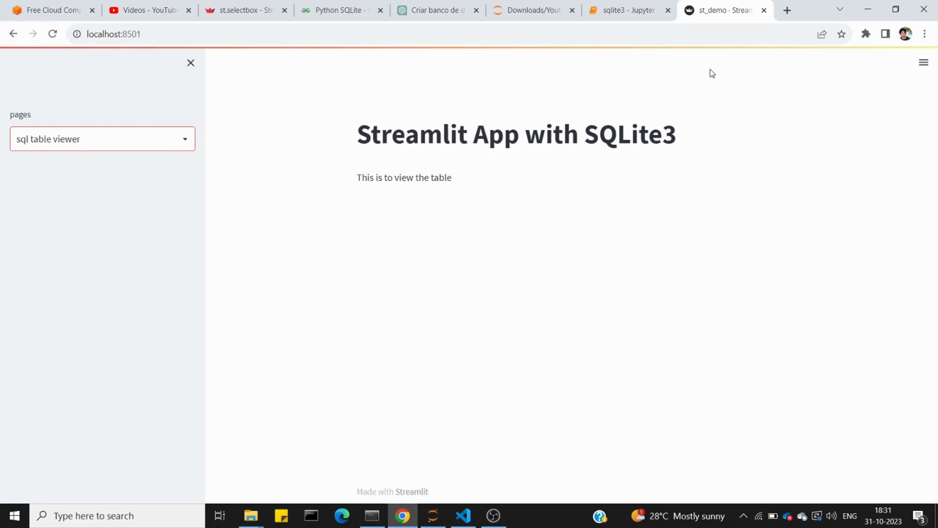
double_click(610, 134)
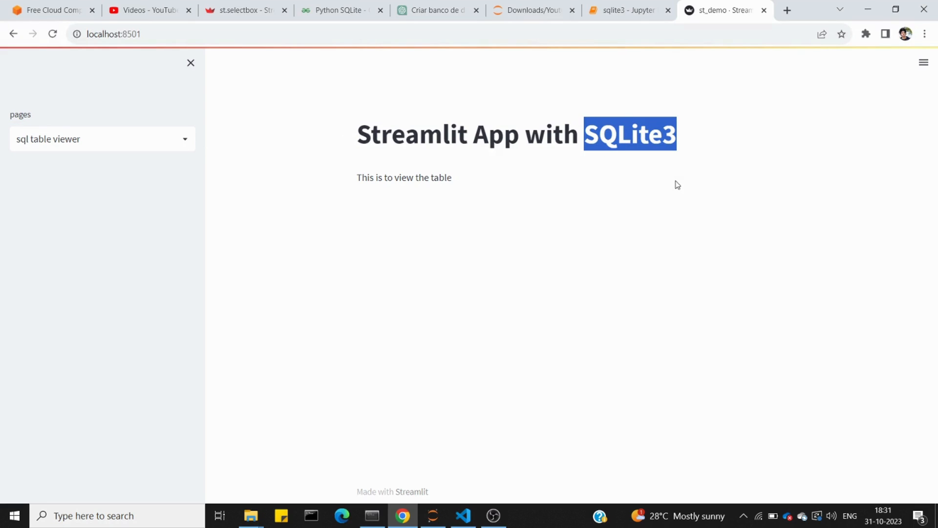
mouse_move(678, 199)
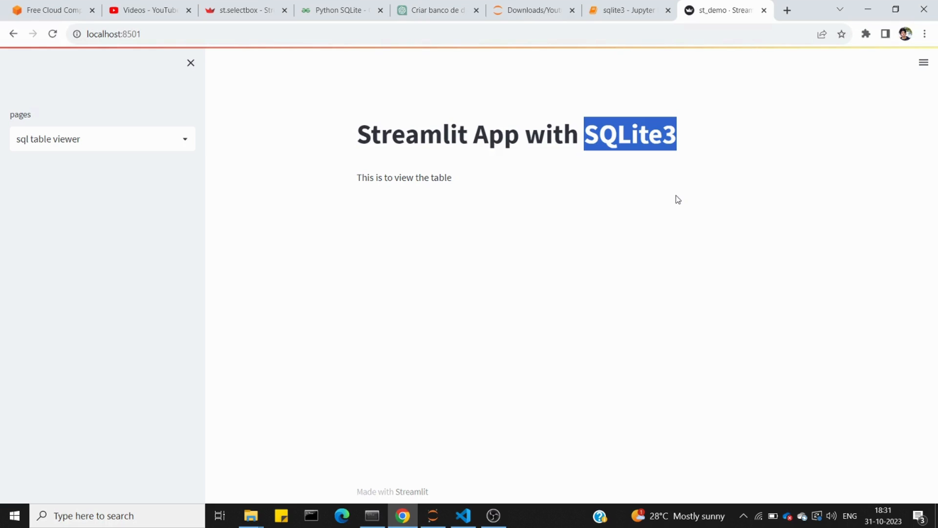
mouse_move(666, 200)
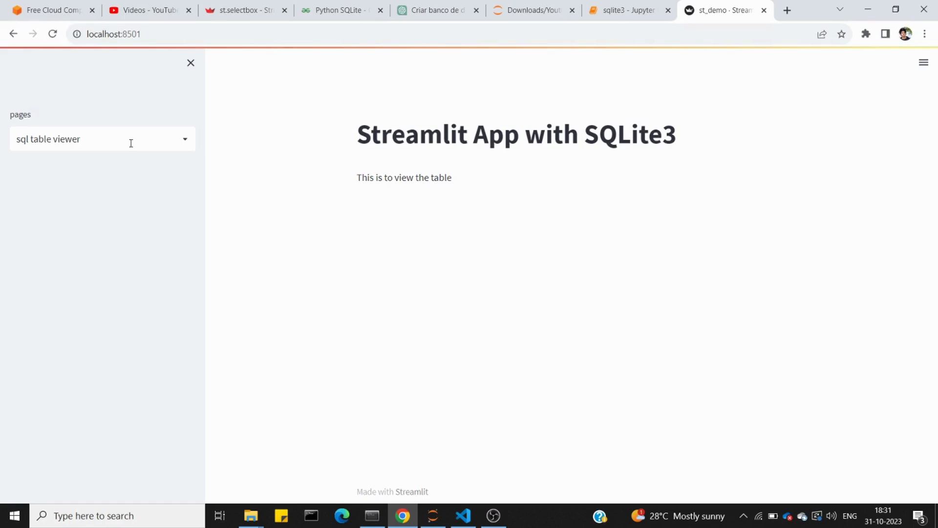
Switch the Streamlit app to the 'sql injection' page and confirm it stays selected
left_click(101, 139)
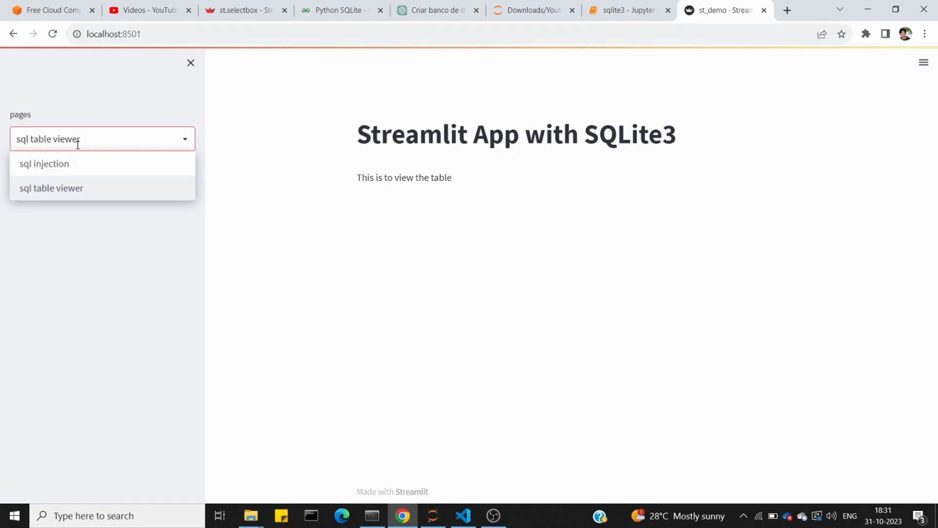
left_click(44, 164)
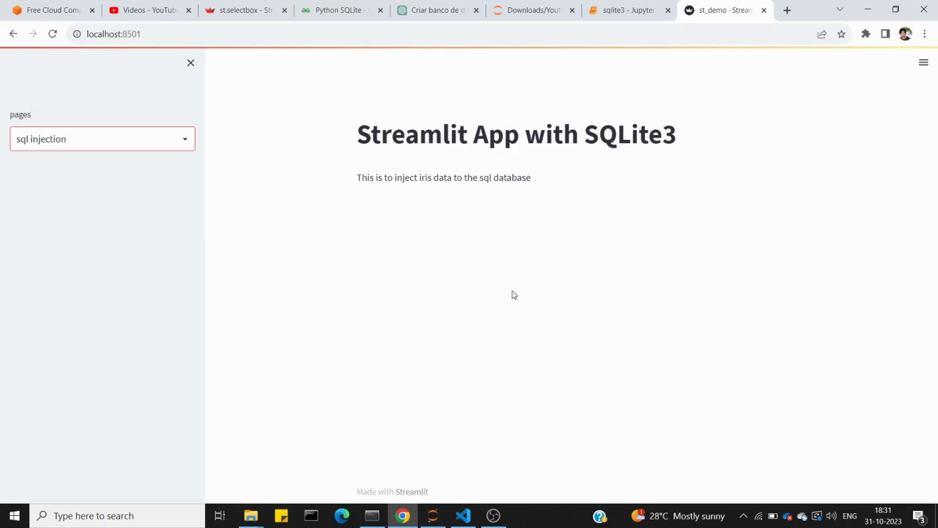
mouse_move(487, 274)
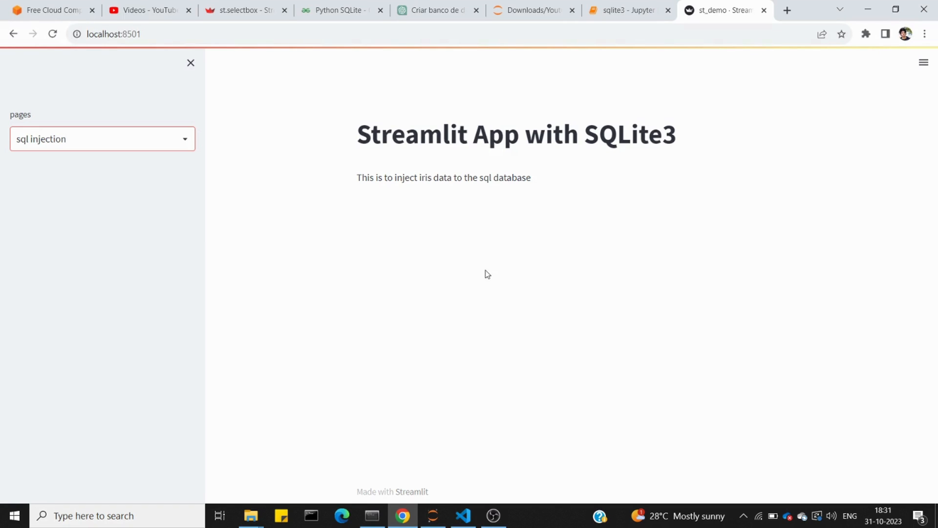
left_click(101, 139)
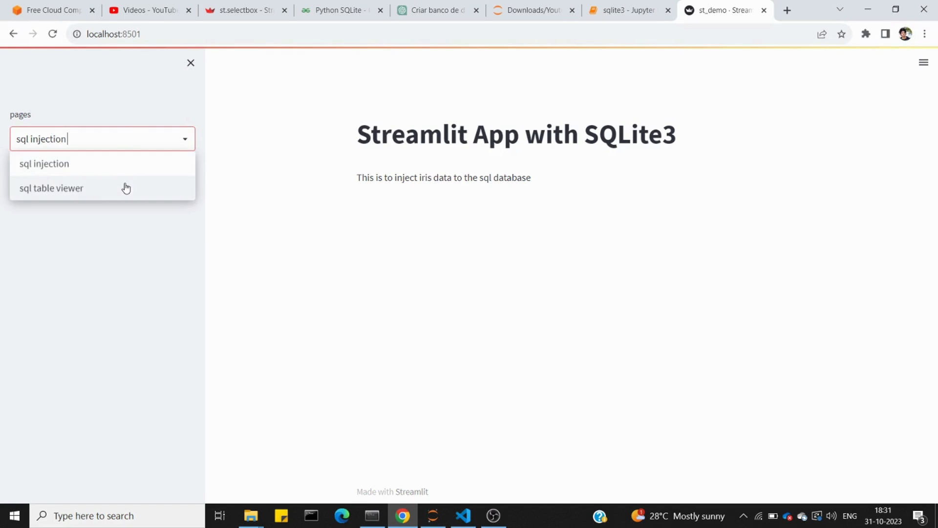
left_click(52, 188)
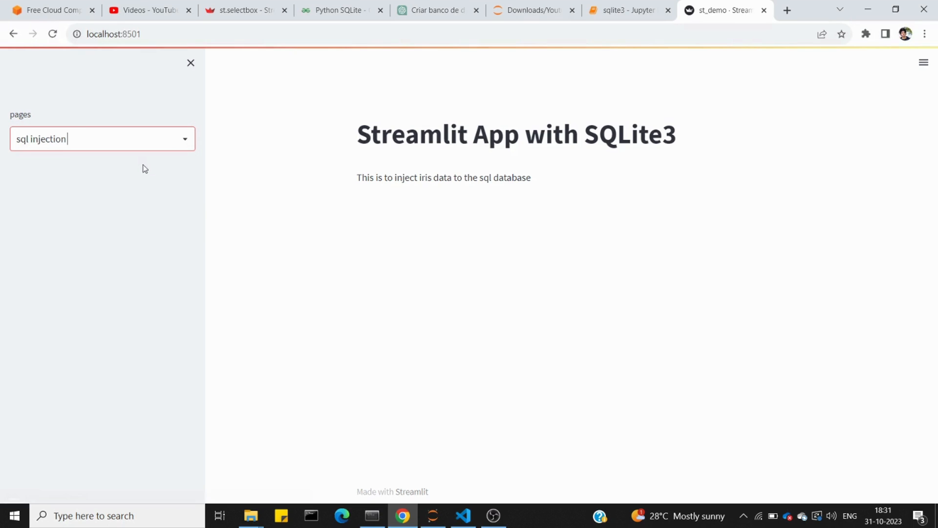
mouse_move(522, 182)
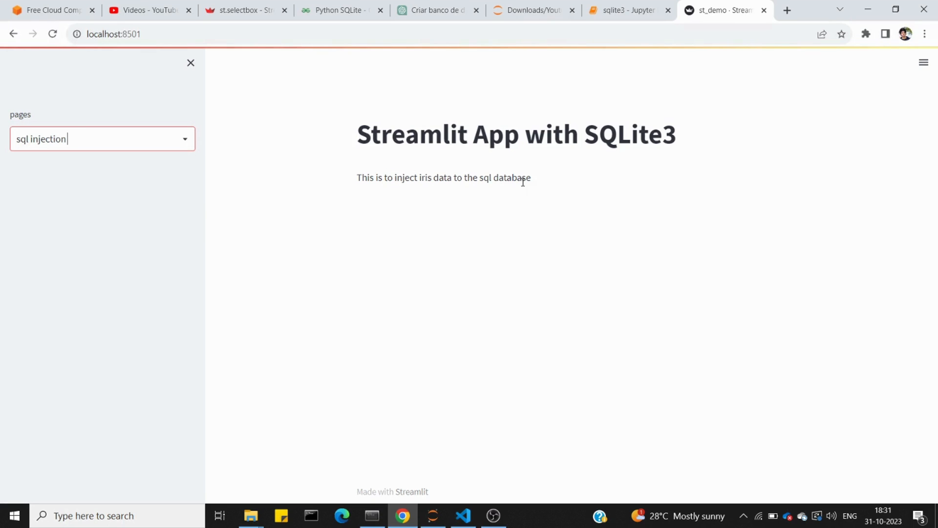
left_click(622, 10)
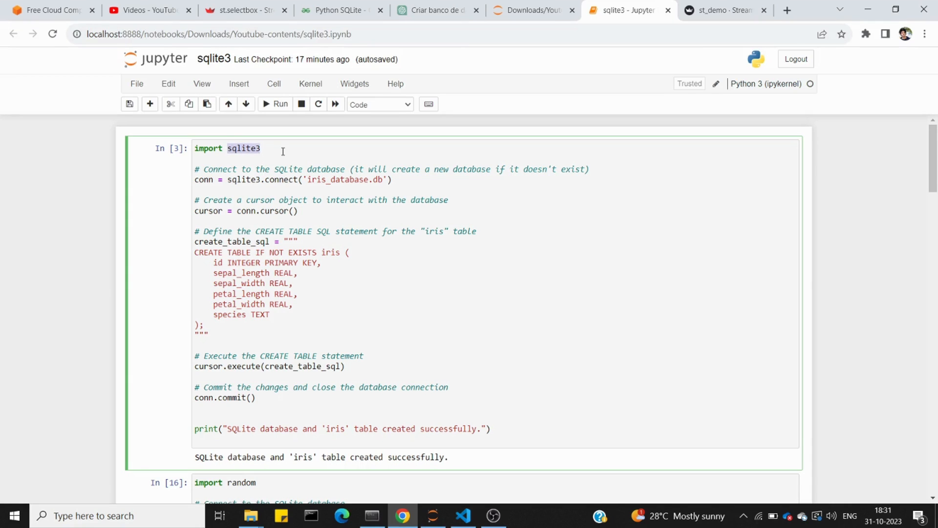
mouse_move(275, 155)
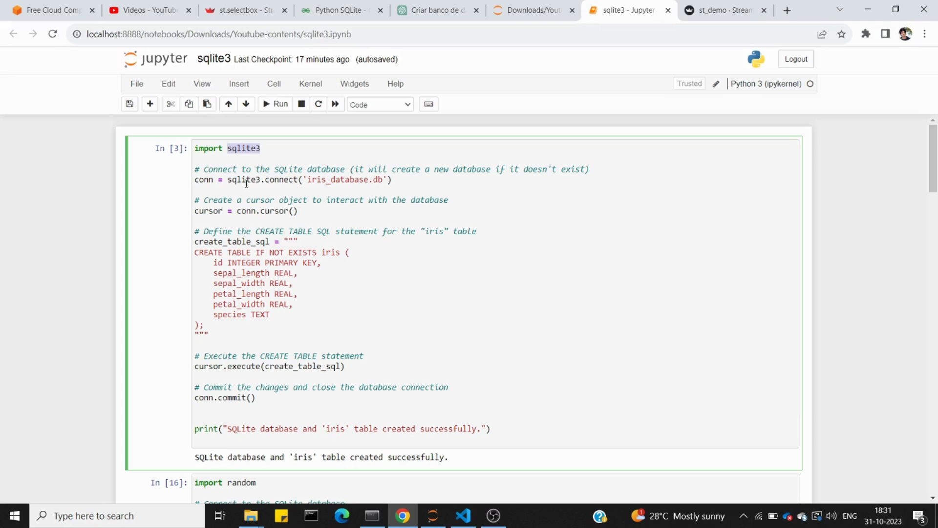
mouse_move(322, 180)
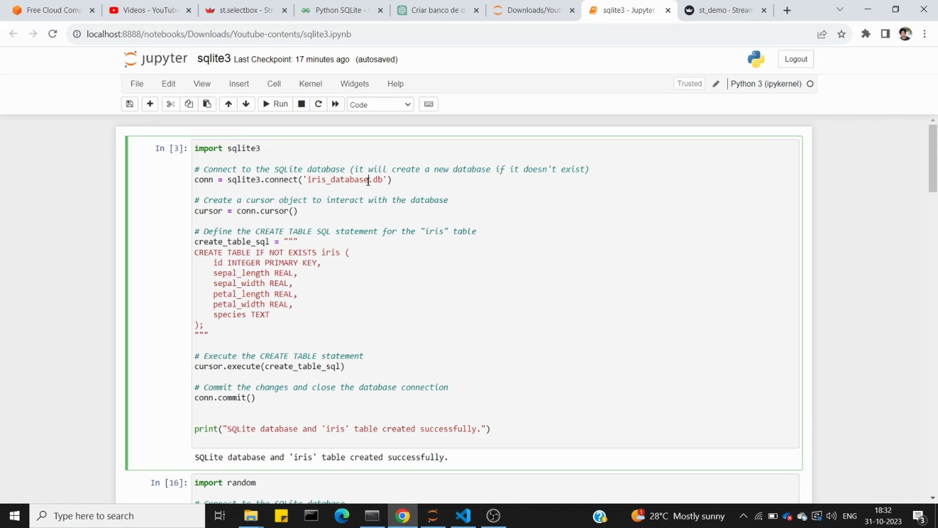
Point the first notebook cell at deep_matrix.db, print 'deep matrix', and rerun it
left_click(531, 10)
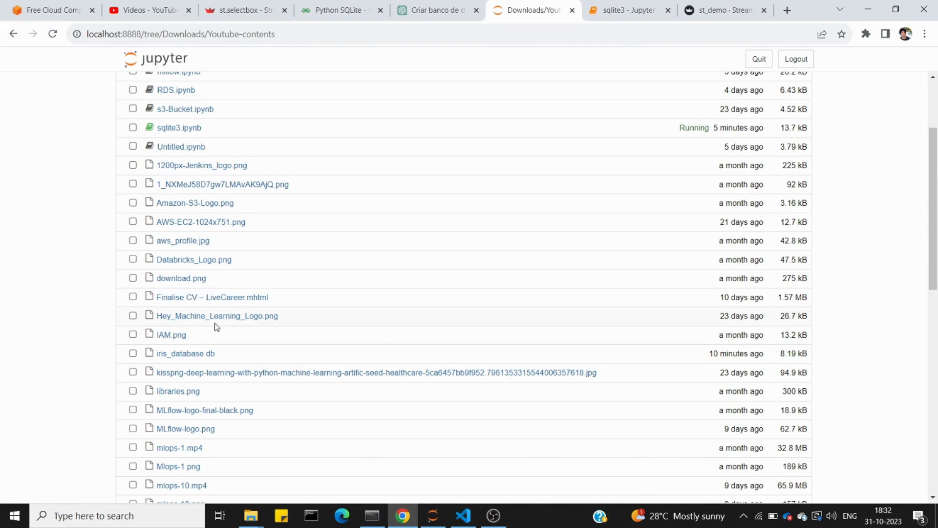
mouse_move(208, 365)
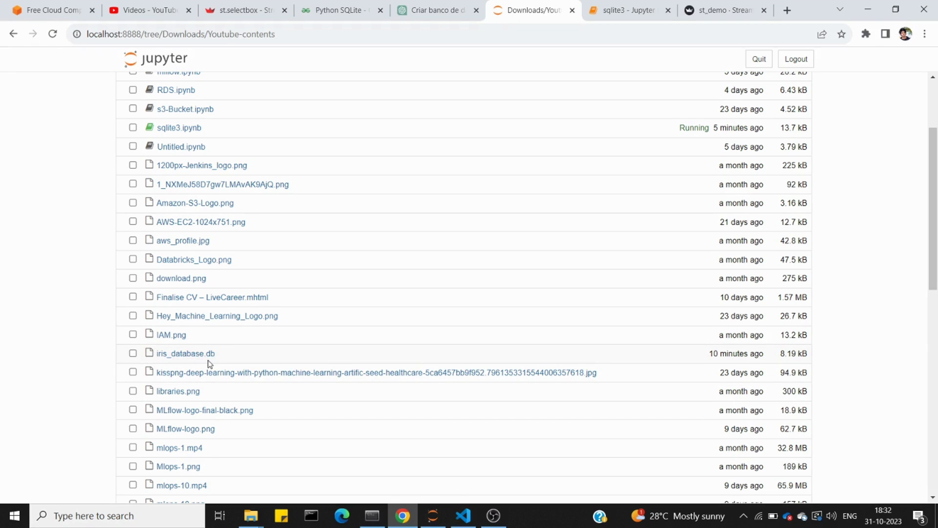
left_click(625, 11)
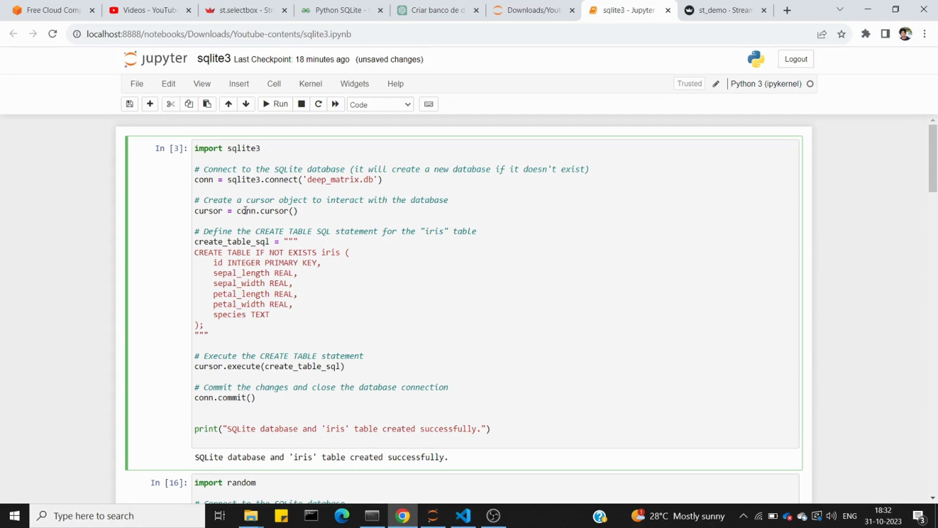
mouse_move(253, 258)
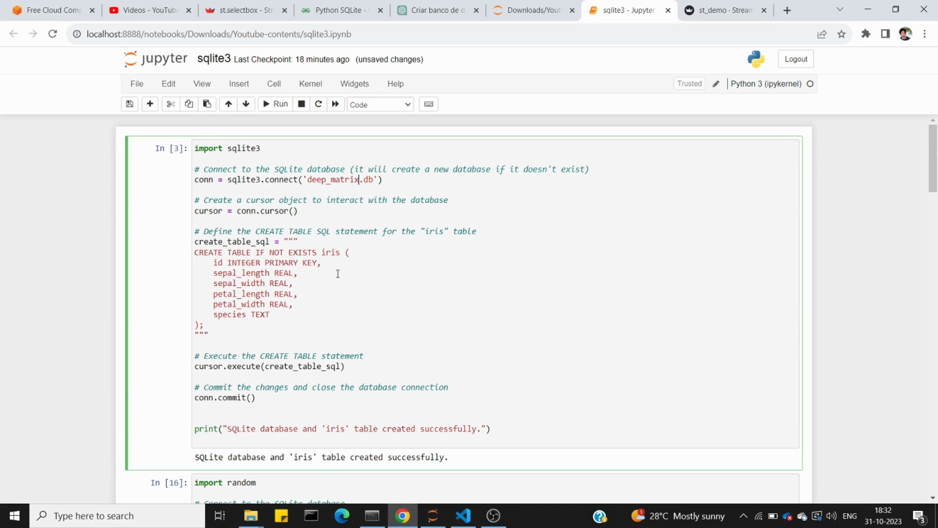
mouse_move(238, 303)
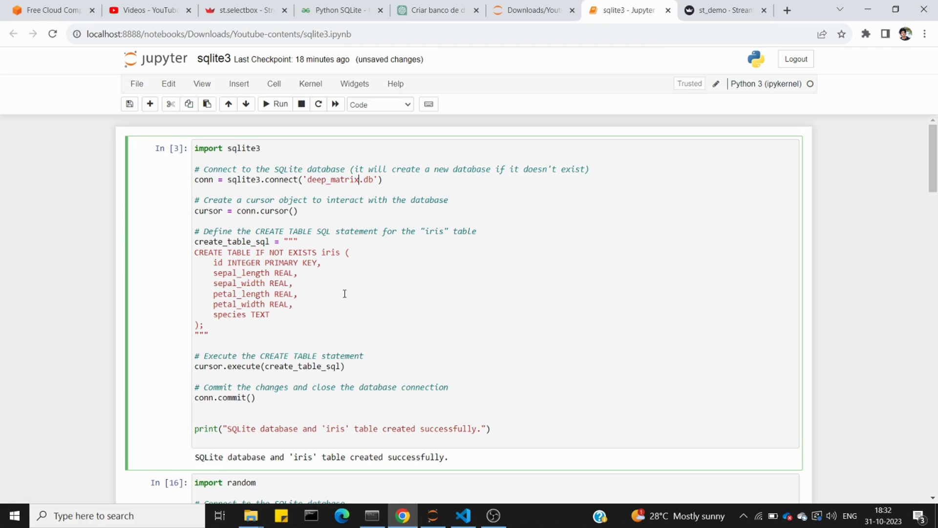
scroll("down", 3)
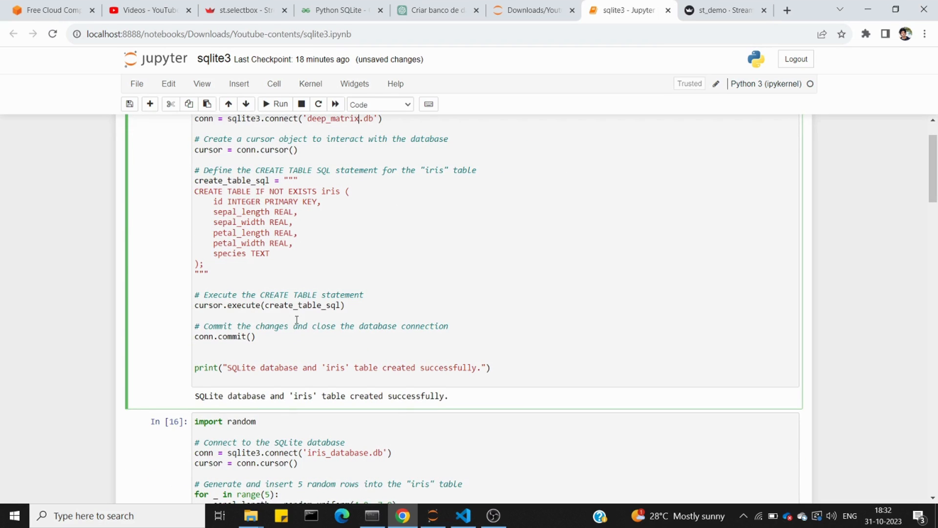
mouse_move(283, 339)
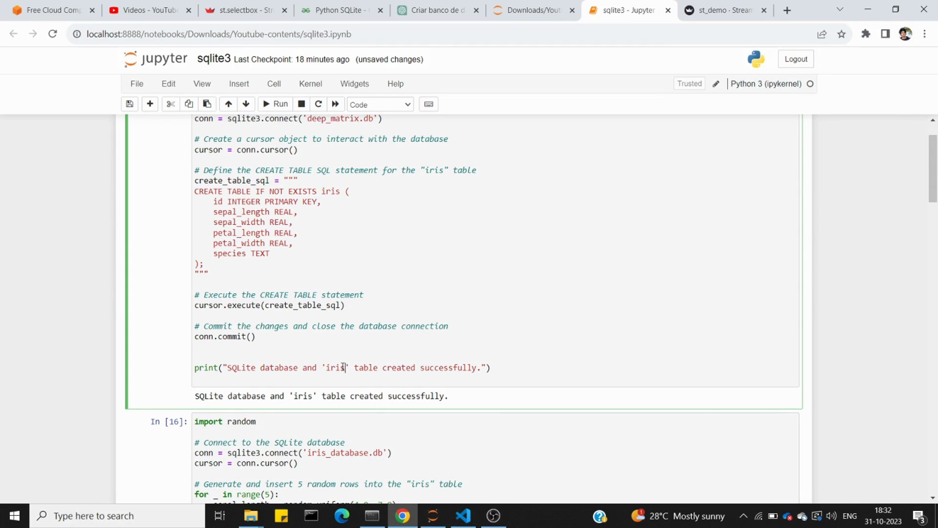
type("dee")
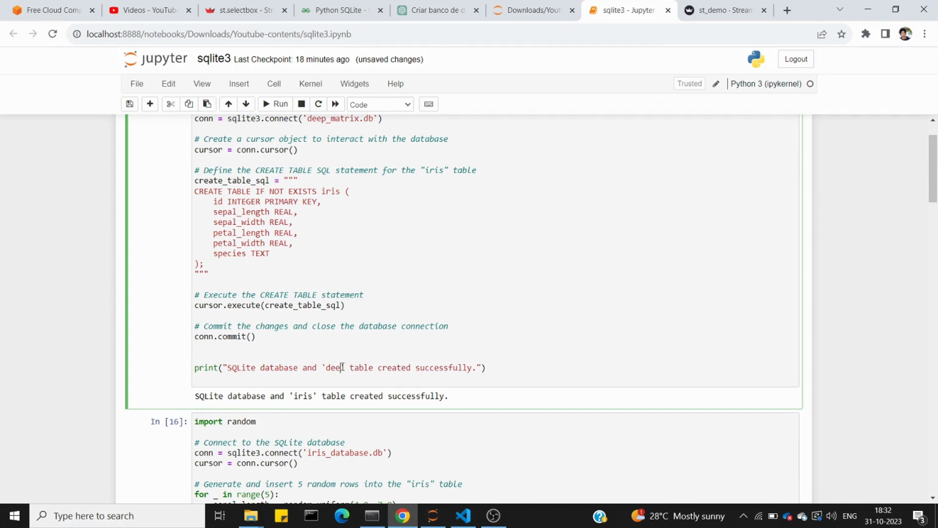
type("matrix'")
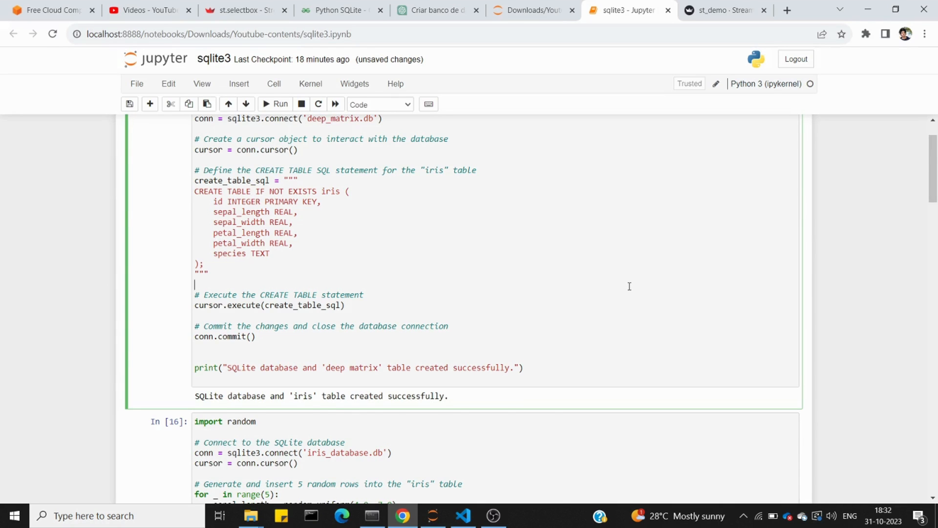
scroll("up", 3)
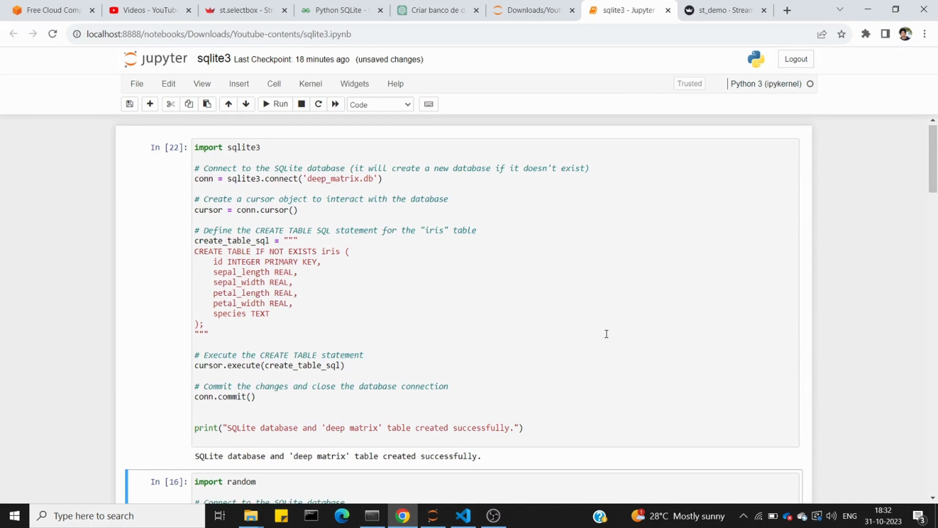
scroll("down", 3)
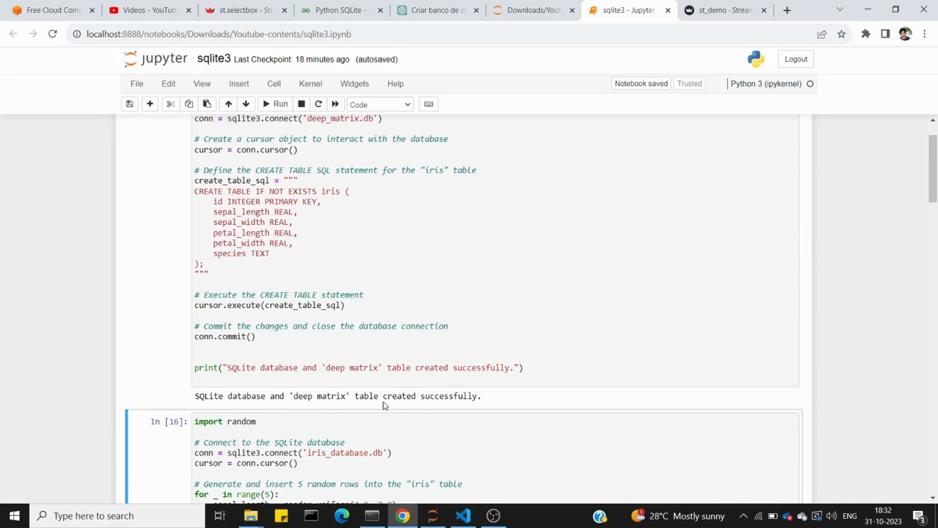
Check the Jupyter folder listing for the newly created deep_matrix.db file
left_click(528, 10)
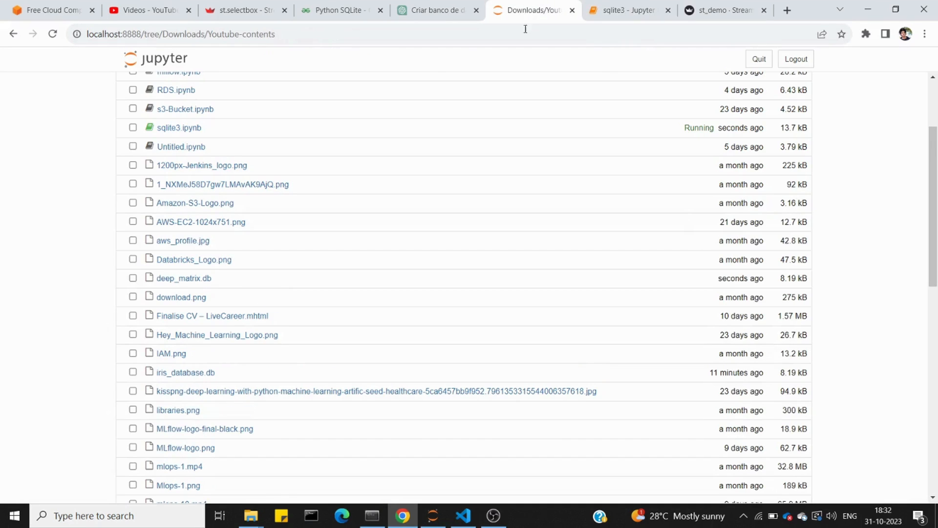
mouse_move(184, 278)
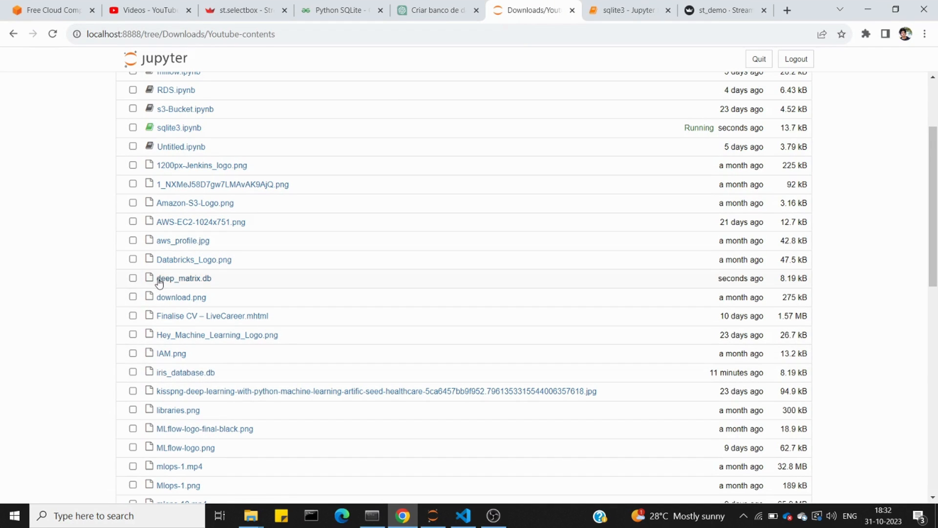
mouse_move(306, 283)
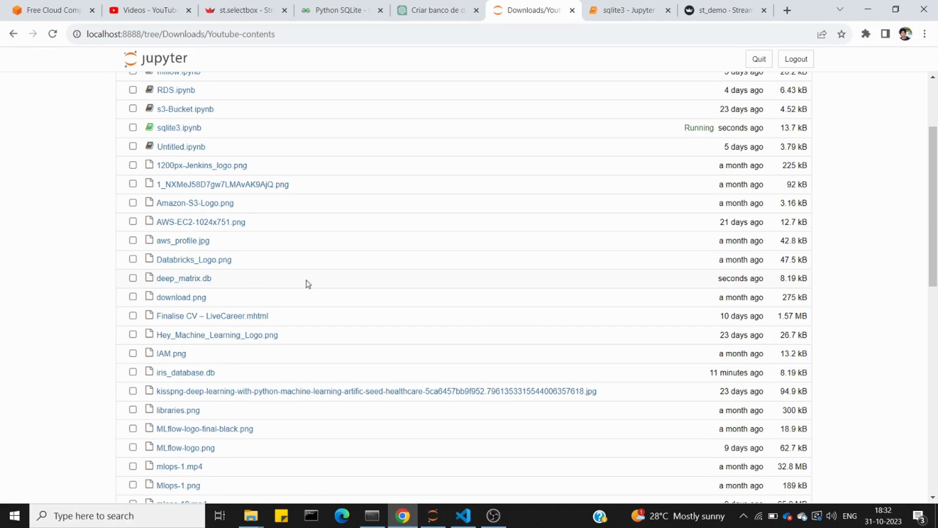
mouse_move(183, 277)
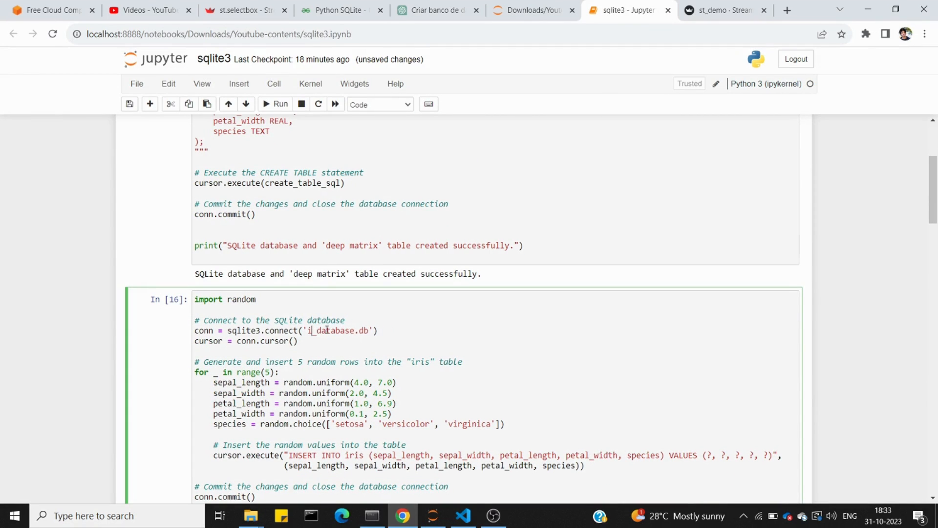
Rerun the CREATE TABLE and random-insert cells to add five iris rows to deep_matrix.db
scroll("up", 3)
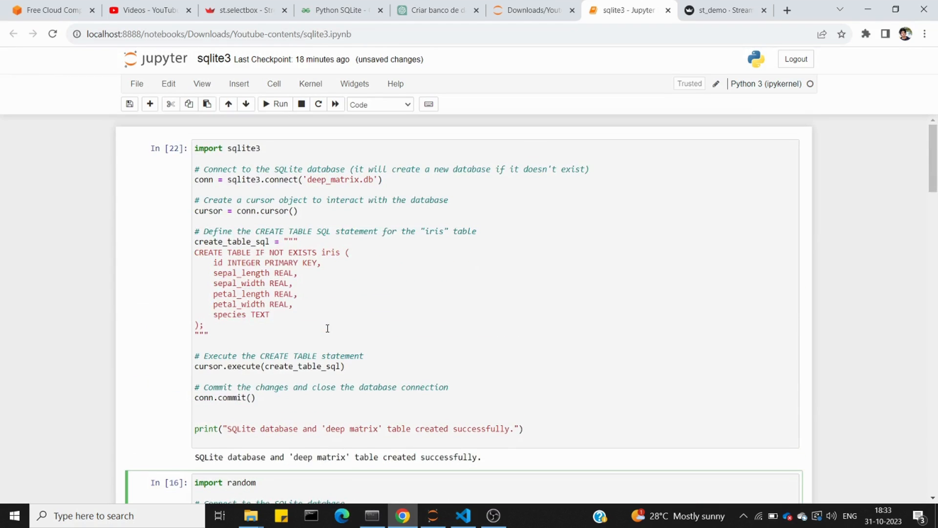
scroll("down", 3)
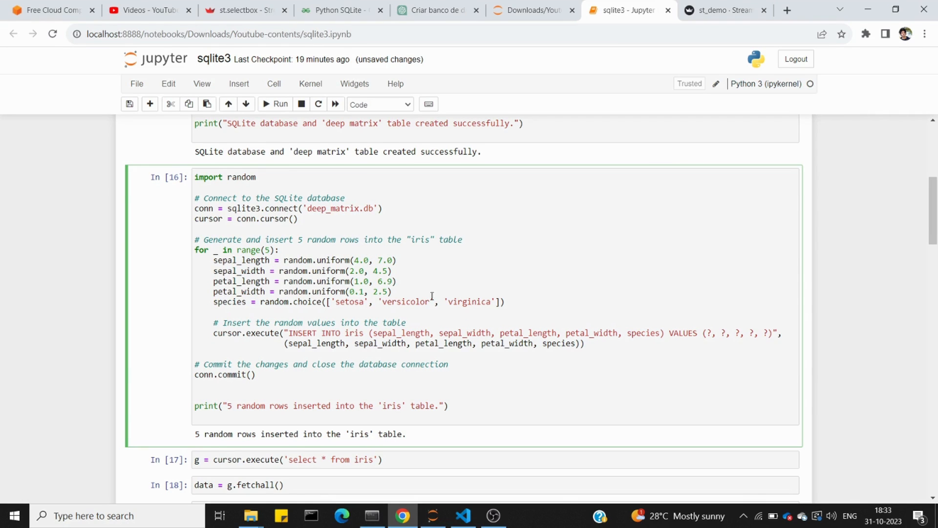
mouse_move(402, 320)
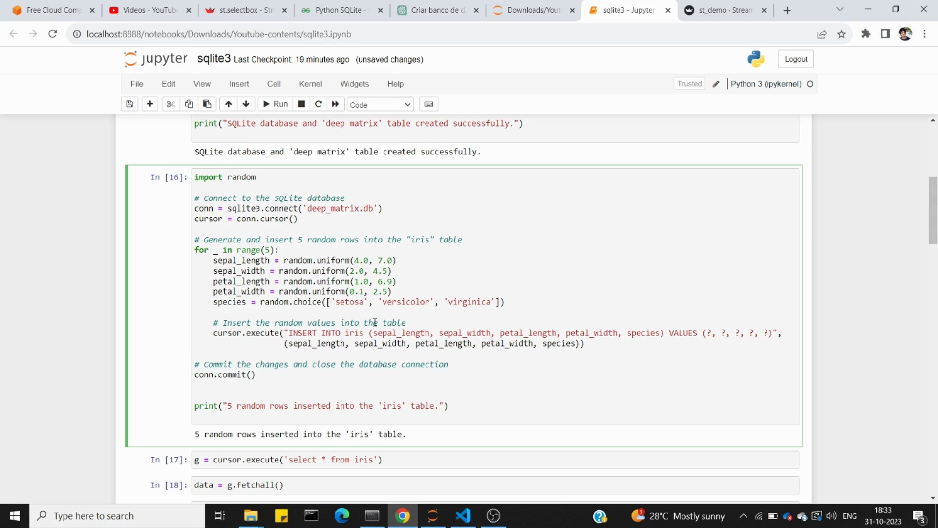
double_click(354, 333)
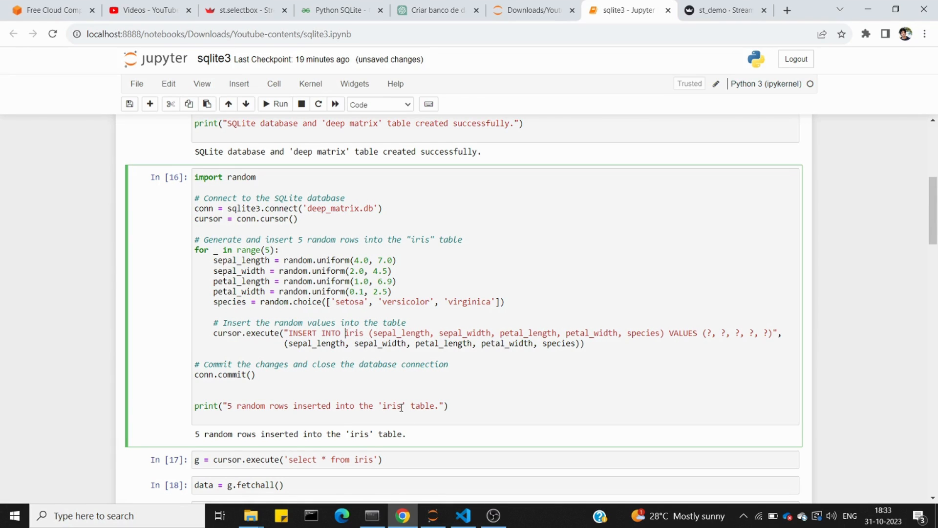
mouse_move(423, 276)
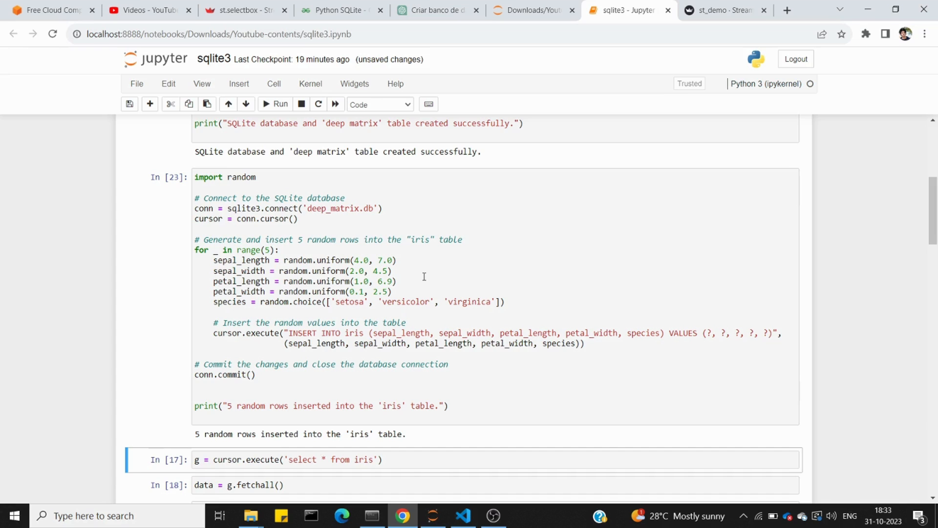
Run the select, fetchall and DataFrame cells to show the five random iris rows
scroll("down", 3)
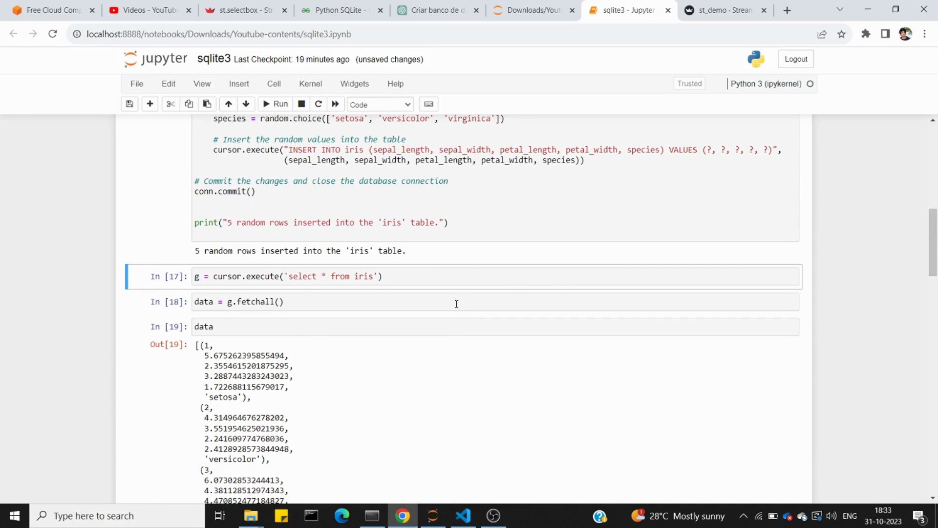
mouse_move(322, 271)
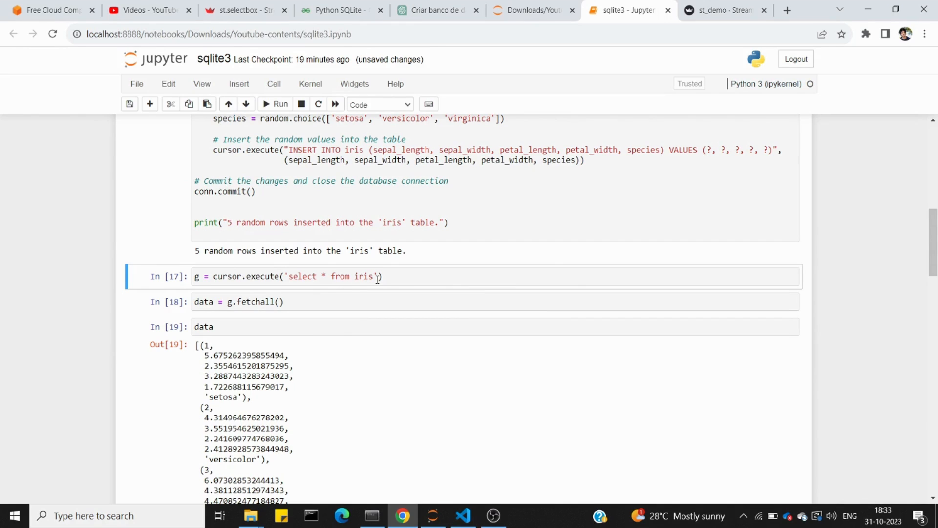
left_click(402, 277)
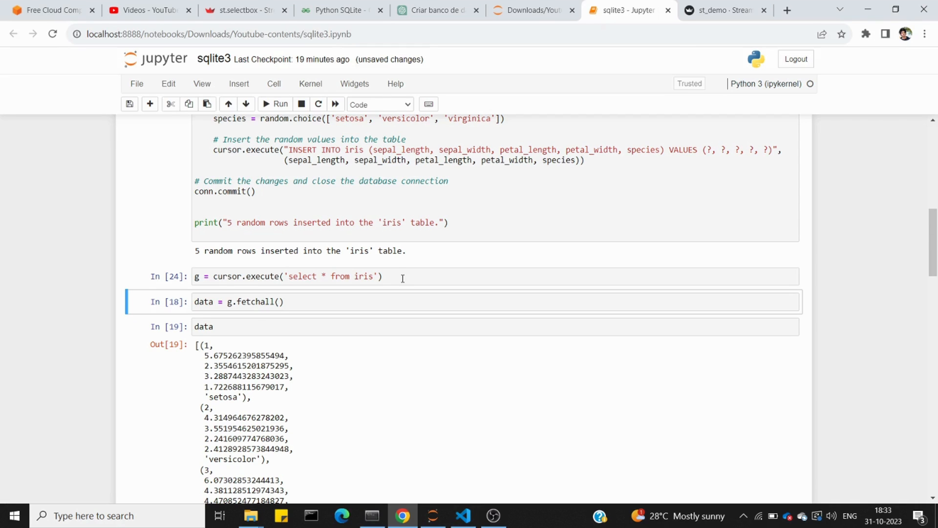
scroll("down", 3)
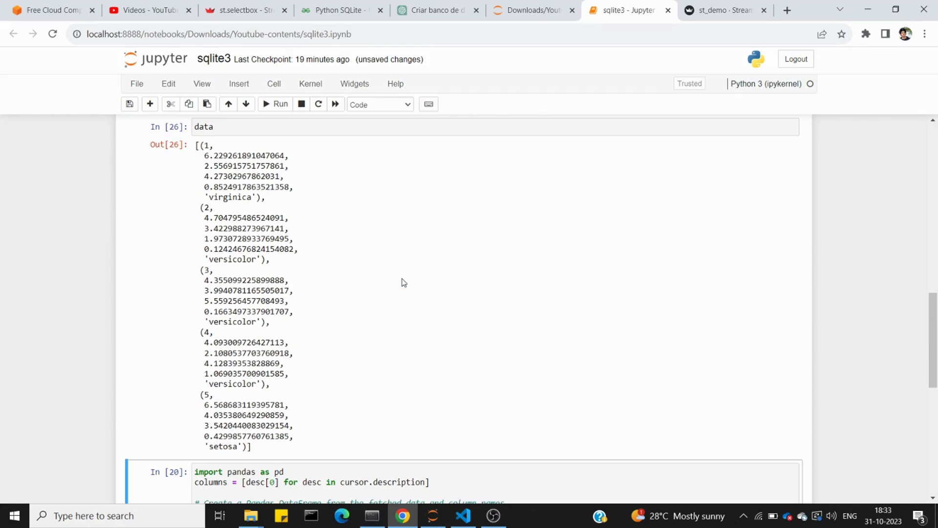
mouse_move(271, 305)
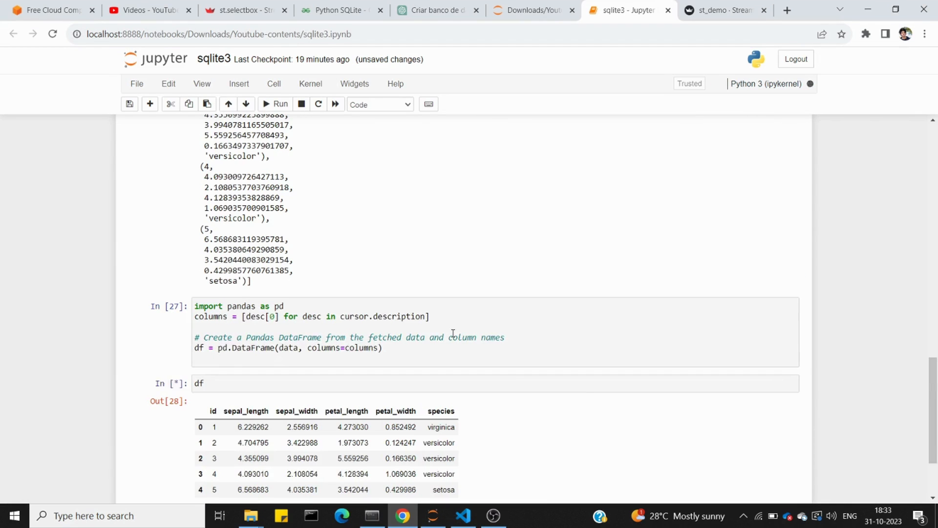
left_click(278, 105)
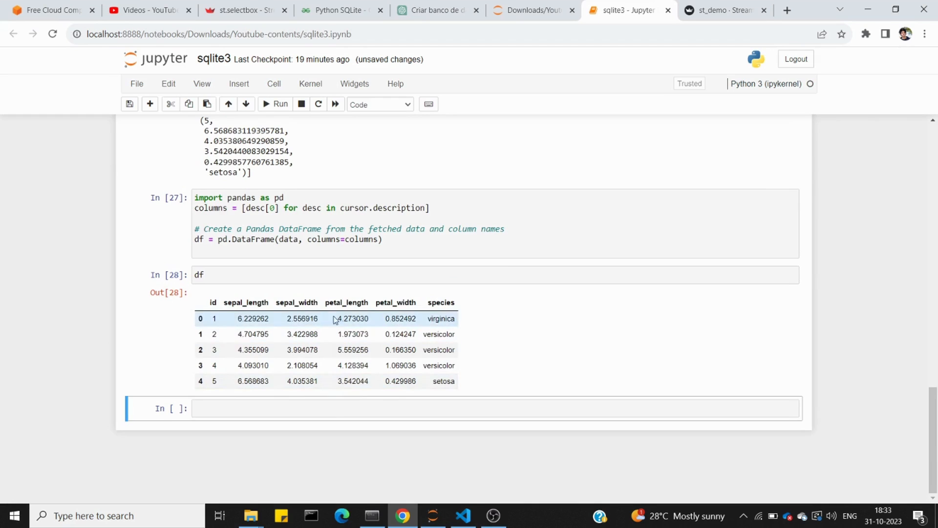
mouse_move(374, 365)
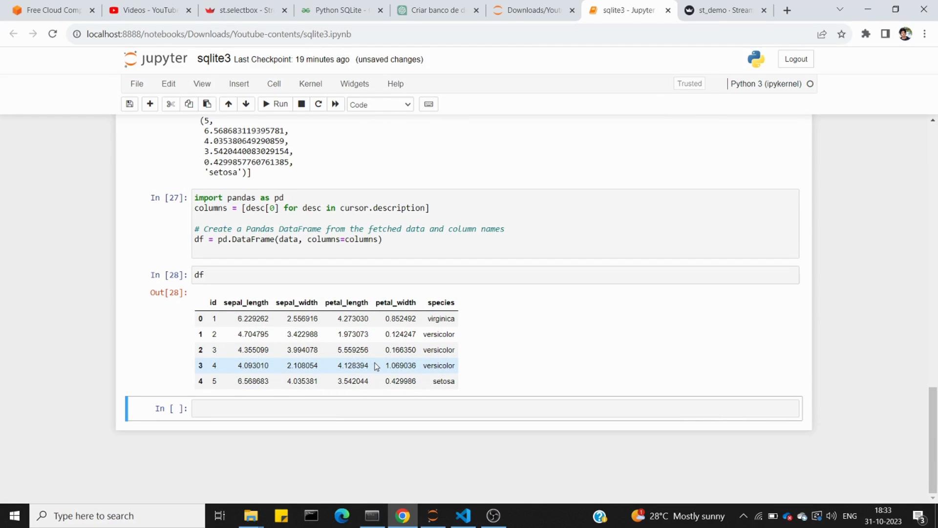
mouse_move(194, 342)
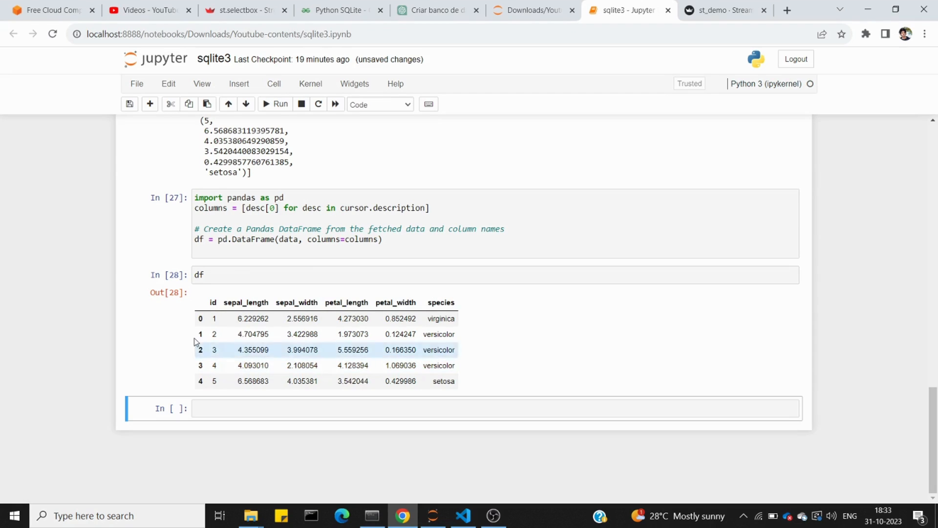
left_click(722, 10)
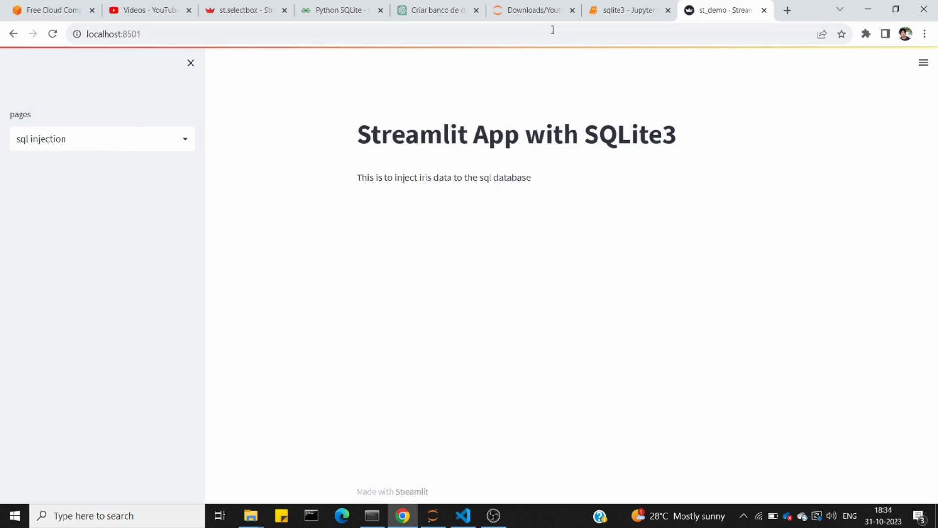
left_click(624, 10)
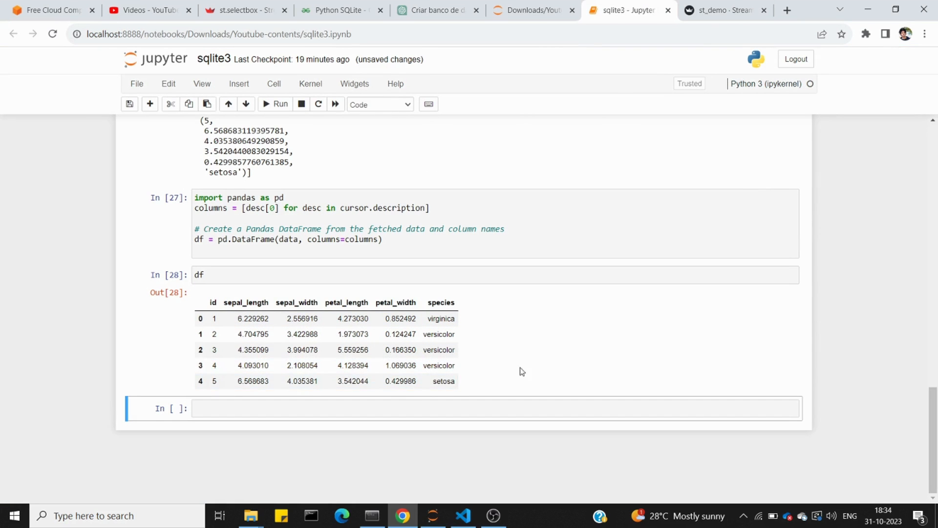
scroll("up", 3)
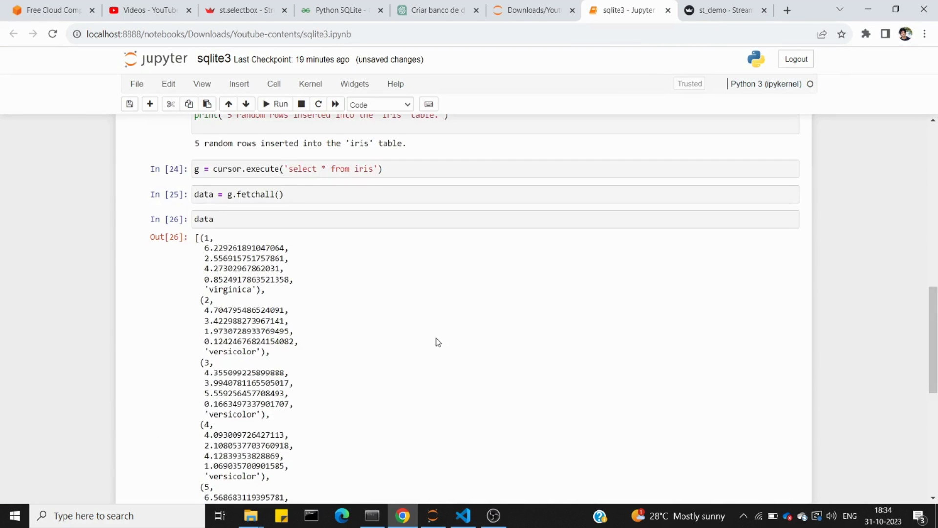
Add 'import sqlite3' and the deep_matrix.db connection line to the Streamlit script
scroll("up", 3)
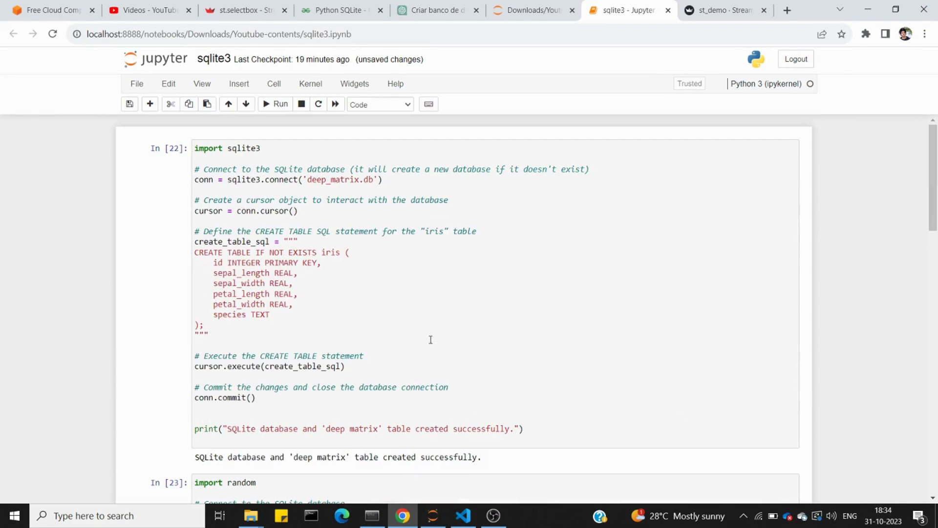
left_click(287, 180)
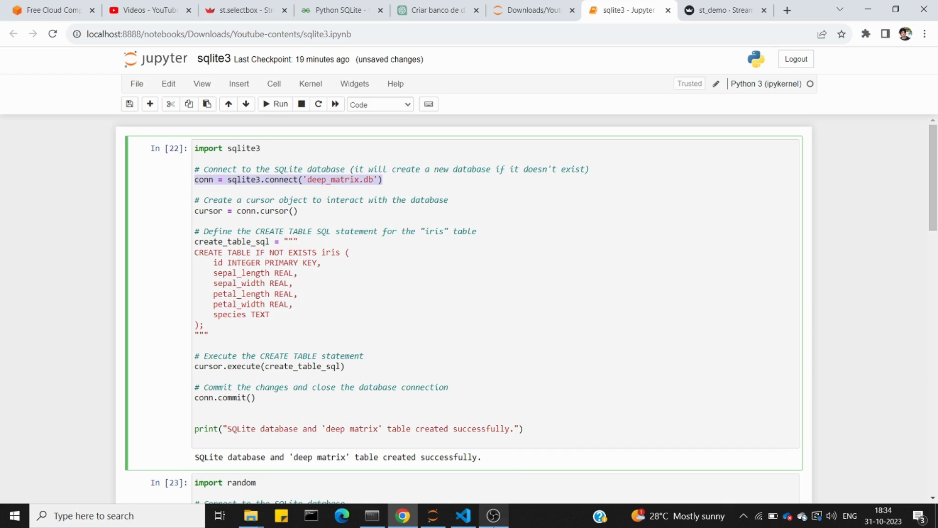
left_click(461, 515)
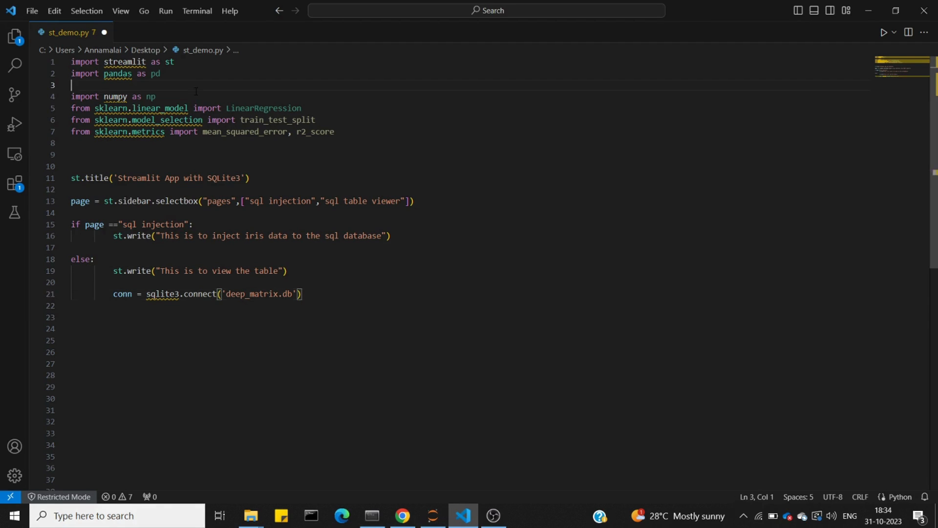
type("import")
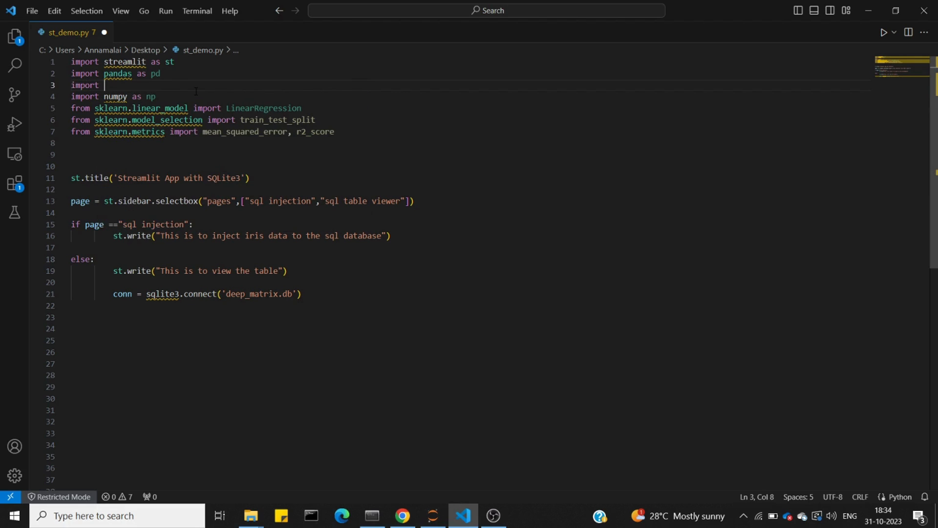
type("sqlite3")
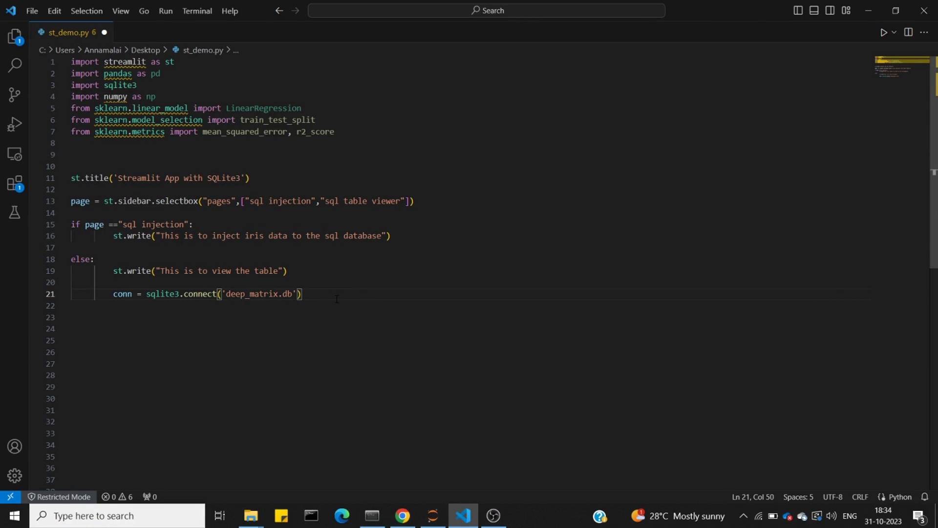
key("Return")
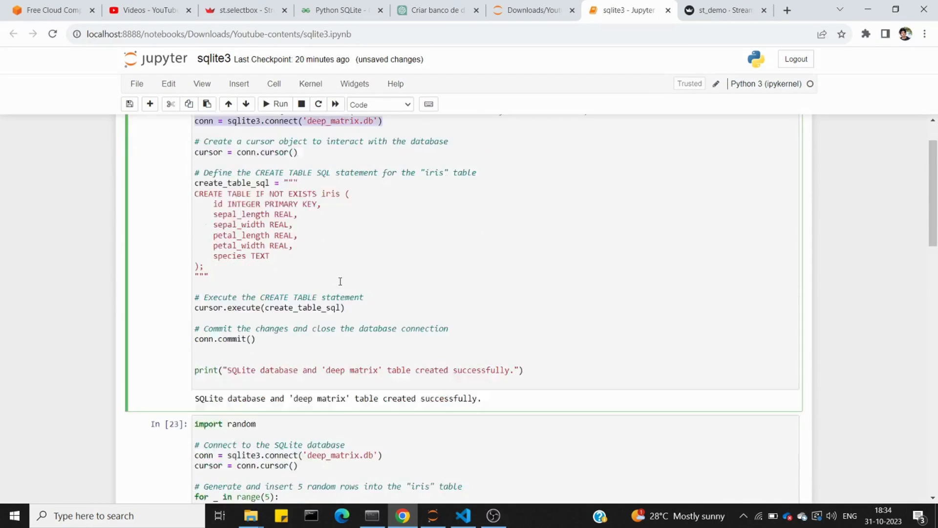
Add 'cursor = conn.cursor()' plus the select-from-iris and fetchall lines to the script
scroll("down", 3)
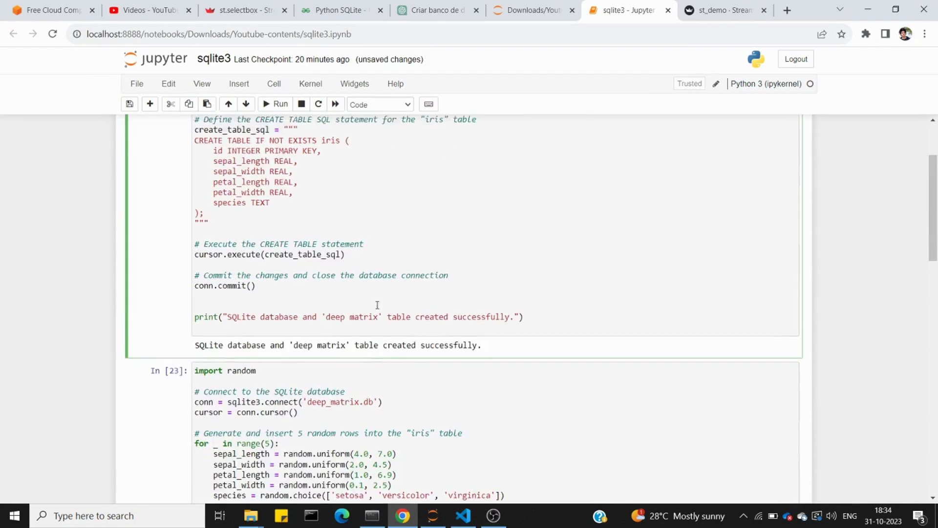
scroll("up", 3)
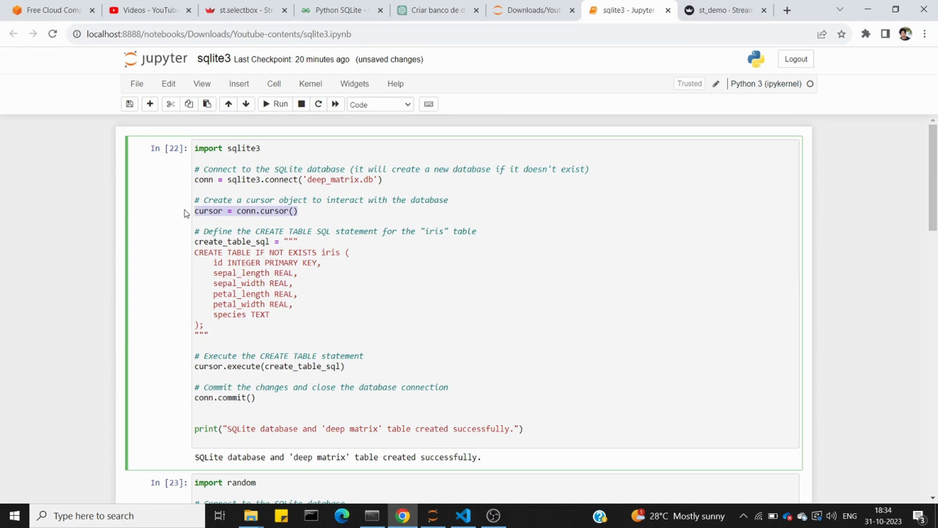
left_click(462, 515)
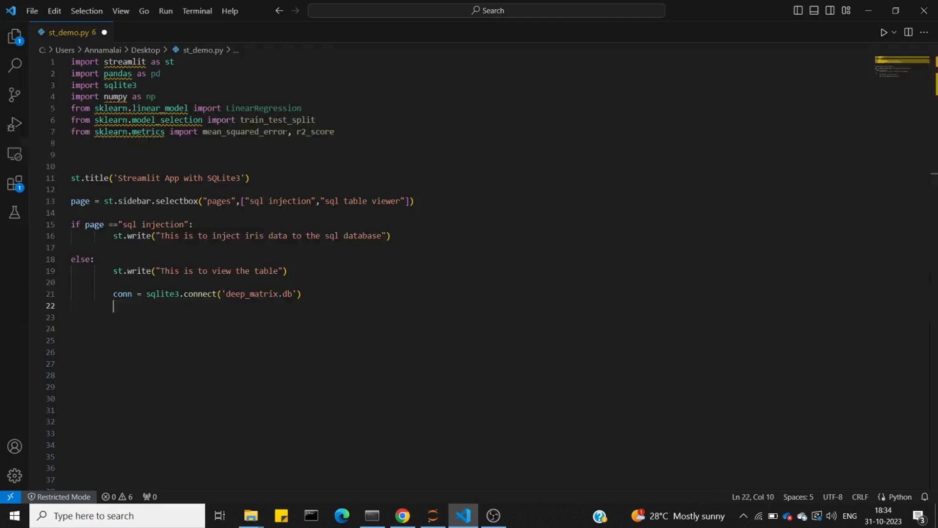
type("cursor = conn.cursor()")
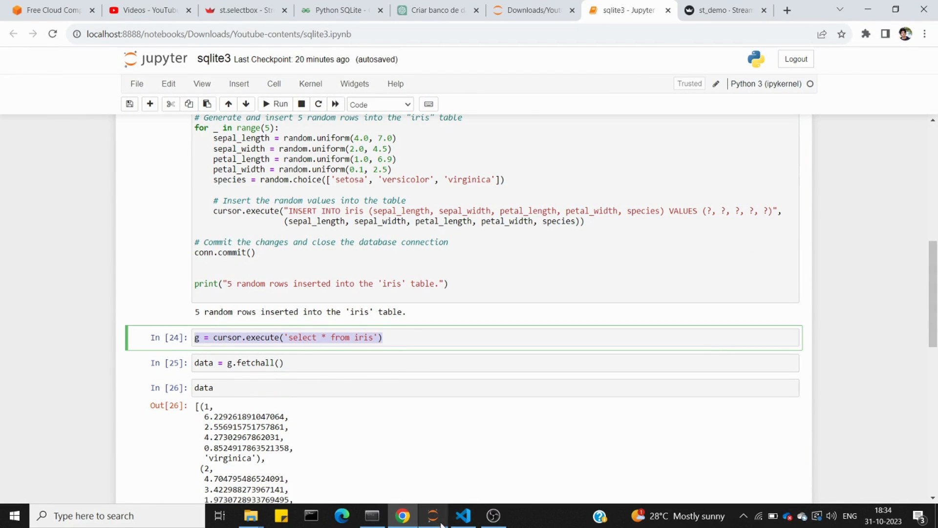
left_click(462, 520)
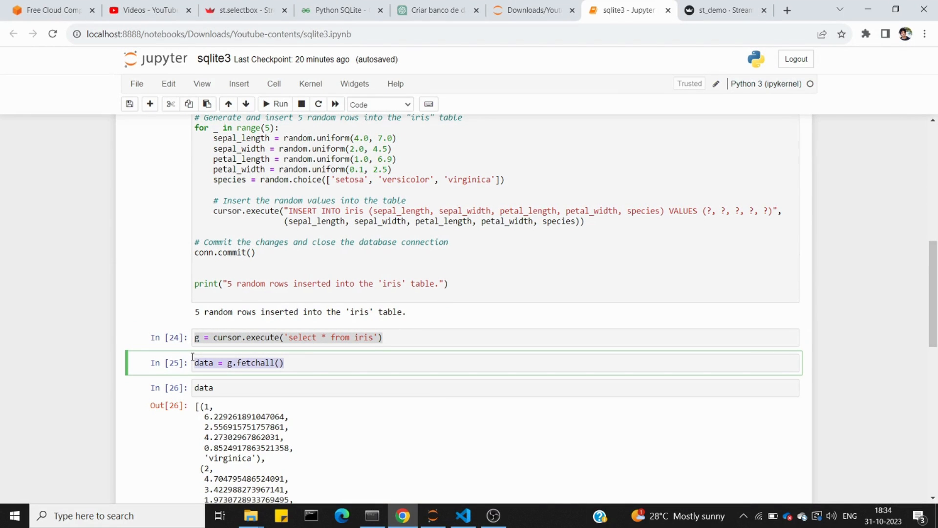
left_click(461, 520)
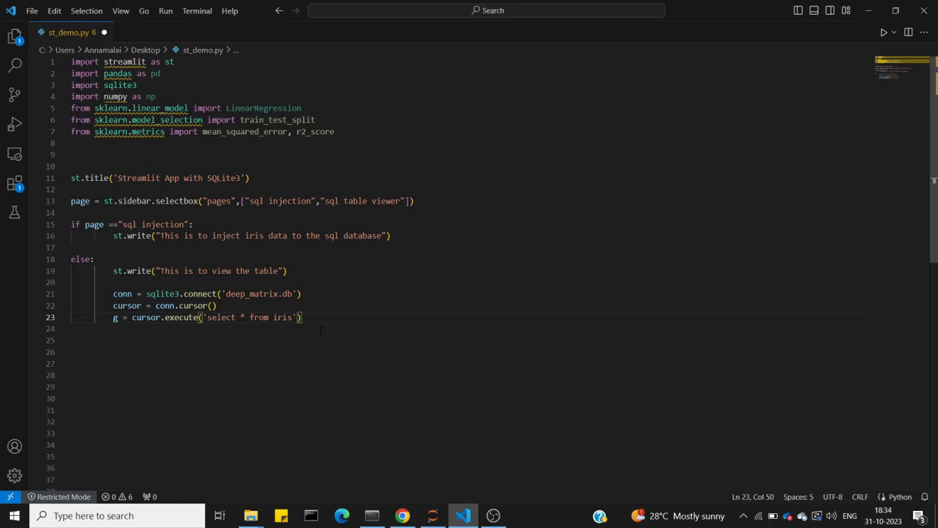
left_click(493, 515)
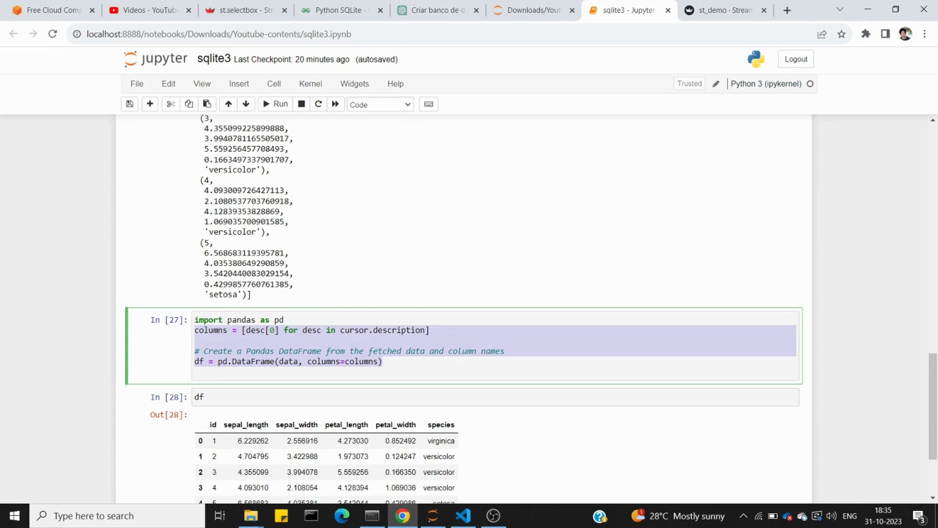
Indent the pasted DataFrame code under else and add st.dataframe(df) below it
left_click(461, 519)
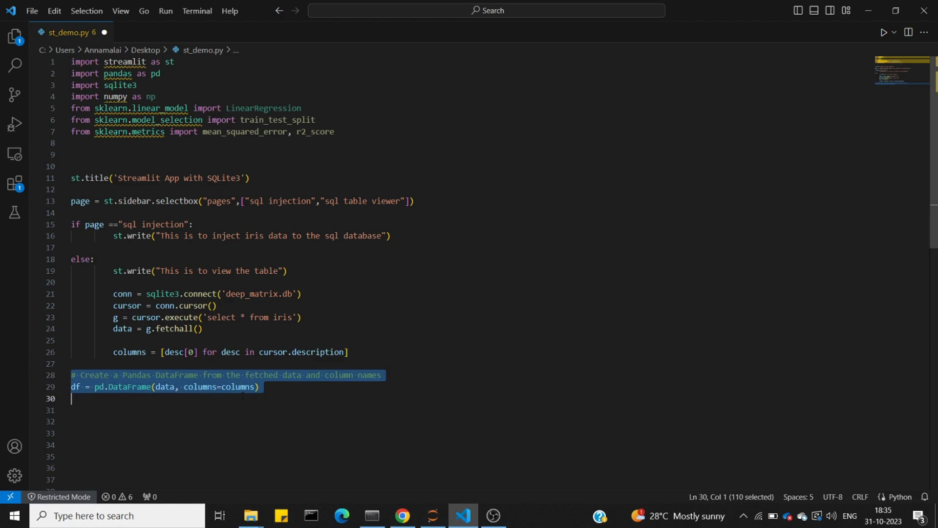
key("Tab")
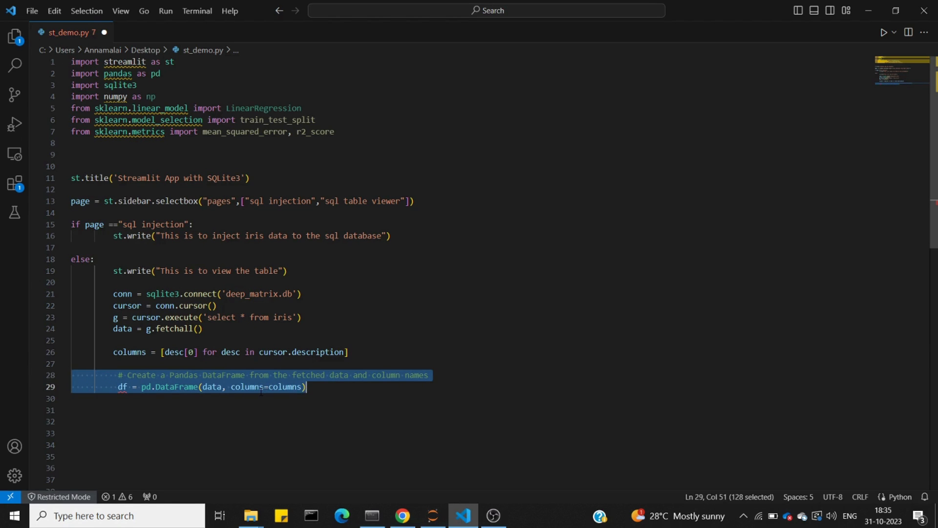
left_click(302, 317)
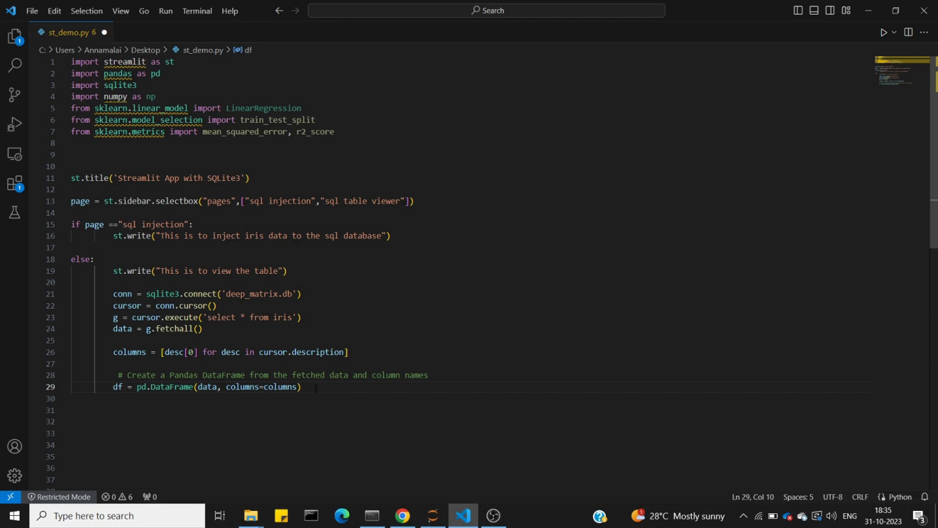
key("Return")
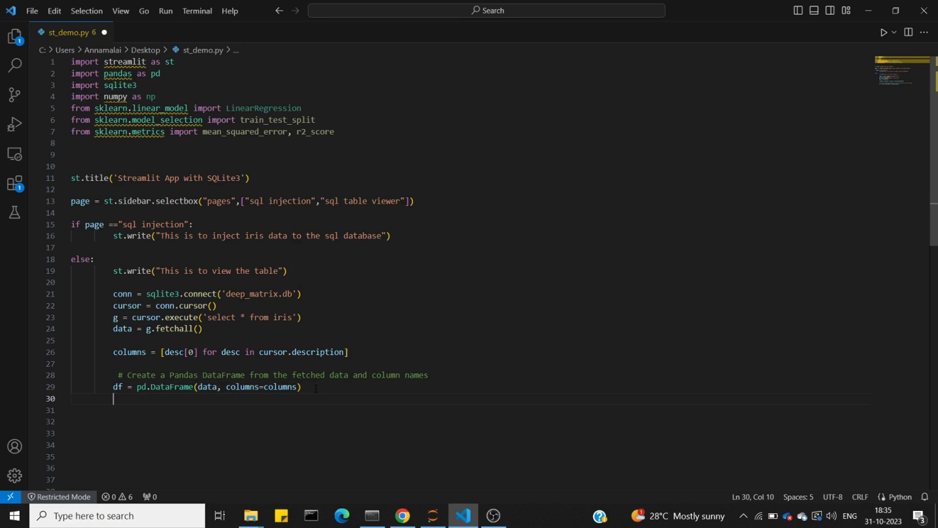
type("st")
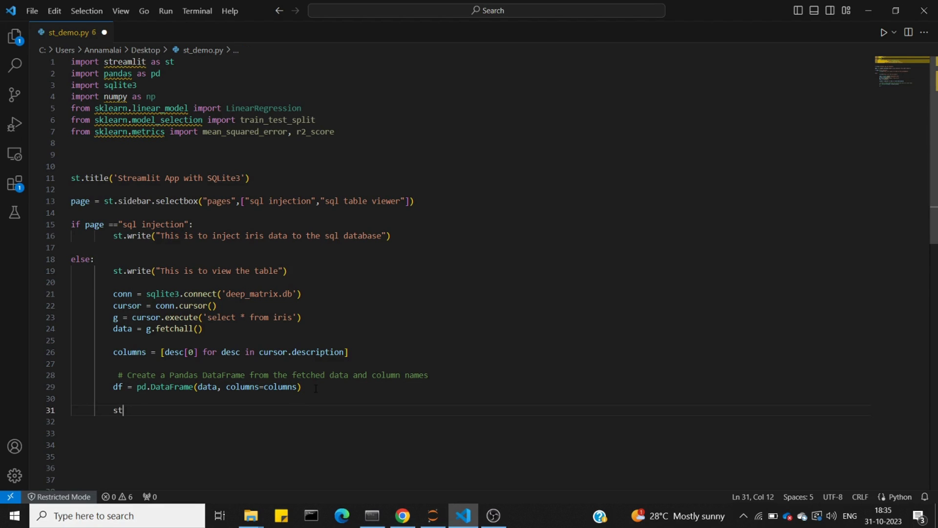
type(".data")
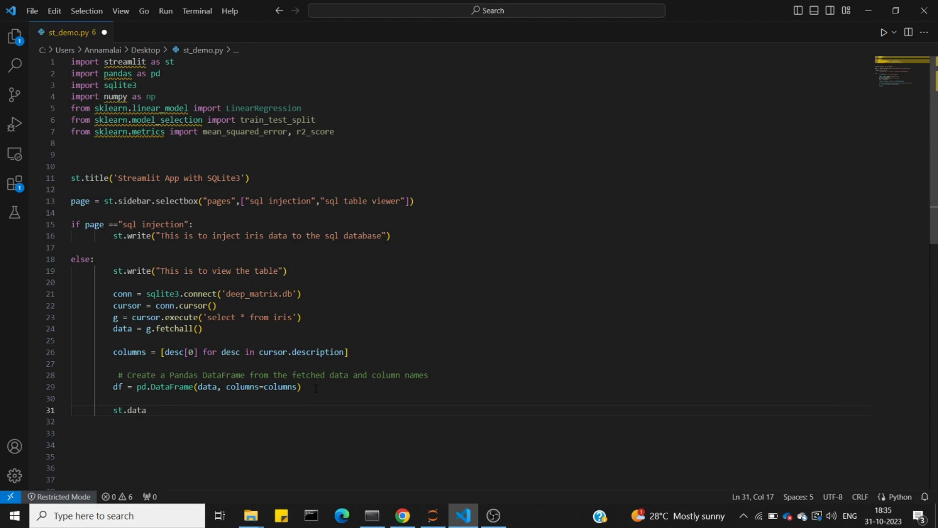
type("frame()")
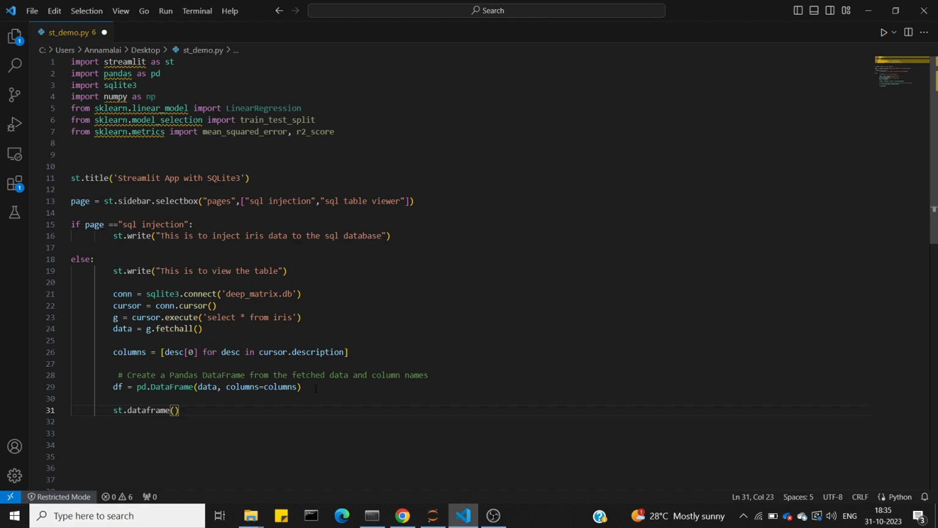
type("df")
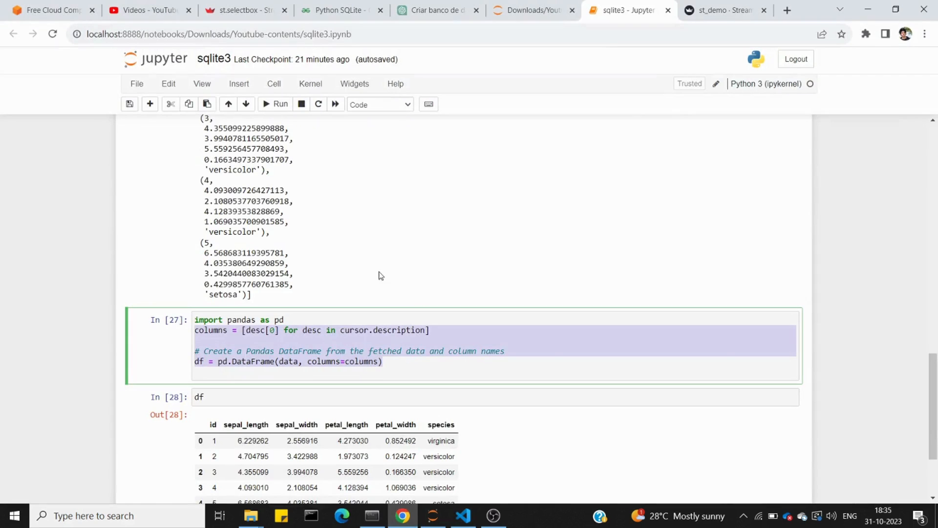
Navigate File Explorer to the Downloads folder containing Youtube-contents
left_click(531, 10)
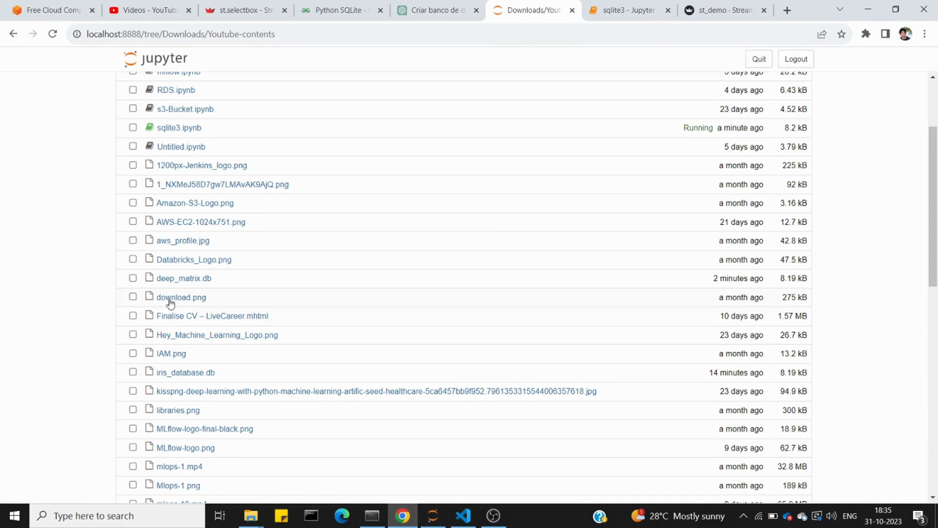
mouse_move(193, 264)
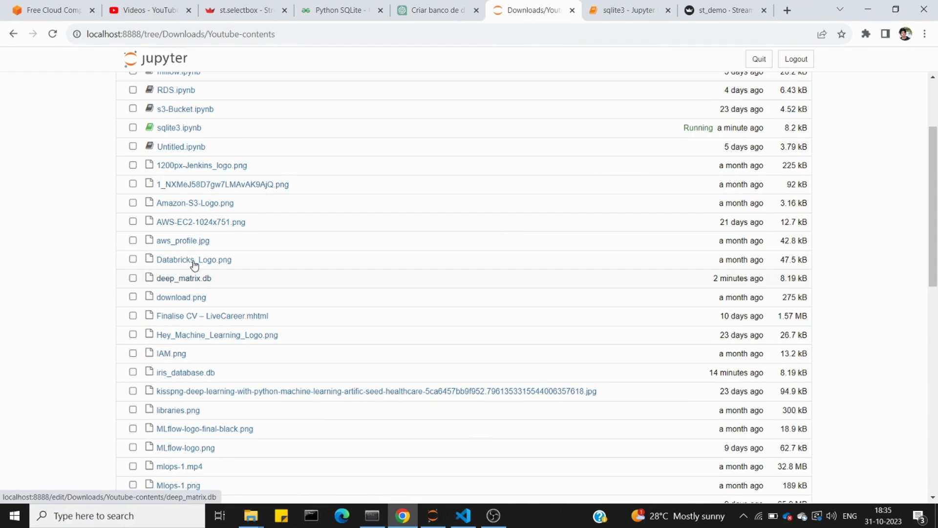
mouse_move(251, 515)
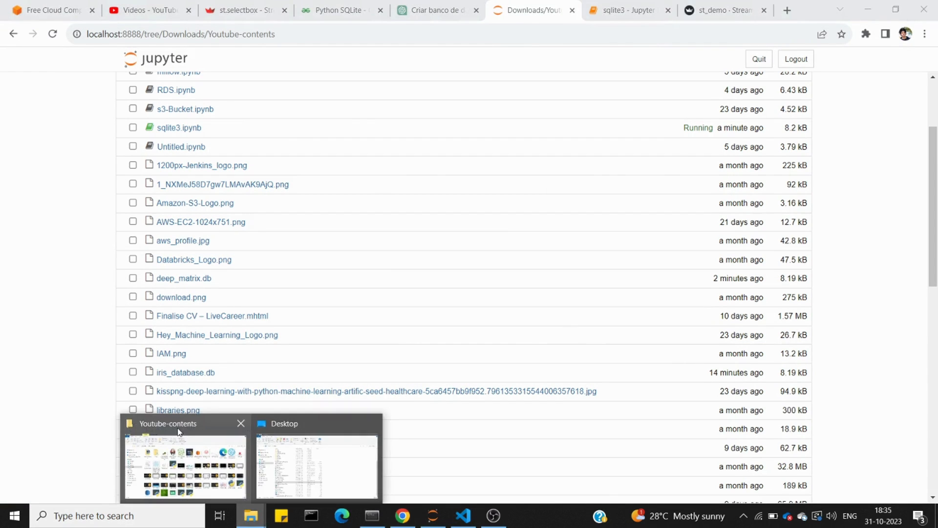
left_click(184, 467)
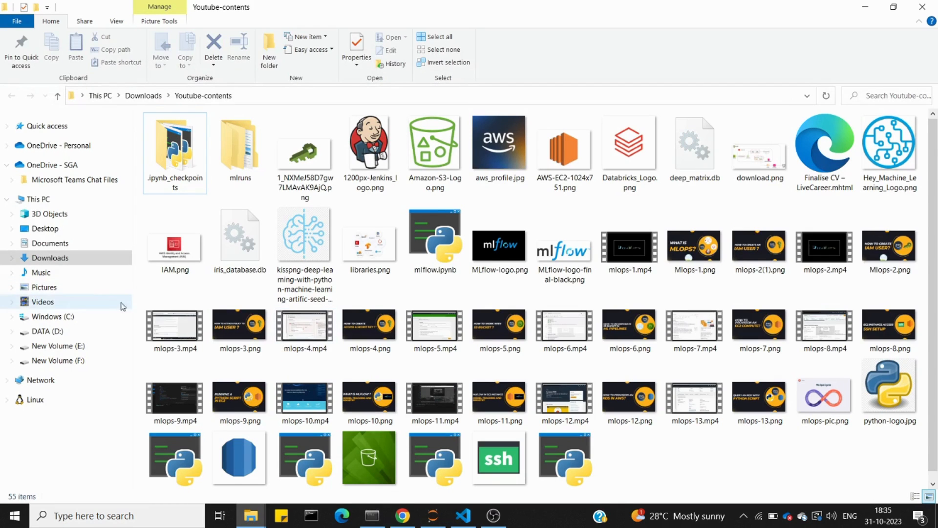
left_click(50, 258)
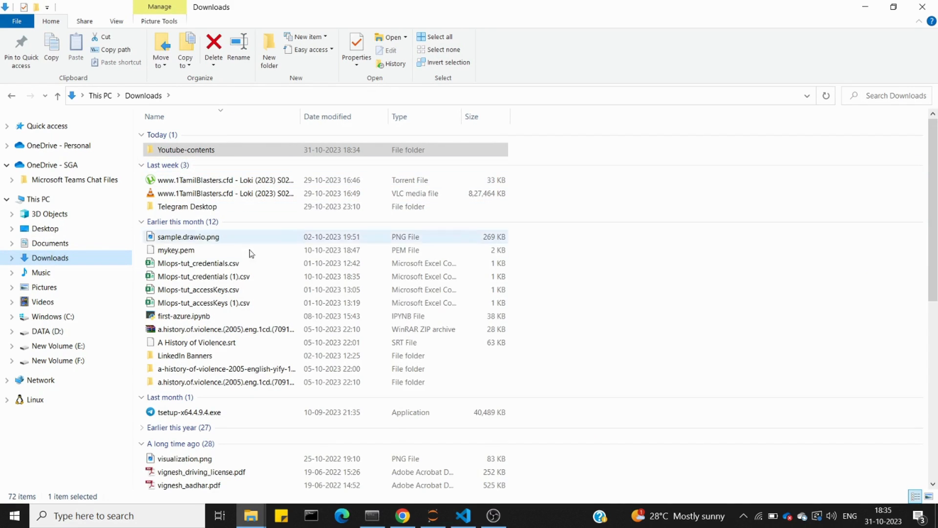
left_click(402, 515)
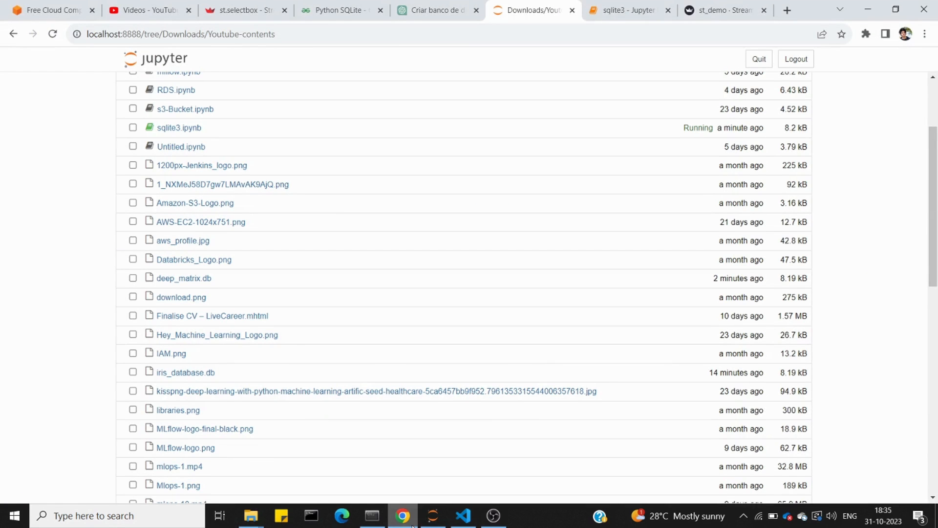
left_click(251, 515)
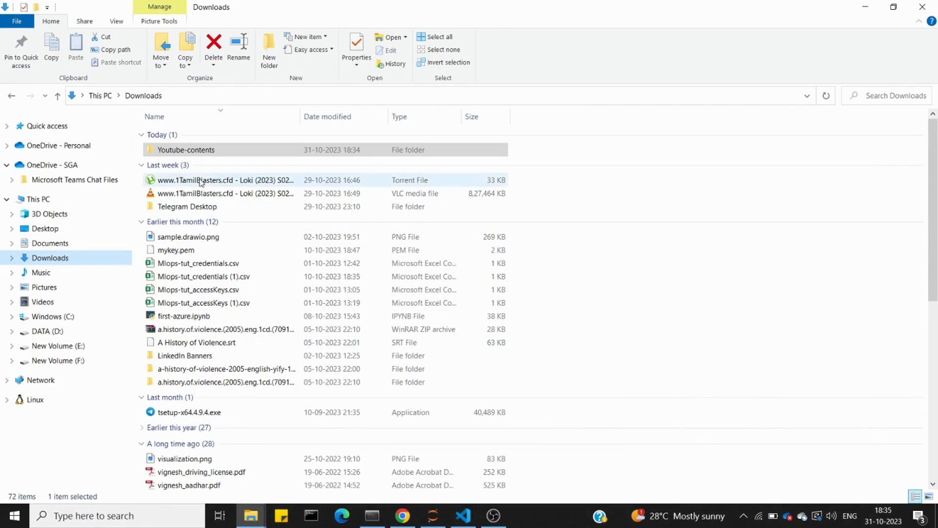
Open Youtube-contents and view the Properties of deep_matrix.db
double_click(186, 150)
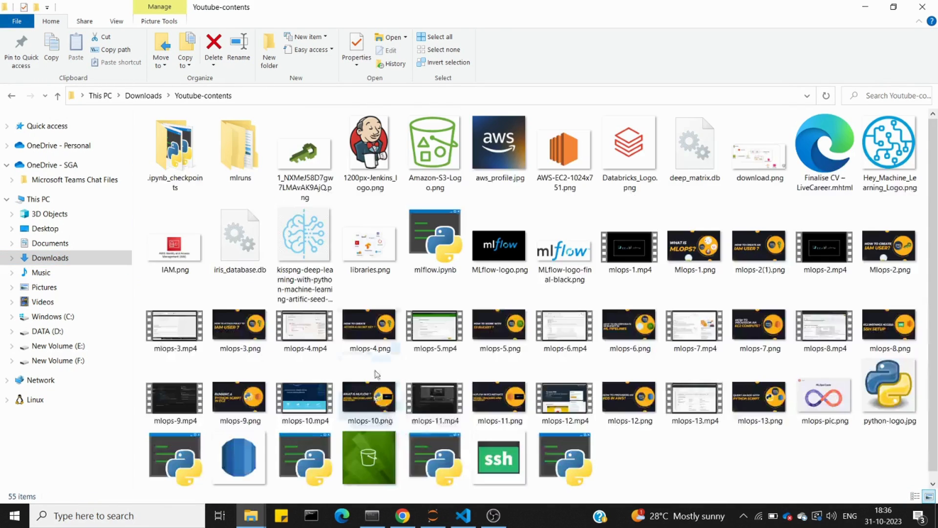
left_click(238, 237)
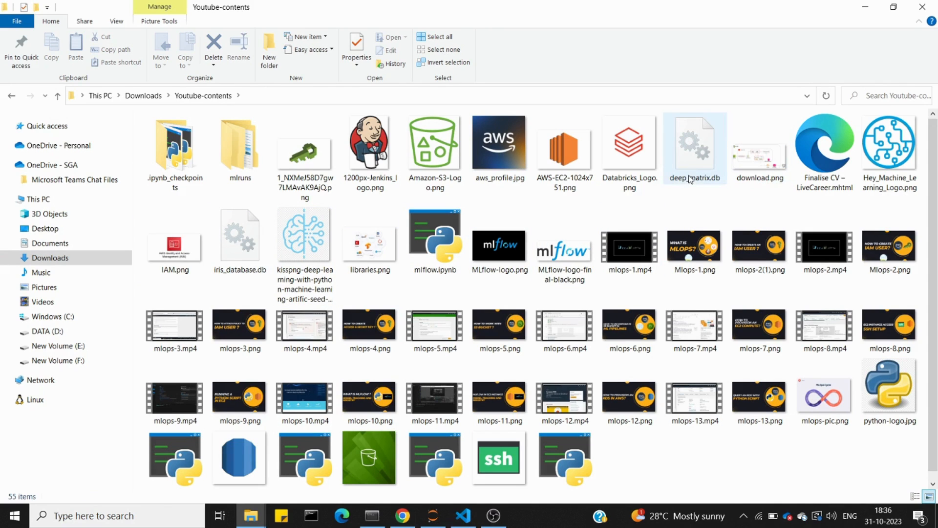
left_click(693, 149)
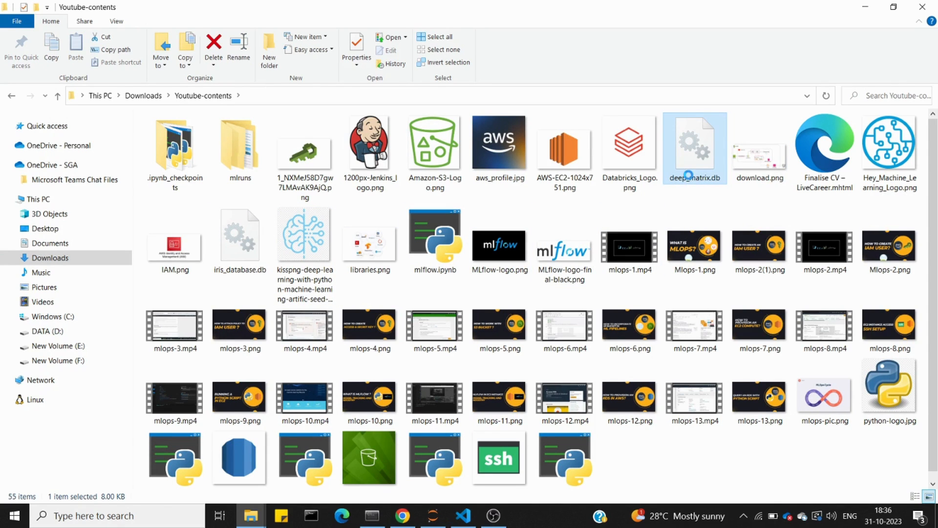
right_click(693, 146)
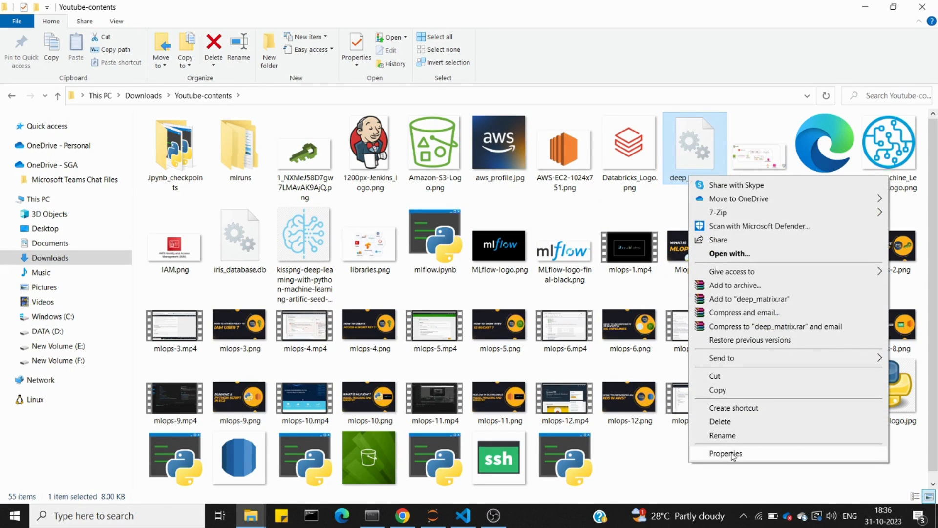
left_click(724, 453)
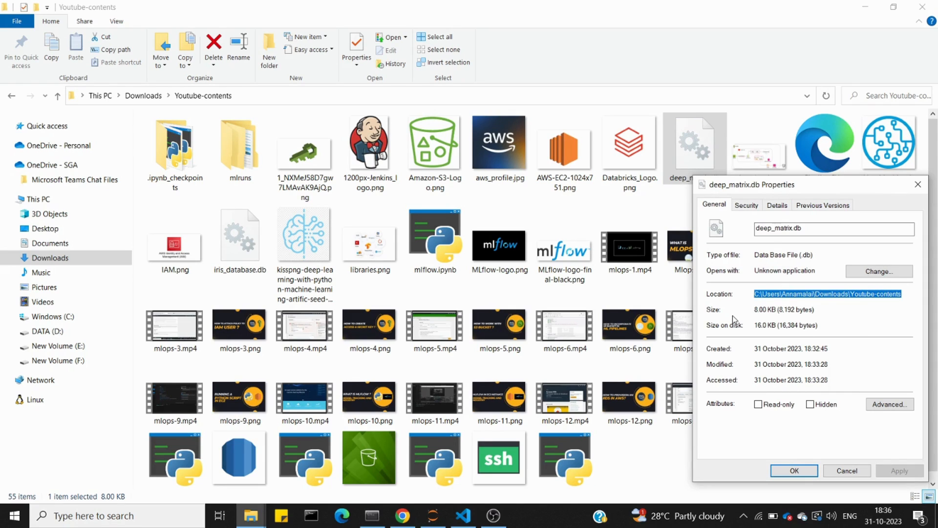
mouse_move(310, 514)
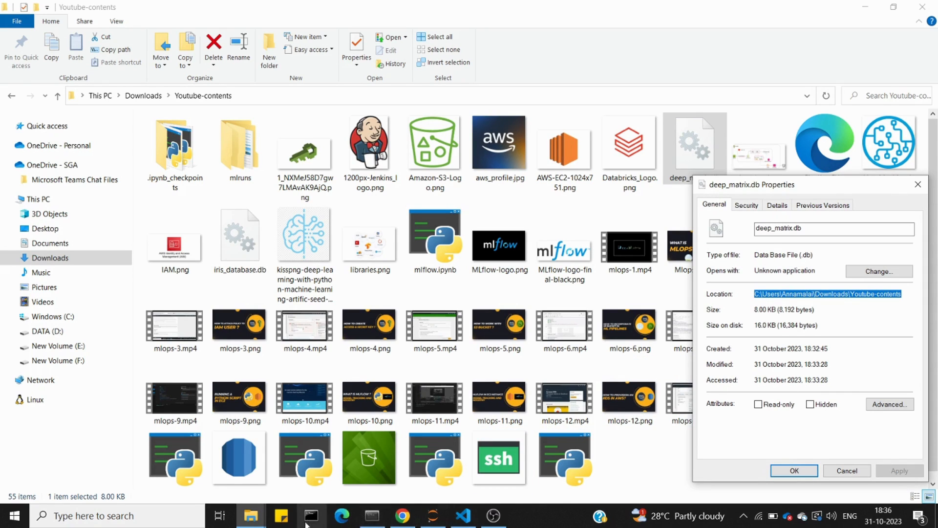
mouse_move(462, 515)
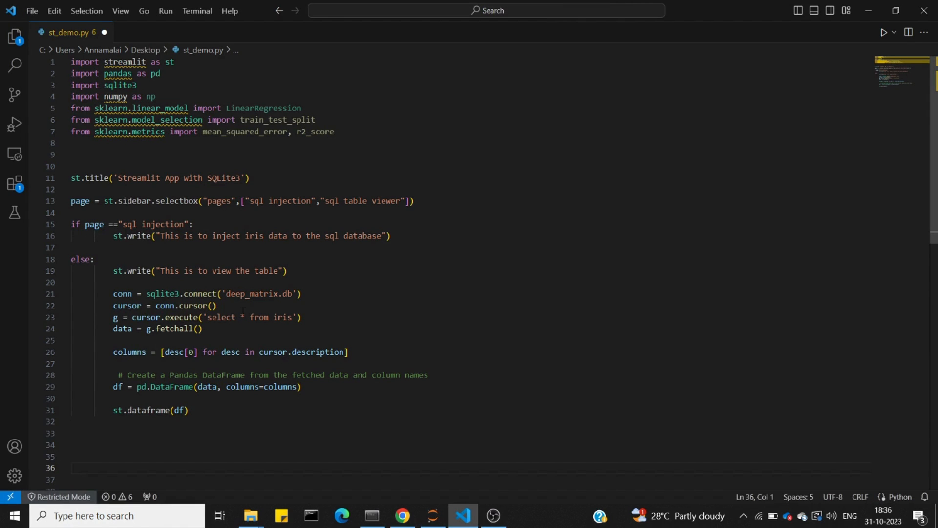
Prefix the deep_matrix.db connect path with r'C:\Users\Annamalai\Downloads\Youtube-contents'
left_click(226, 294)
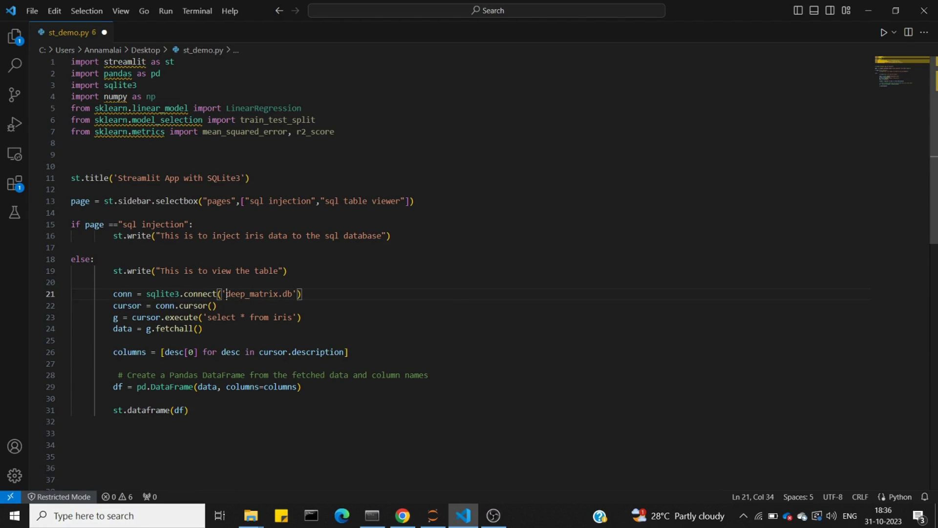
type("C:\\Users\\Annamalai\\Downloads\\Youtube-contents\\")
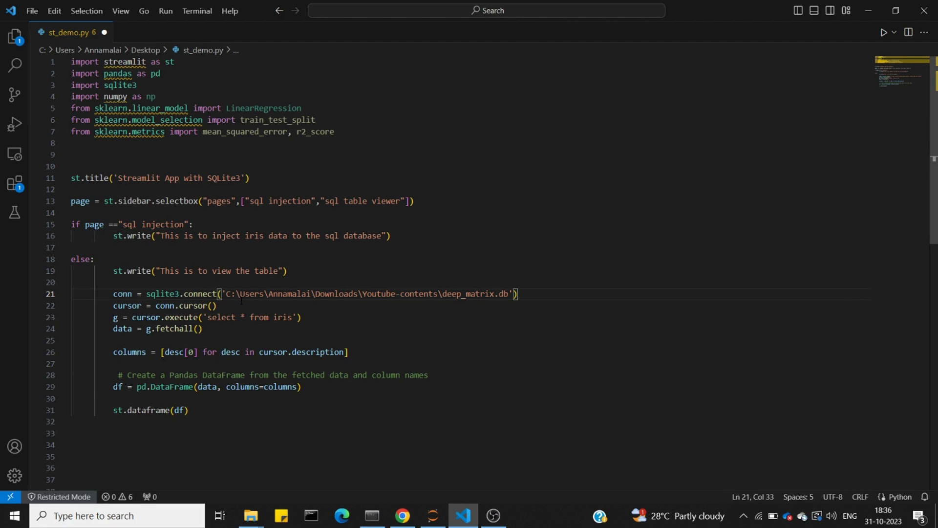
type("r")
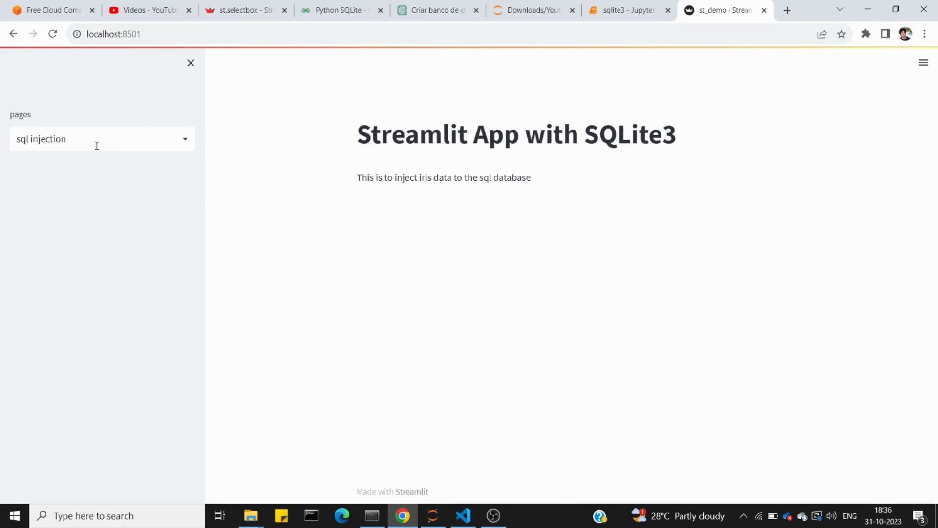
Delete the 'This is to view the table' st.write line from the Streamlit script
left_click(102, 139)
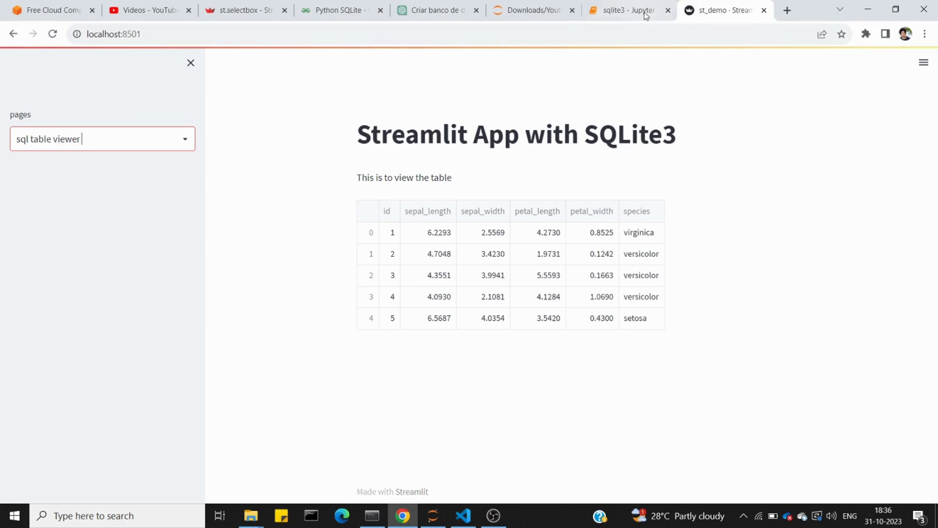
left_click(625, 11)
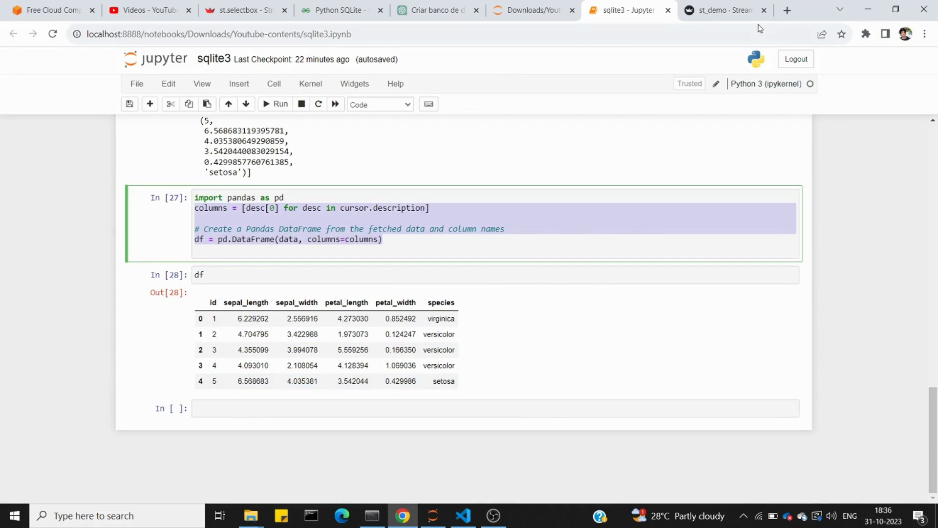
left_click(721, 10)
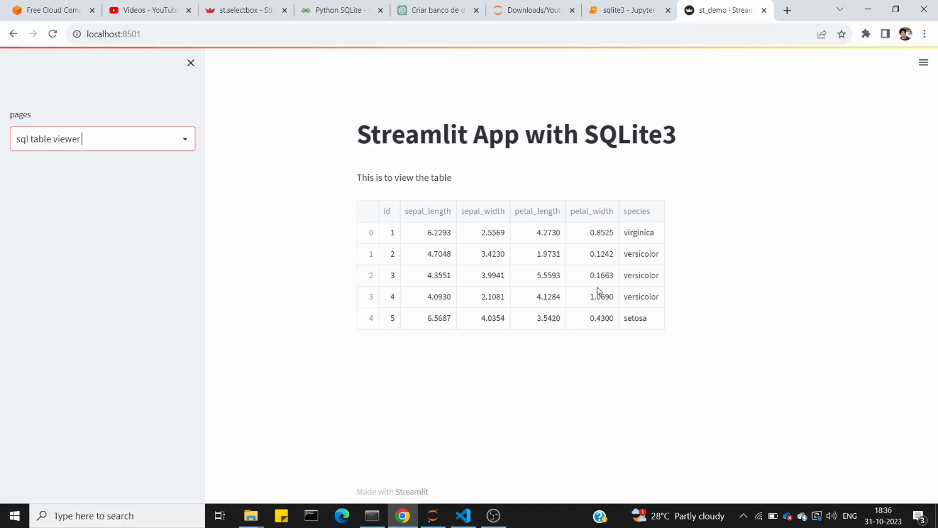
left_click(463, 515)
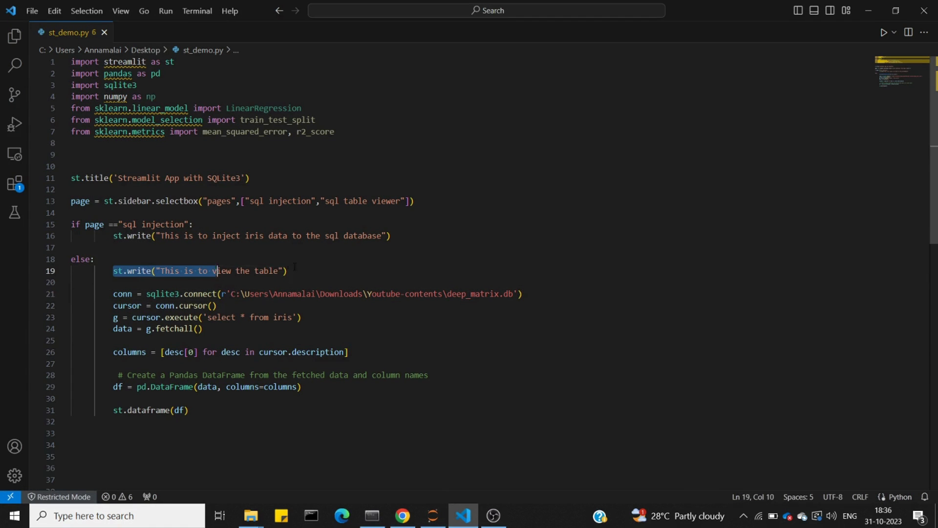
key("Delete")
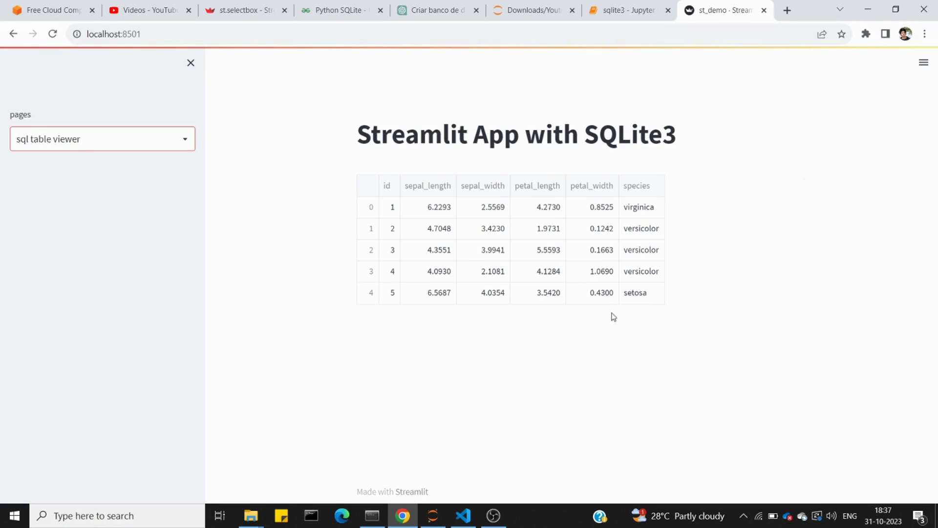
Rerun the sqlite3 notebook's iris query and DataFrame cells to display ten rows
left_click(627, 11)
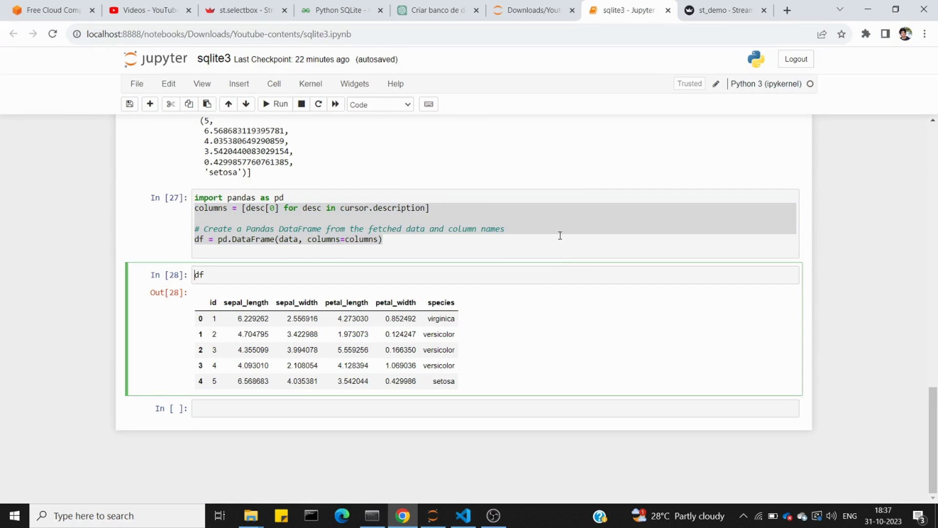
scroll("up", 3)
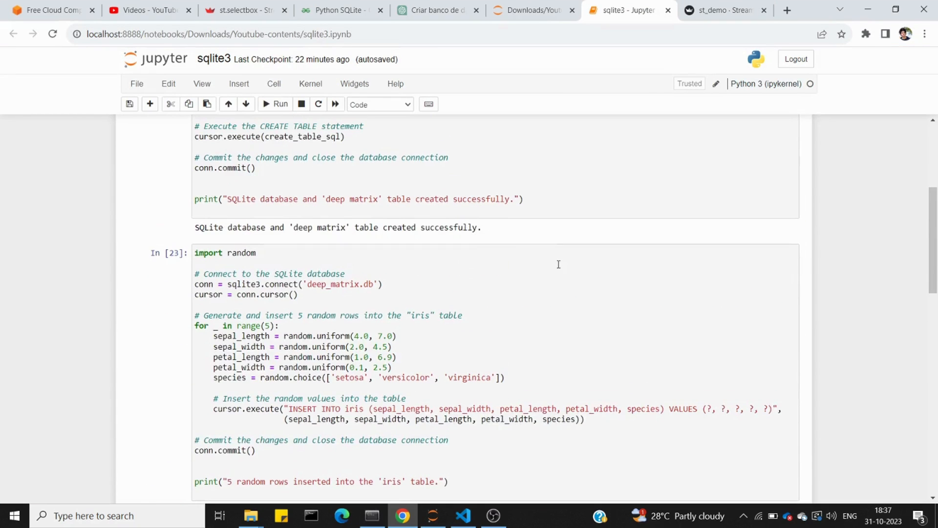
left_click(491, 283)
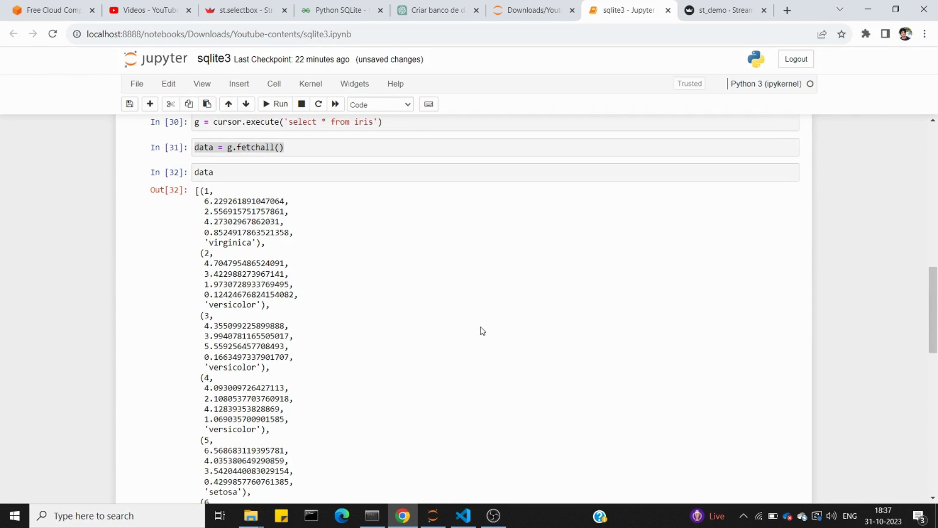
scroll("down", 3)
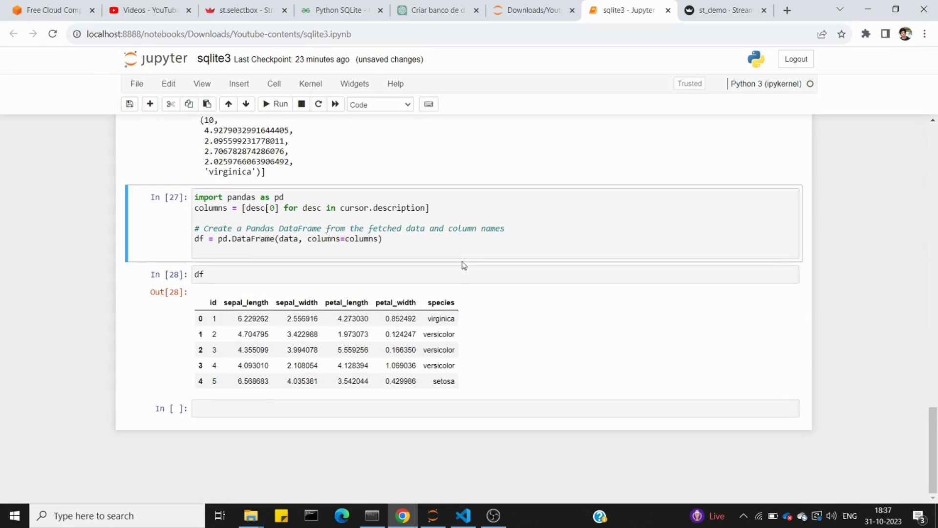
left_click(275, 104)
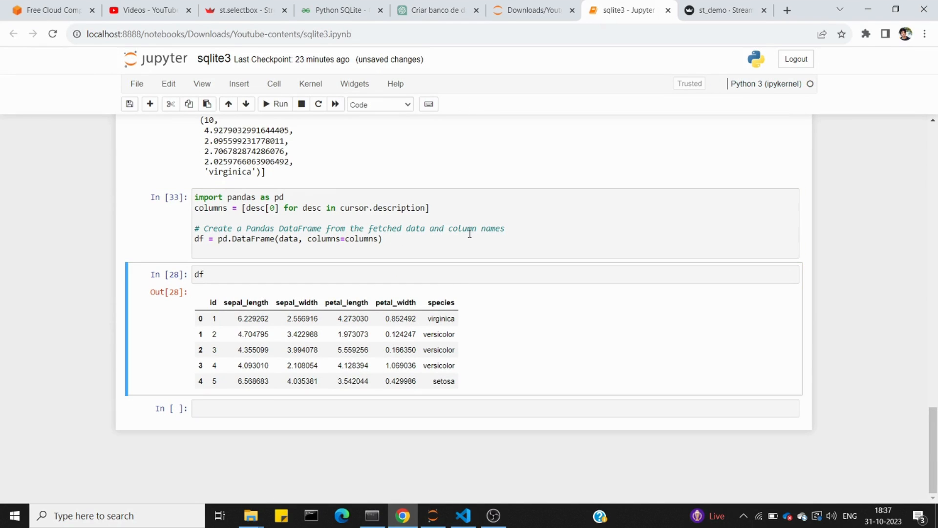
left_click(278, 104)
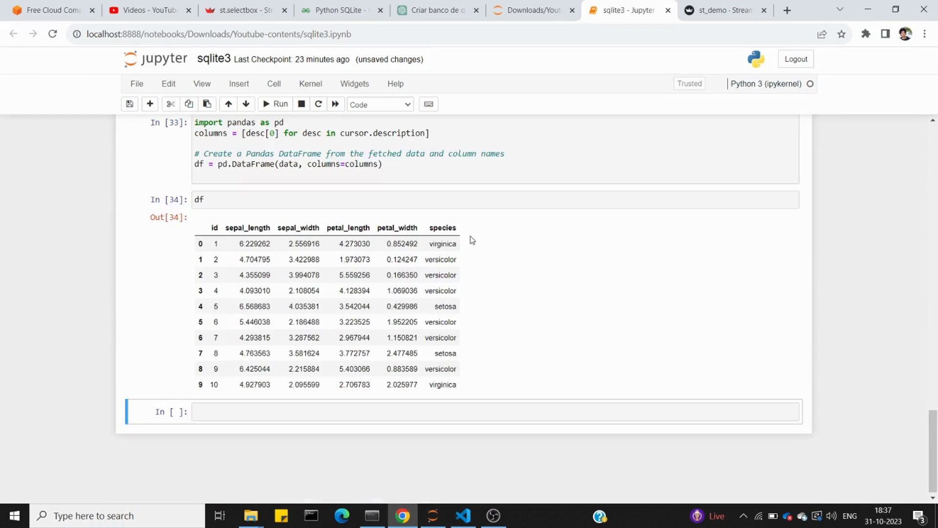
mouse_move(216, 368)
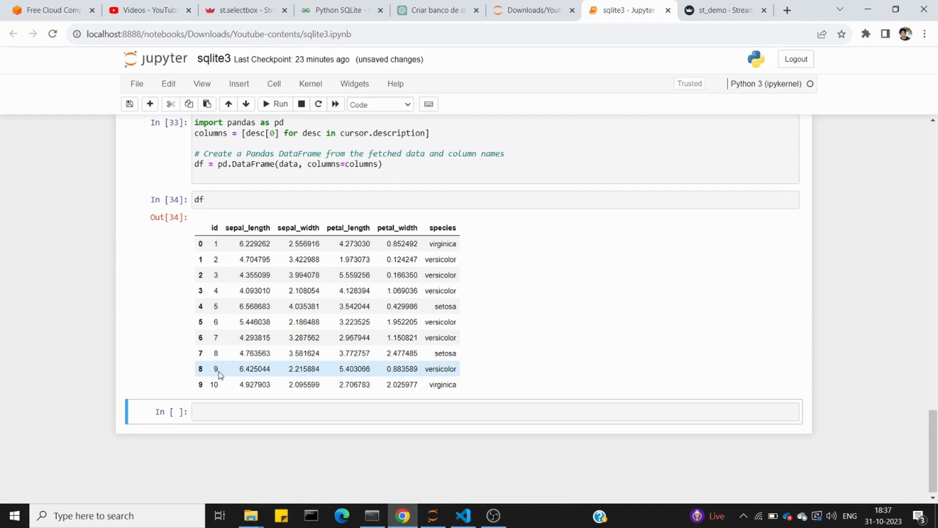
Check the sql table viewer page shows ten iris rows, then return to sql injection
left_click(721, 11)
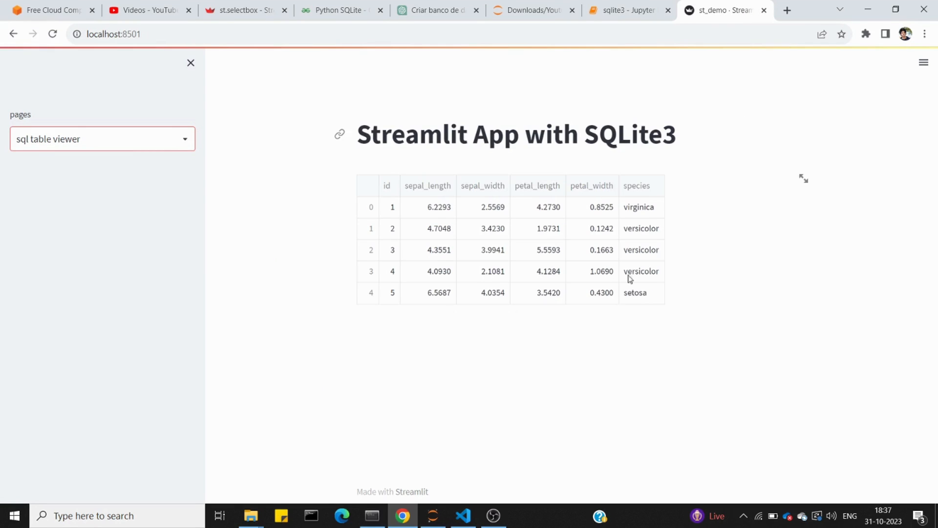
type("sql injection")
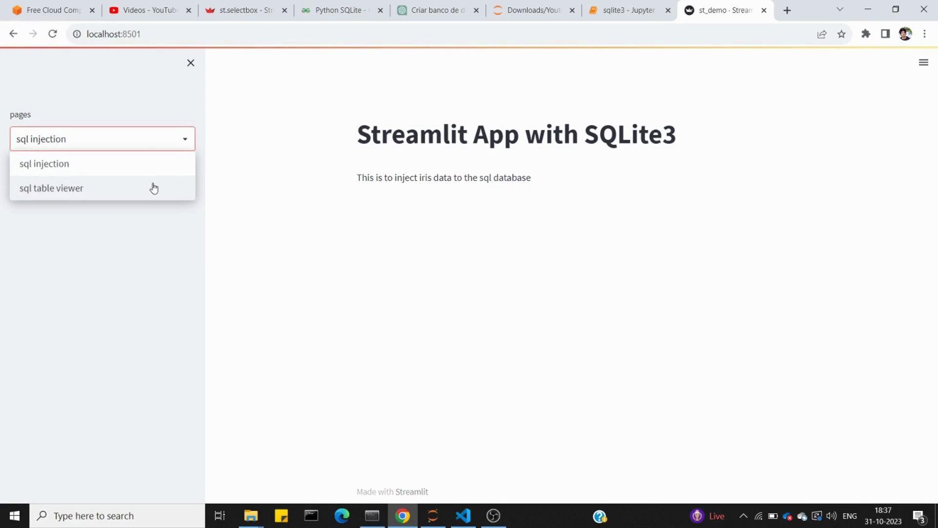
left_click(52, 187)
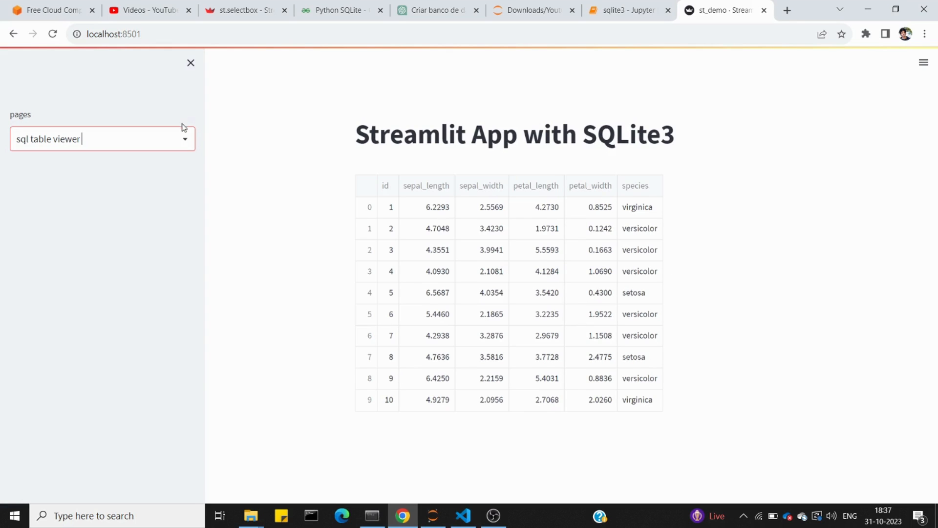
left_click(102, 138)
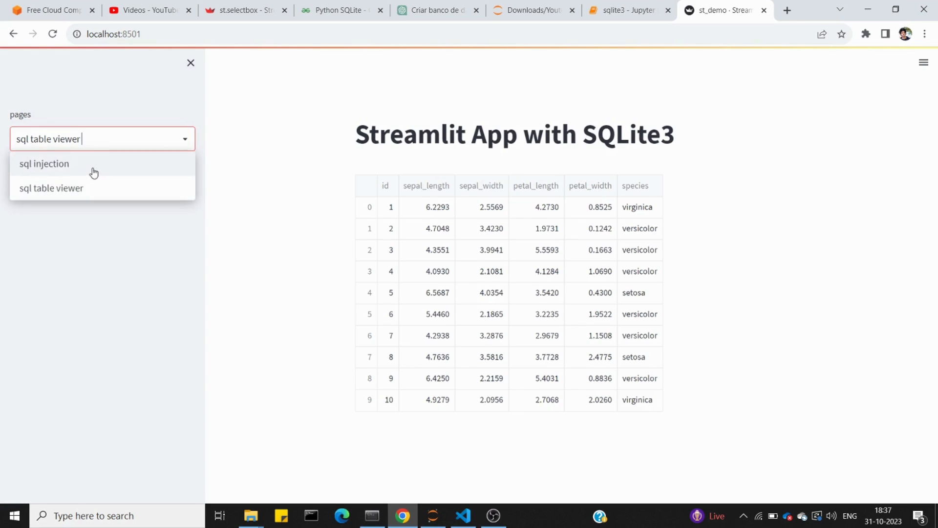
left_click(44, 164)
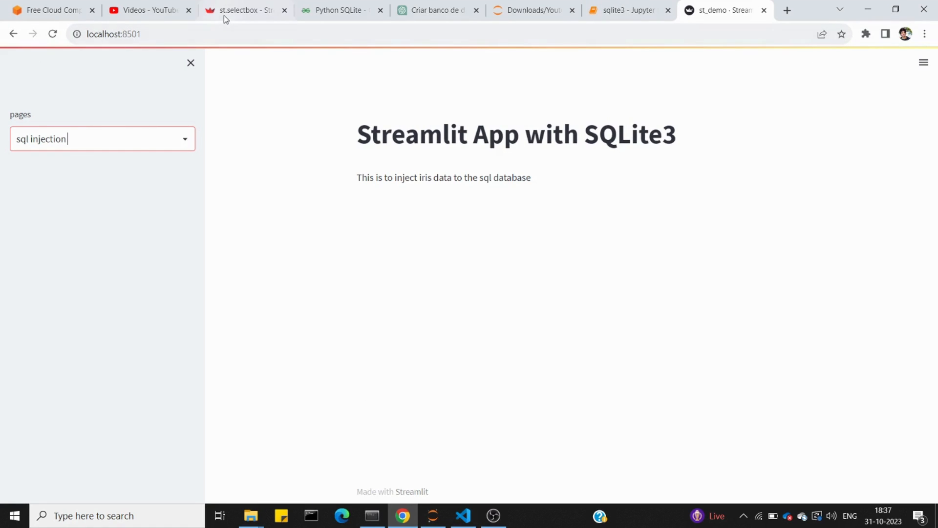
left_click(243, 11)
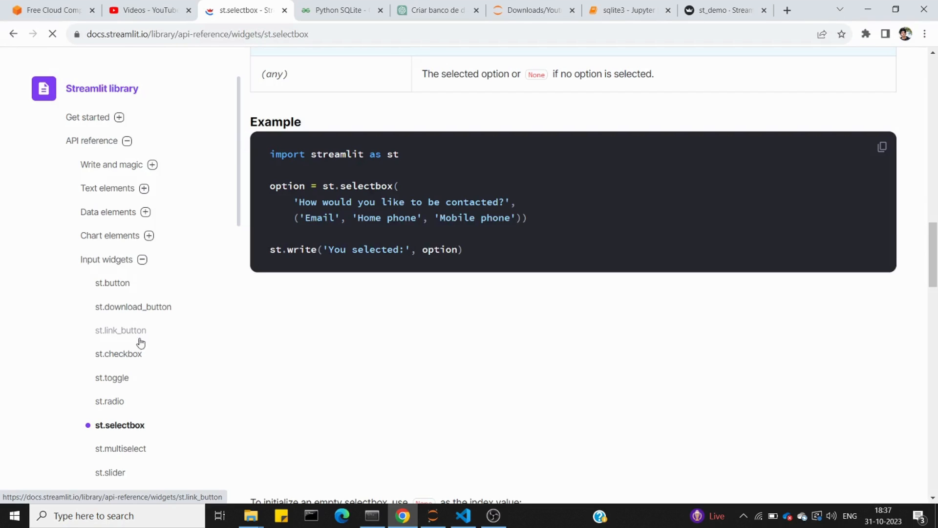
mouse_move(120, 397)
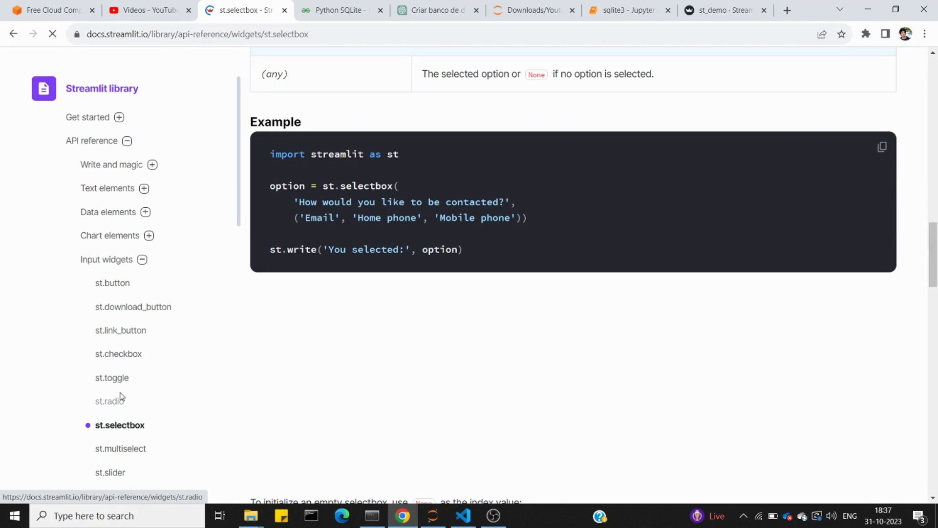
Open the st.number_input reference page and scroll down to its example code
scroll("down", 3)
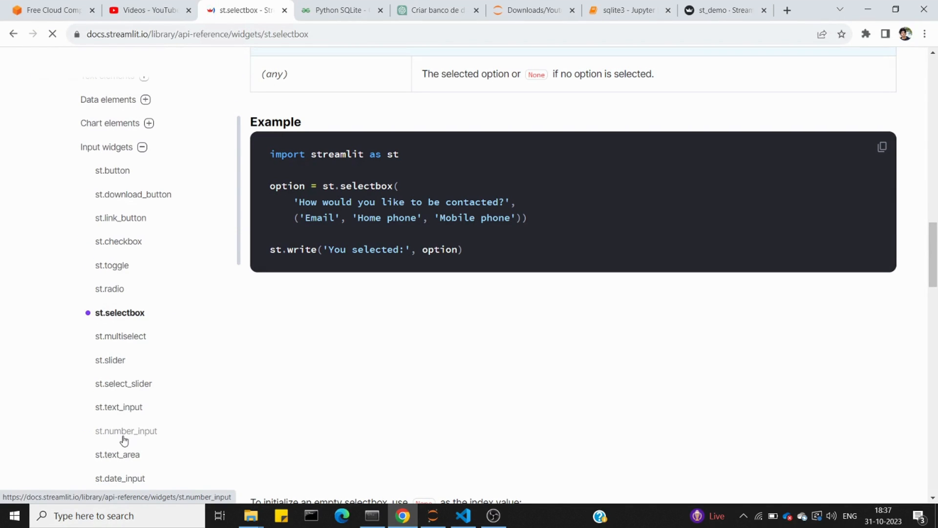
left_click(126, 431)
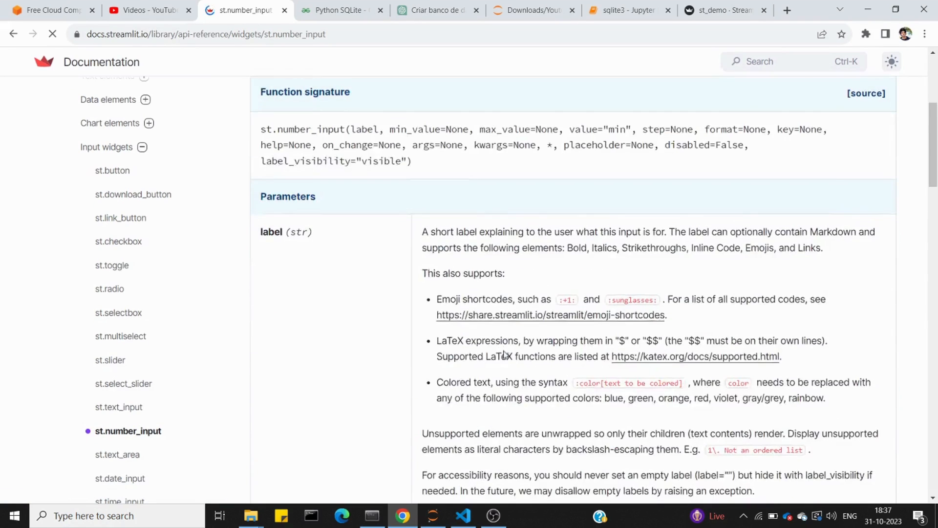
scroll("down", 3)
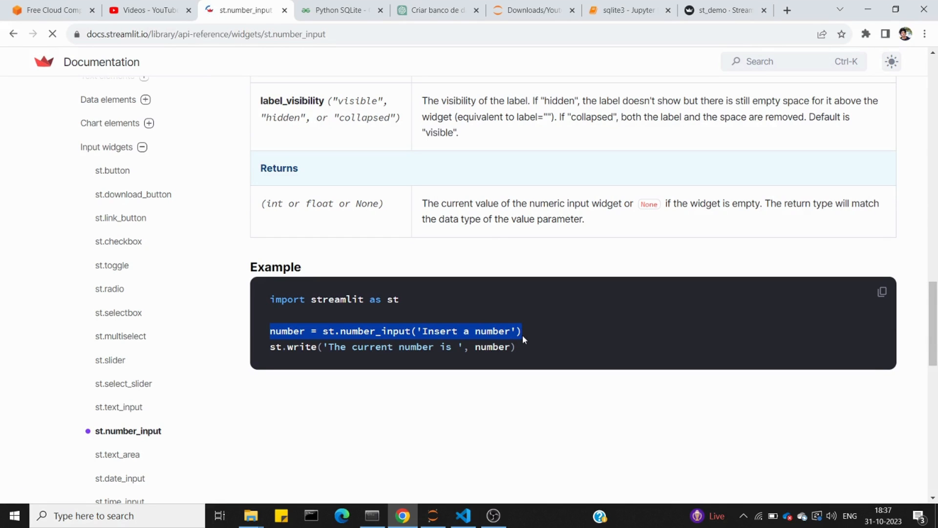
left_click(463, 515)
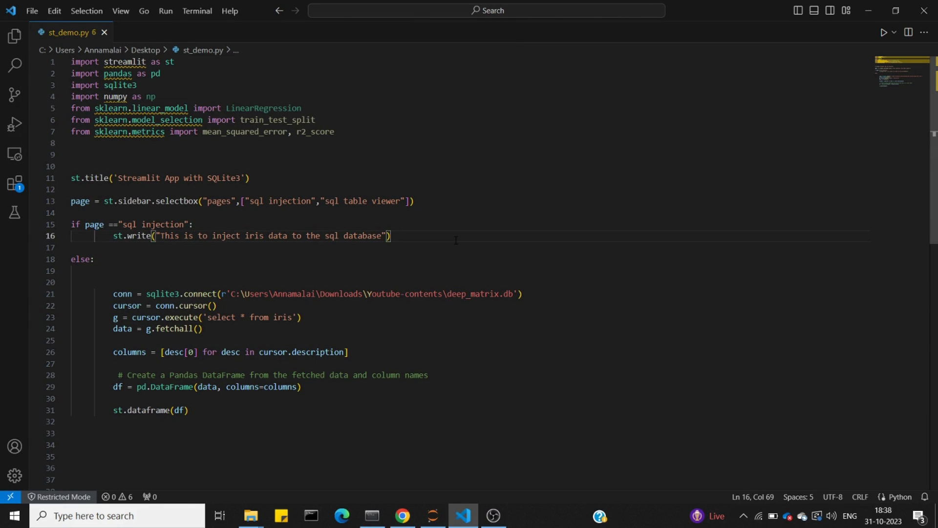
Add number1 through number5 = st.number_input('Insert a number') under the sql injection branch
type("number = st.number_input('Insert a number')")
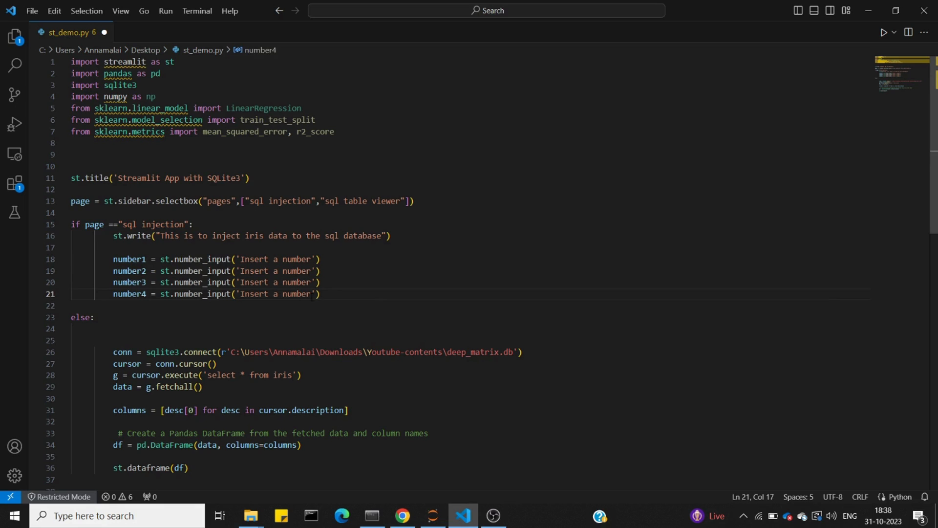
type("n")
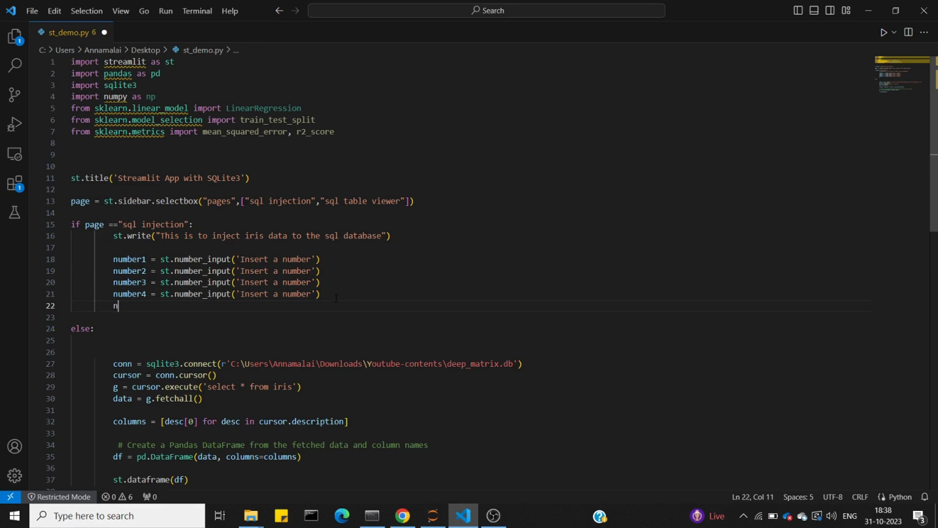
type("umber5 = st.number")
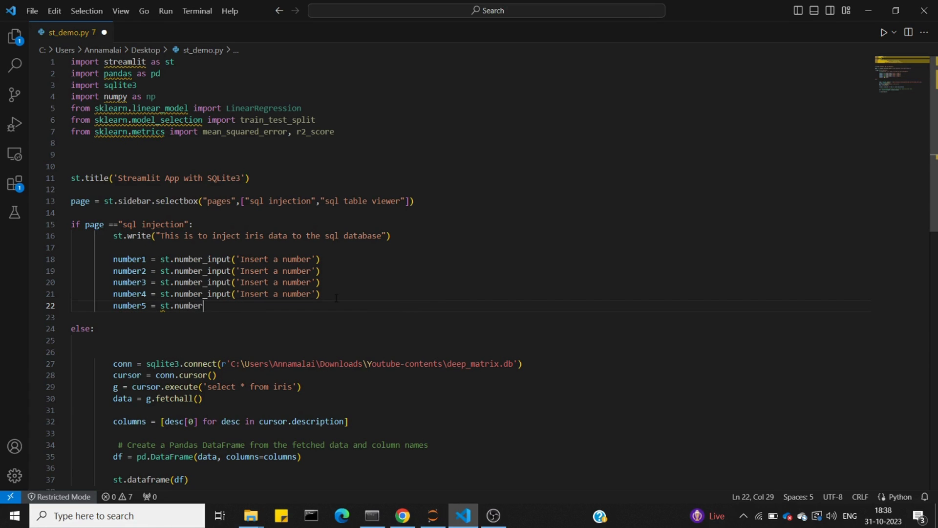
type("_input()")
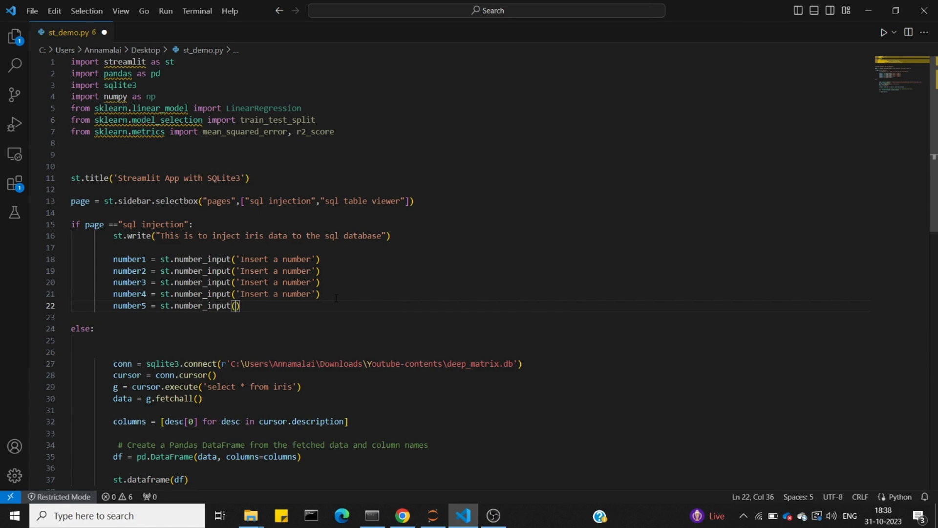
type("\"Inse")
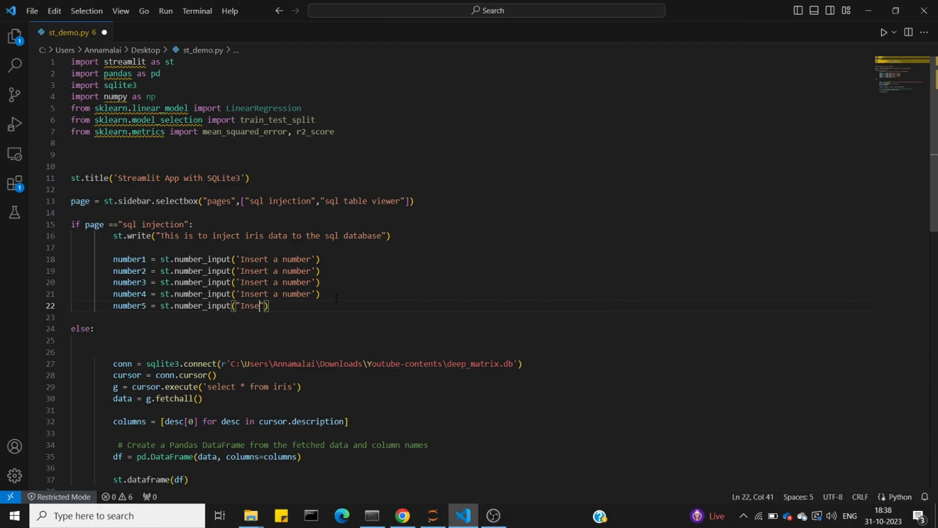
type("rt a num")
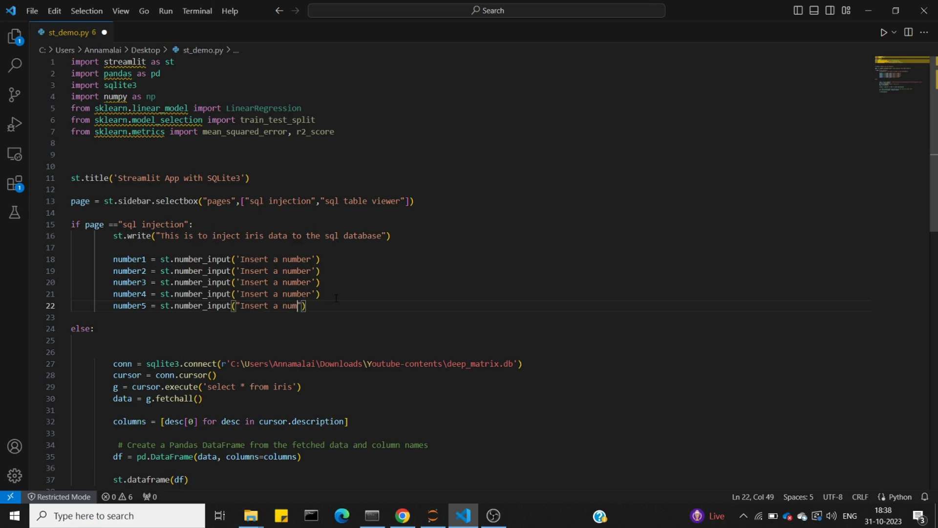
type("ber")
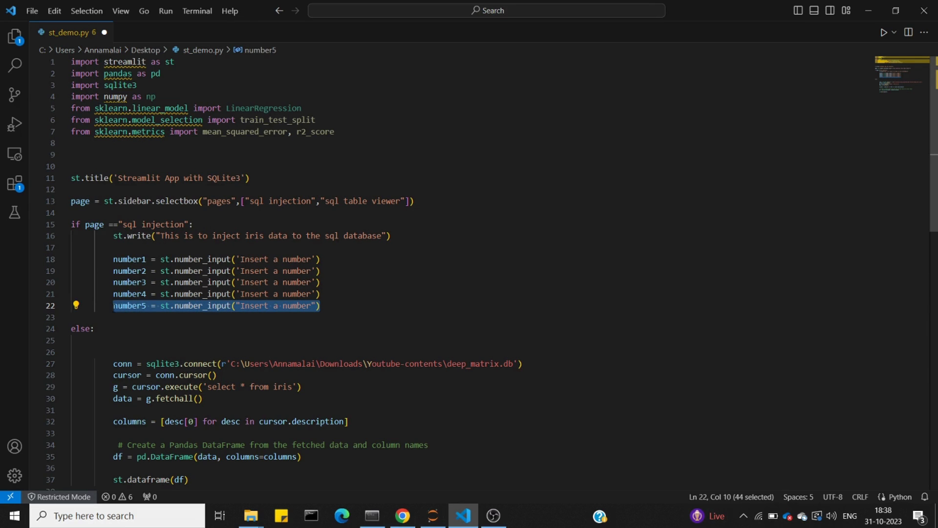
left_click(319, 305)
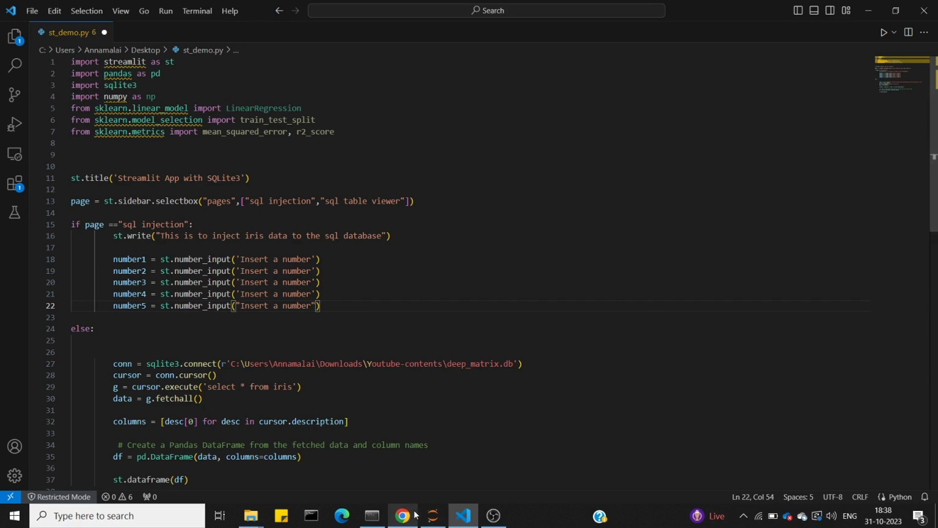
left_click(402, 514)
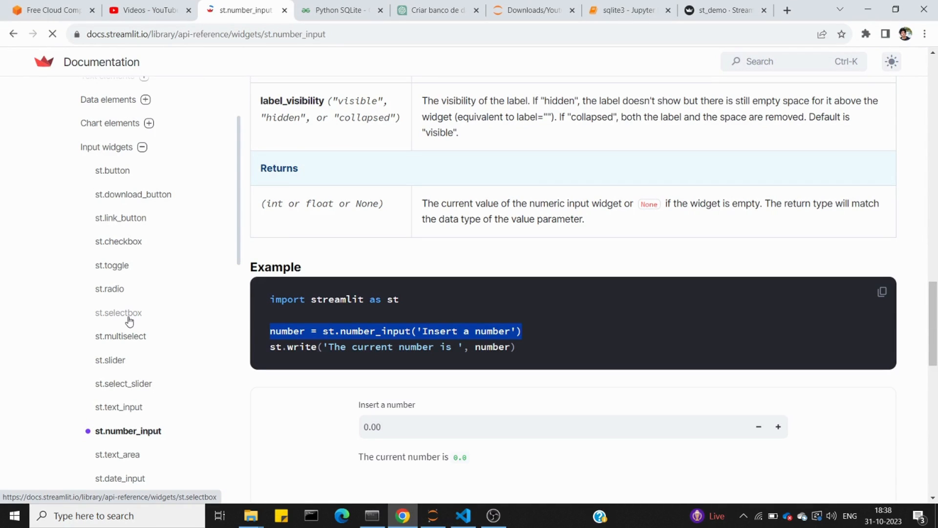
Open the st.selectbox API reference and view its example code block
left_click(118, 312)
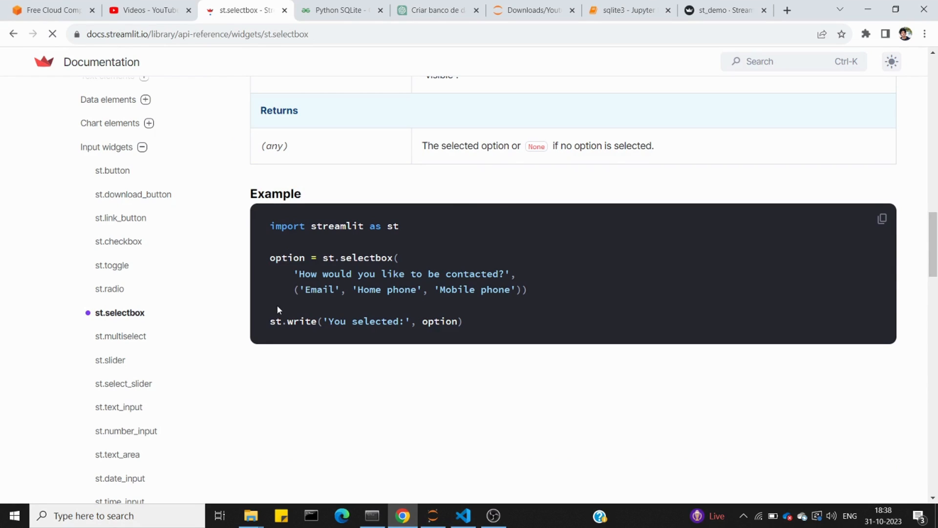
left_click(461, 515)
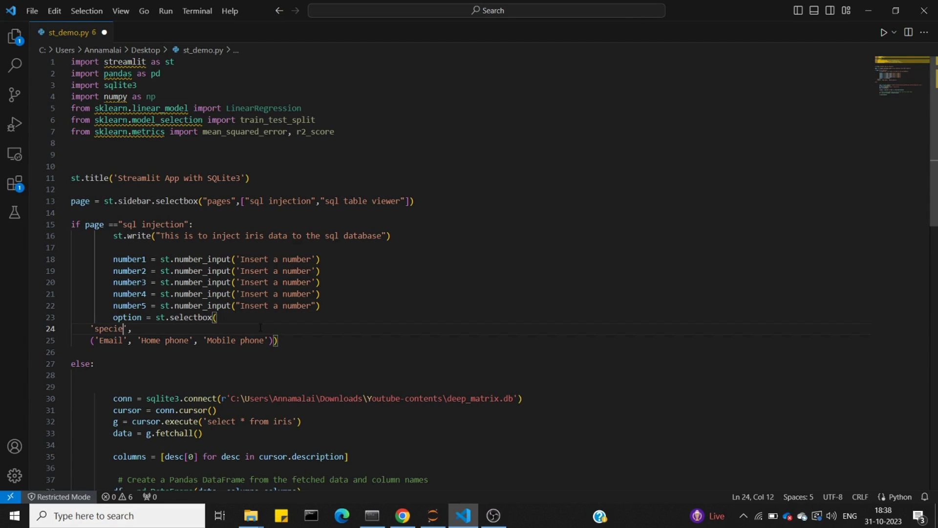
Label the selectbox 'species' with options setosa, virginia and versicolor
type("s")
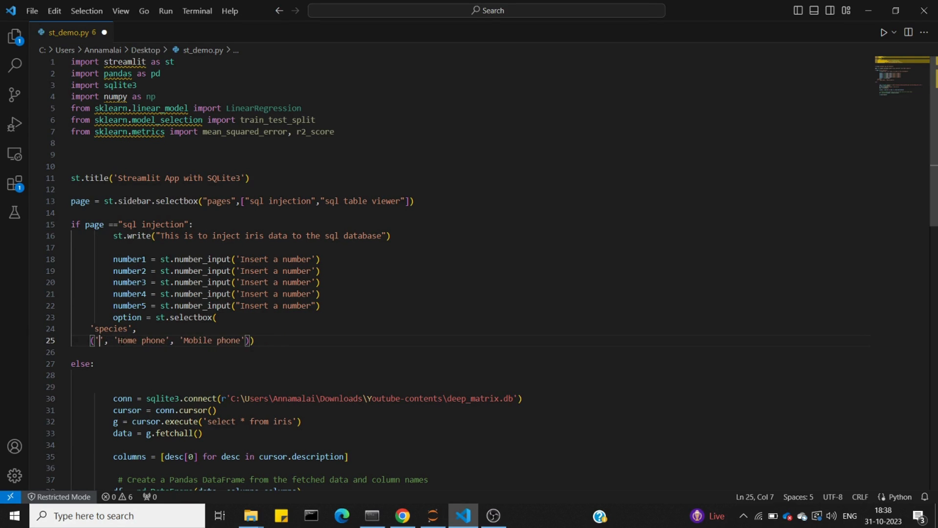
type("setosa")
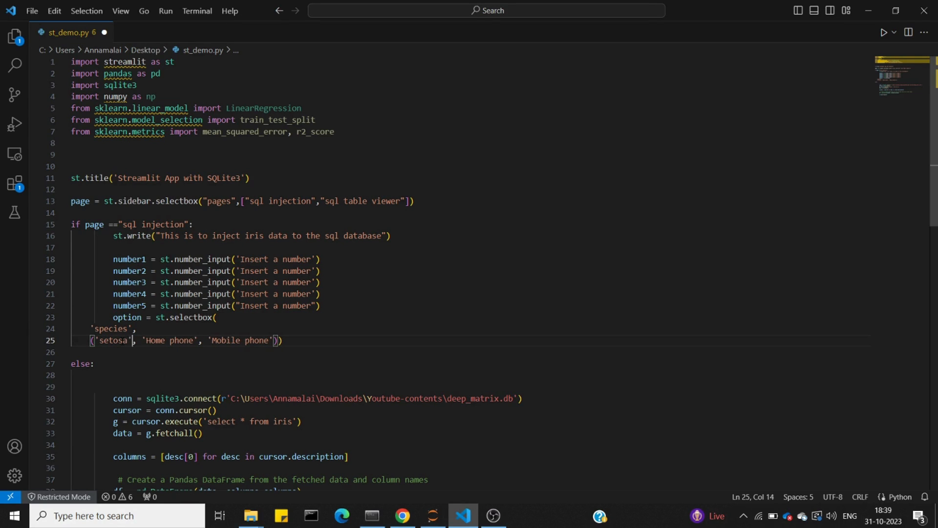
left_click(187, 340)
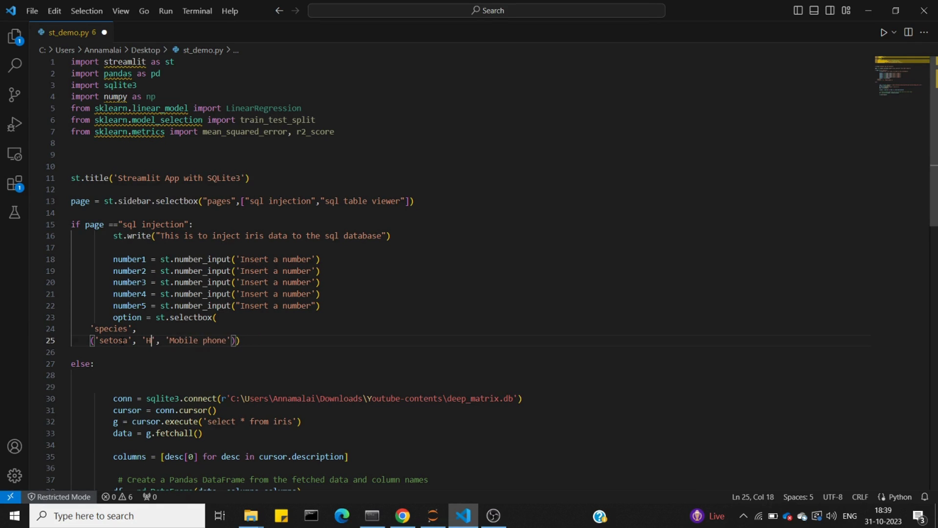
type("irgin")
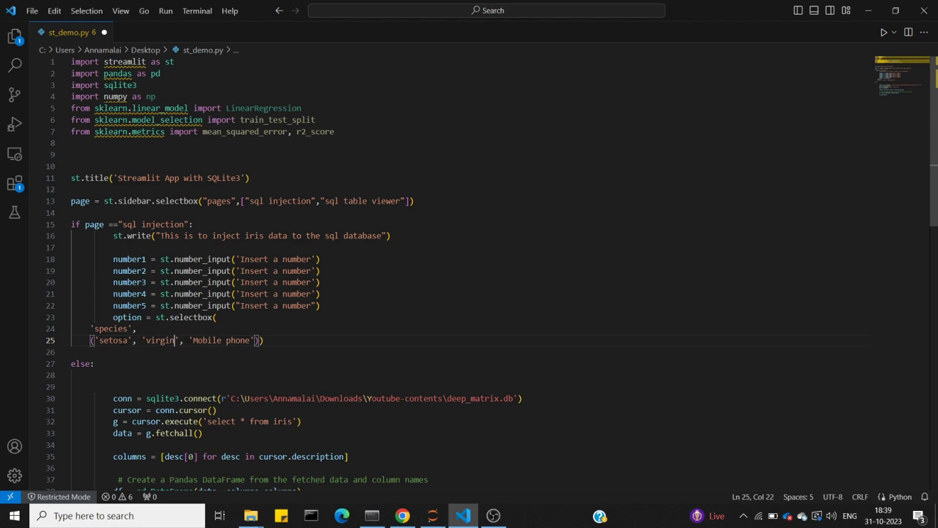
type("ia")
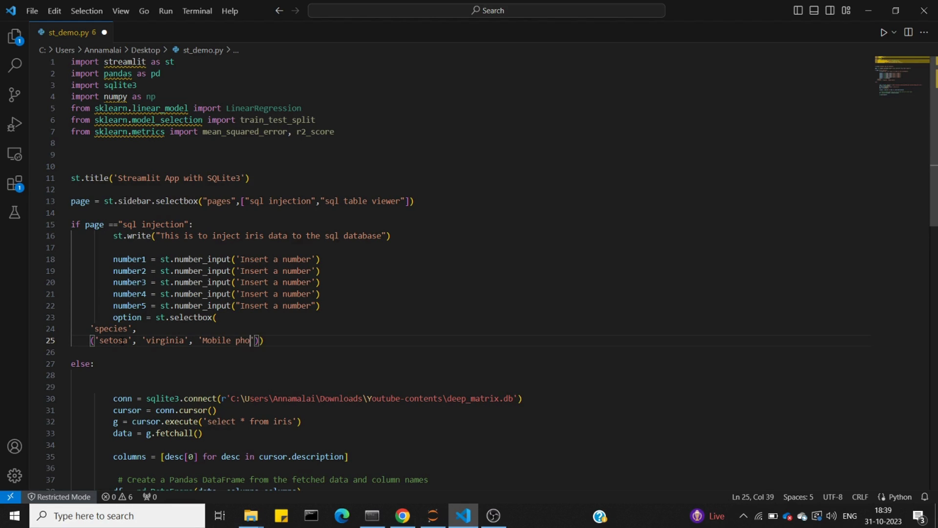
key("Backspace")
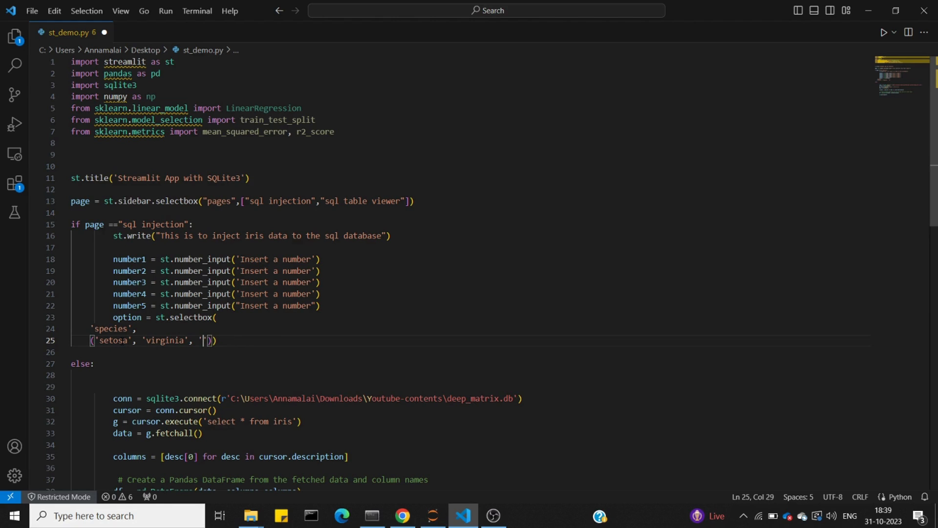
type("versicolor")
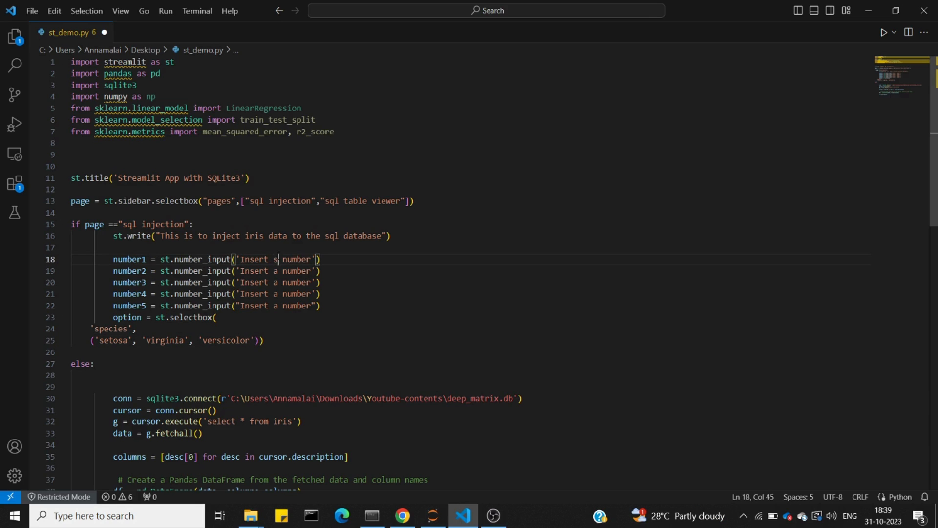
Relabel the number inputs sepal length, sepal width, petal length and petal width
type("epal")
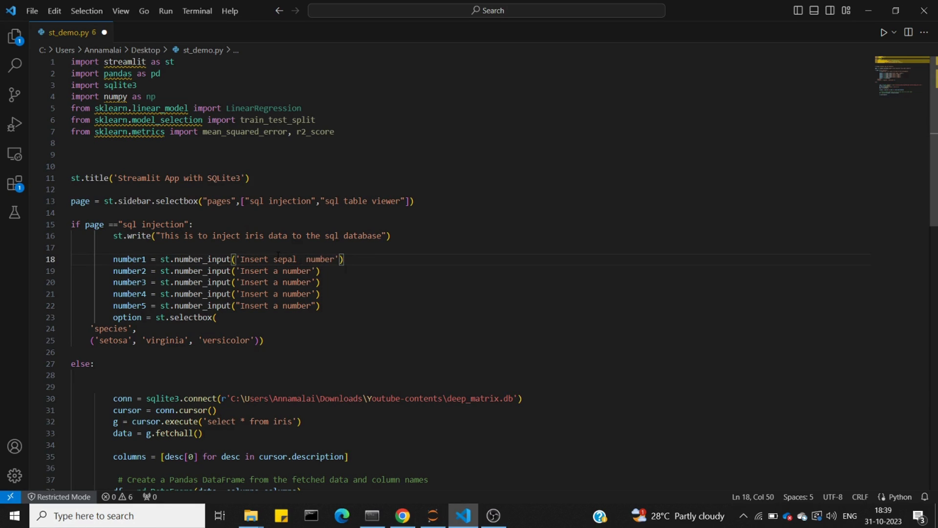
type("leangth")
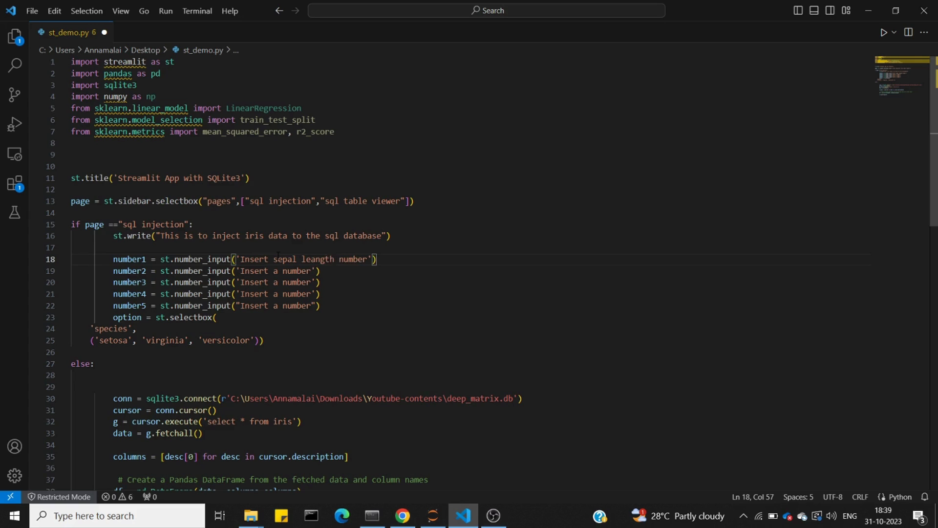
key("Backspace")
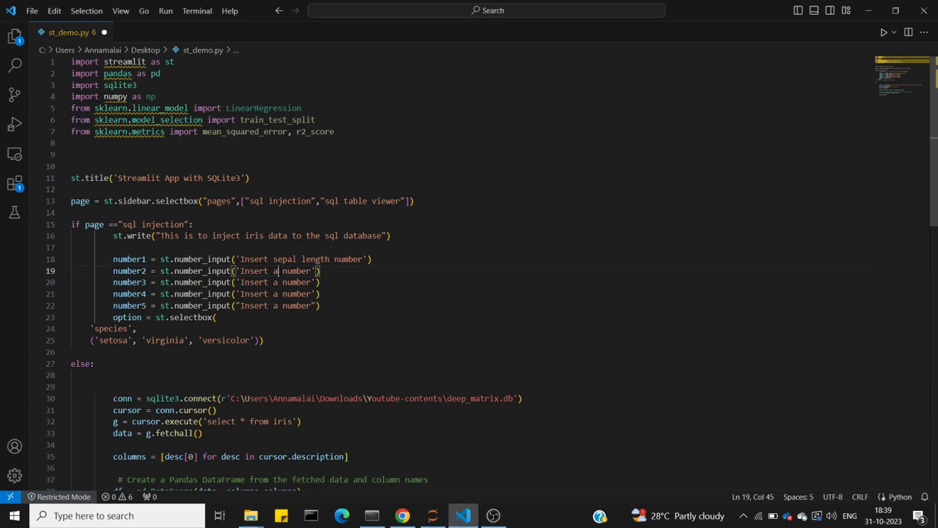
type("sepal")
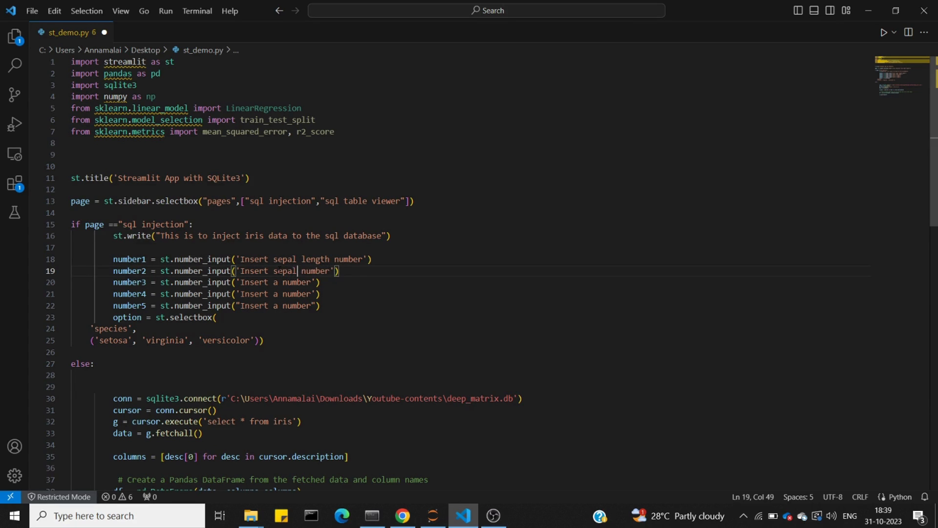
type("width")
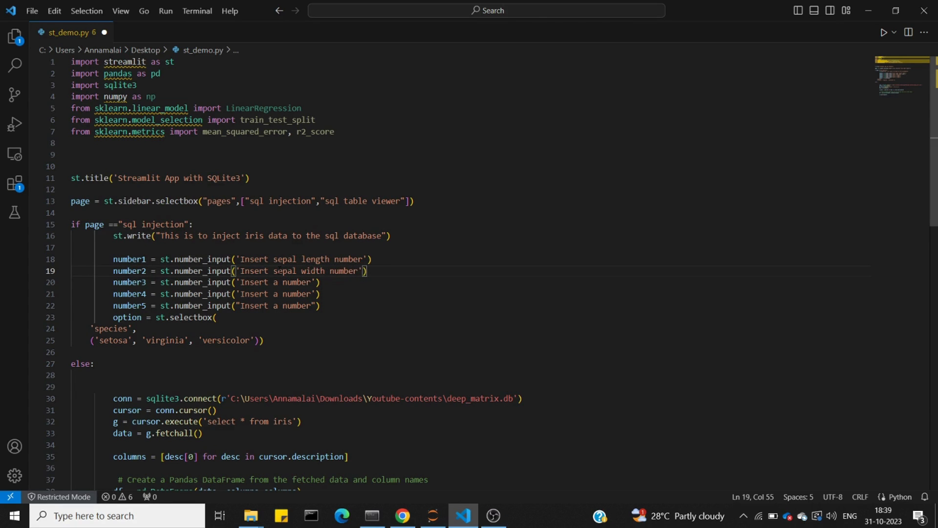
left_click(277, 282)
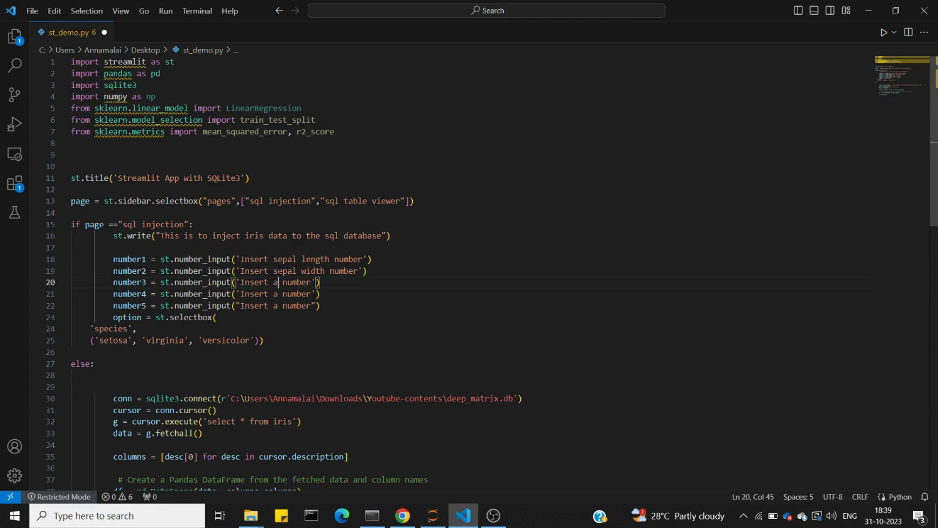
type("petal")
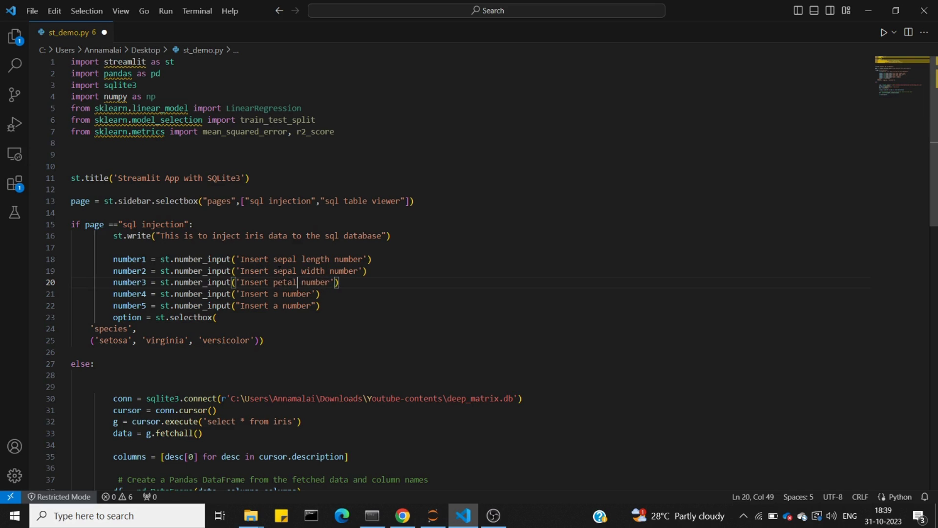
type("length")
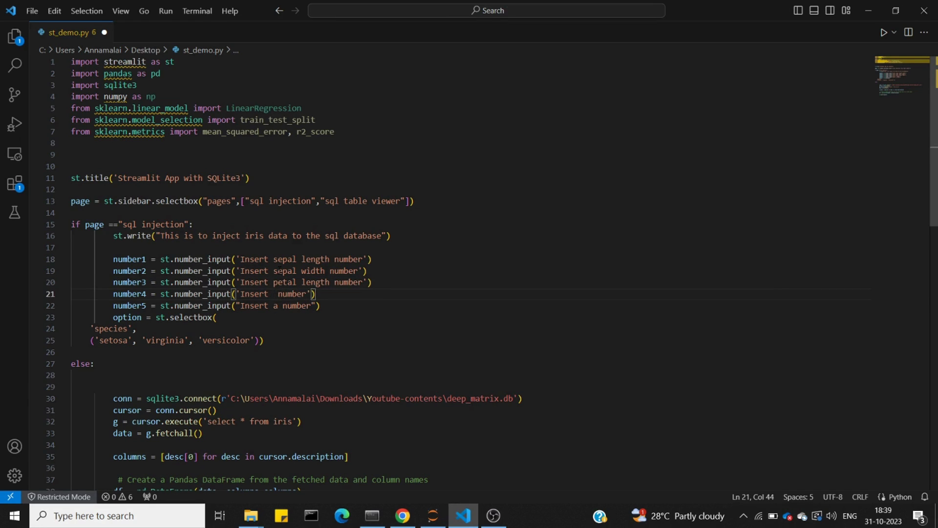
type("petal width")
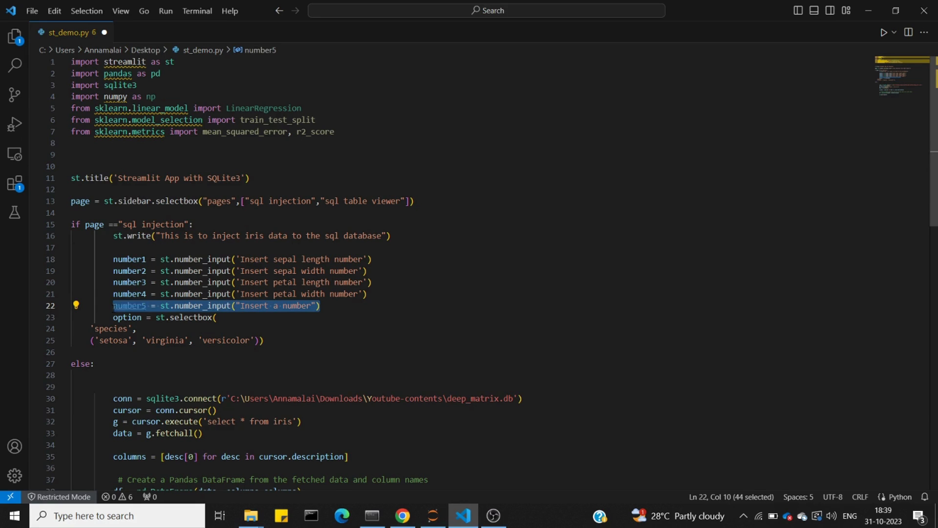
Move the fifth number input line up and label it 'primary key'
key("Delete")
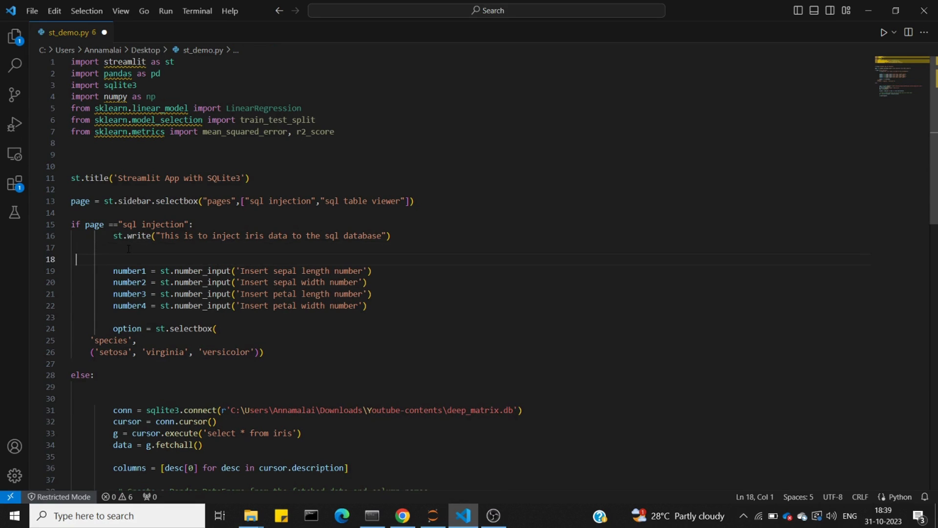
type("number5 = st.number_input(\"Insert a number\")")
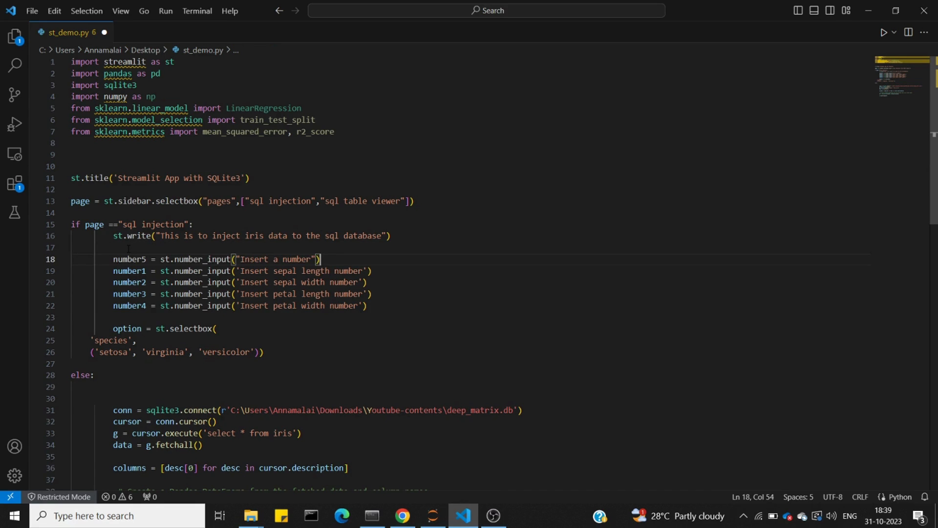
left_click(279, 259)
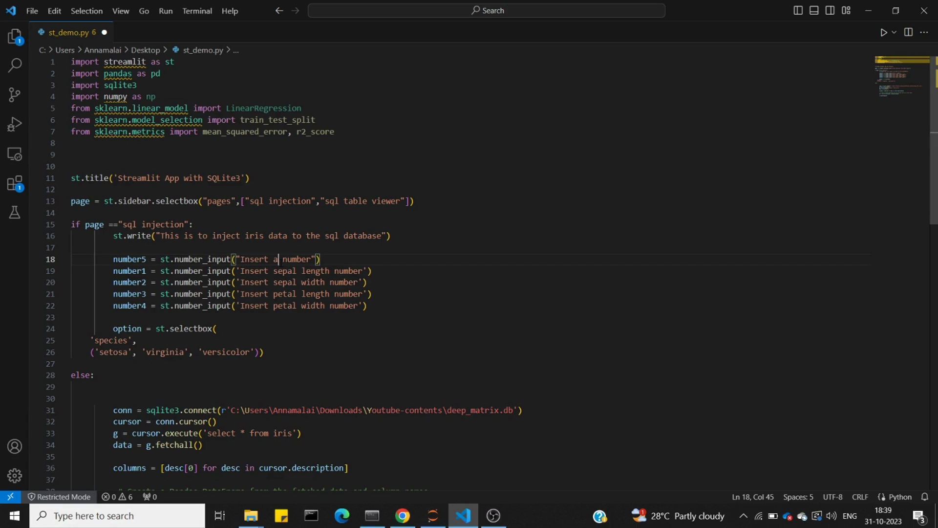
type("primary")
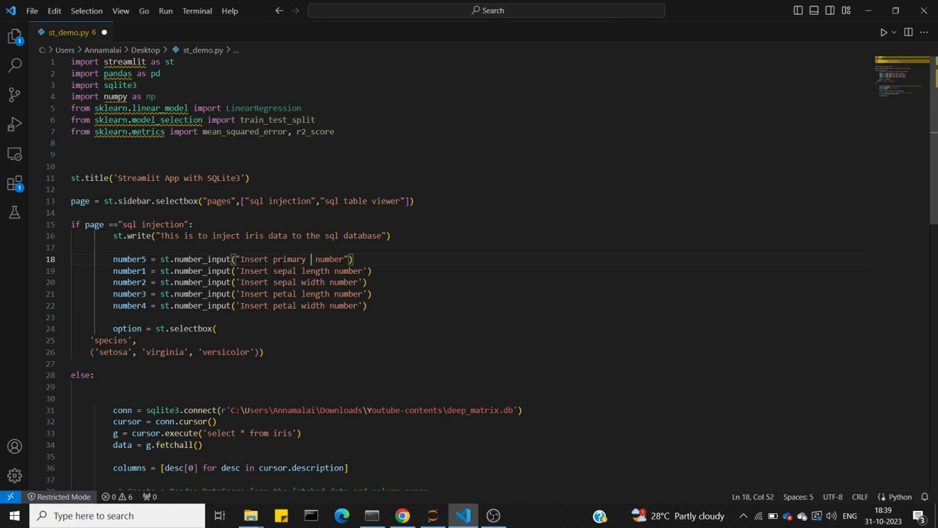
type("key")
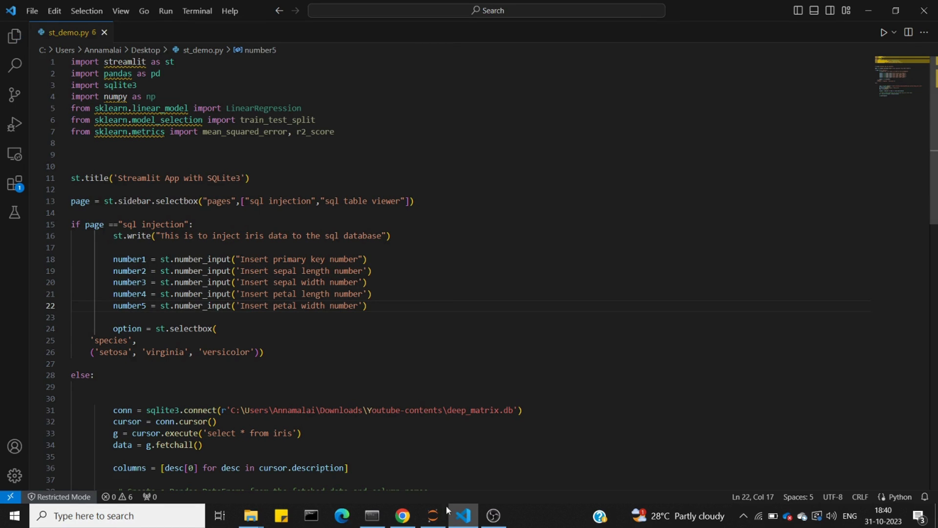
mouse_move(402, 515)
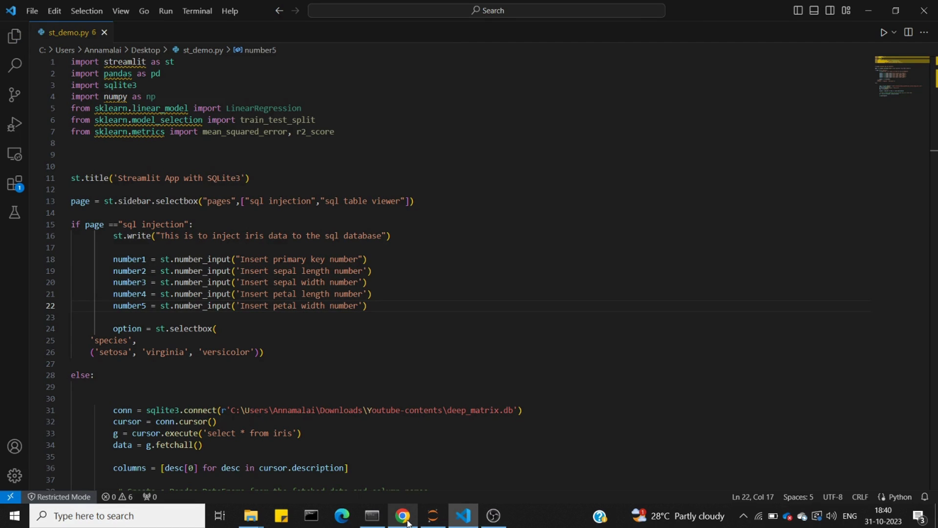
View the refreshed sql injection page with five labelled inputs and the species dropdown
left_click(401, 515)
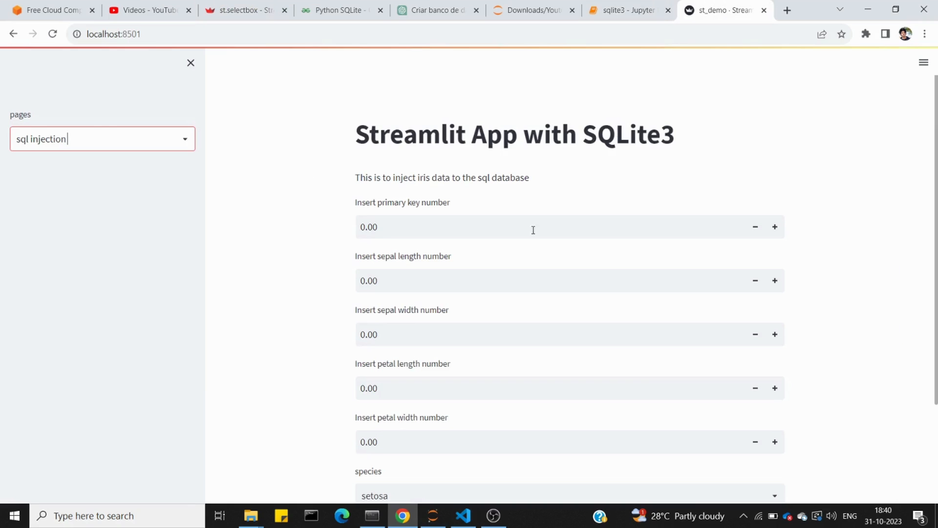
mouse_move(392, 280)
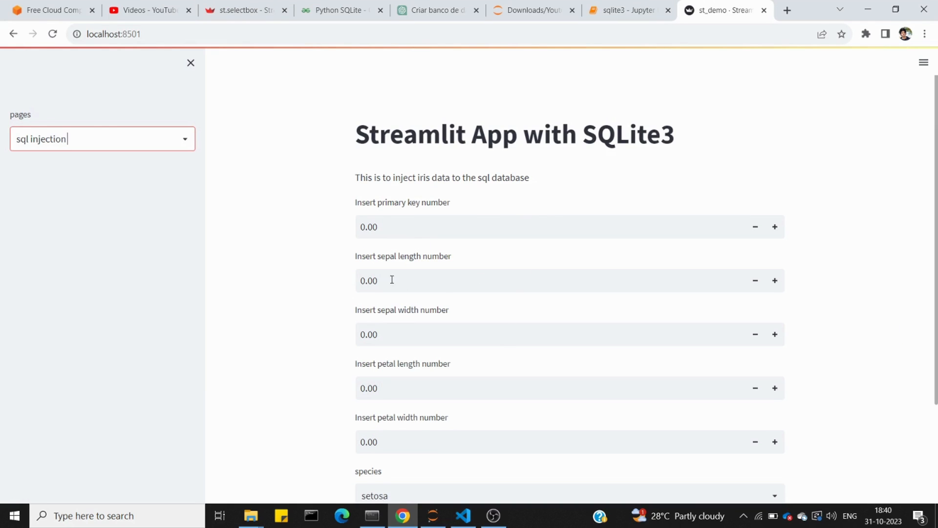
scroll("down", 3)
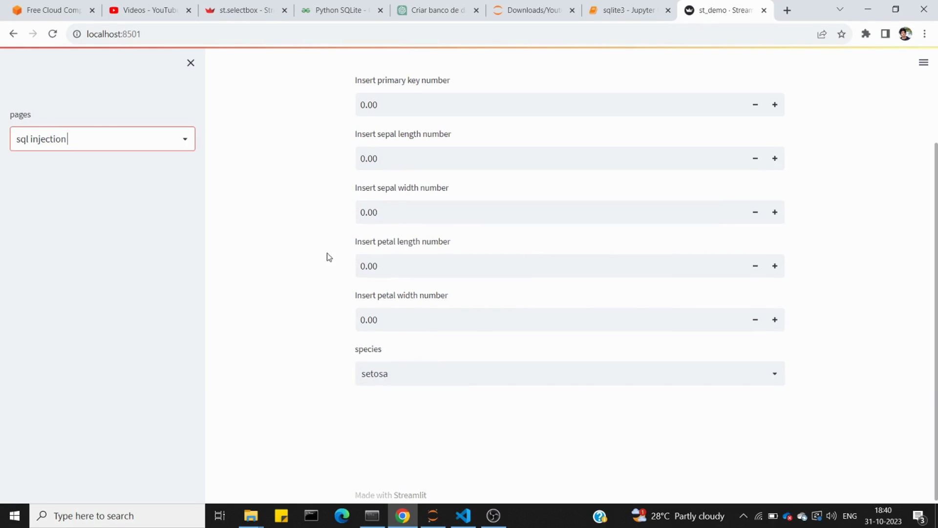
mouse_move(461, 492)
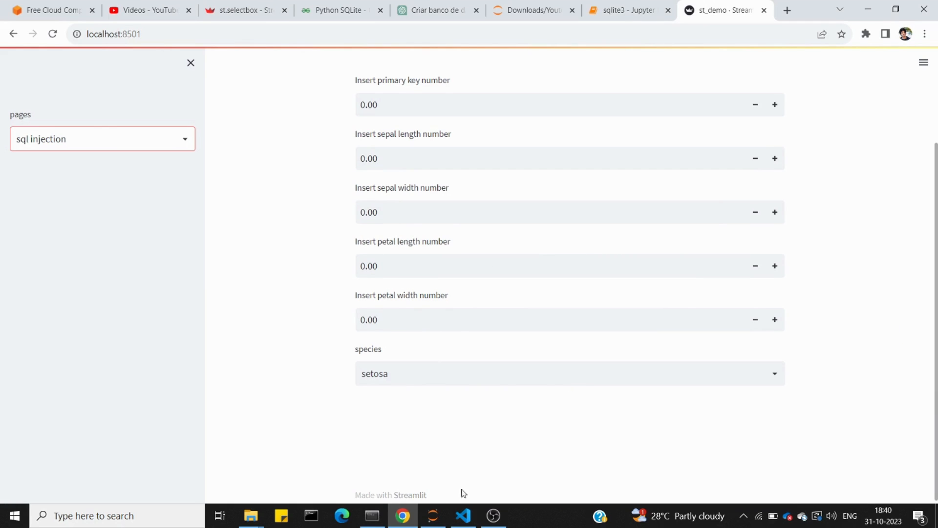
Add submit = st.button("submit") below the species selectbox code
left_click(461, 515)
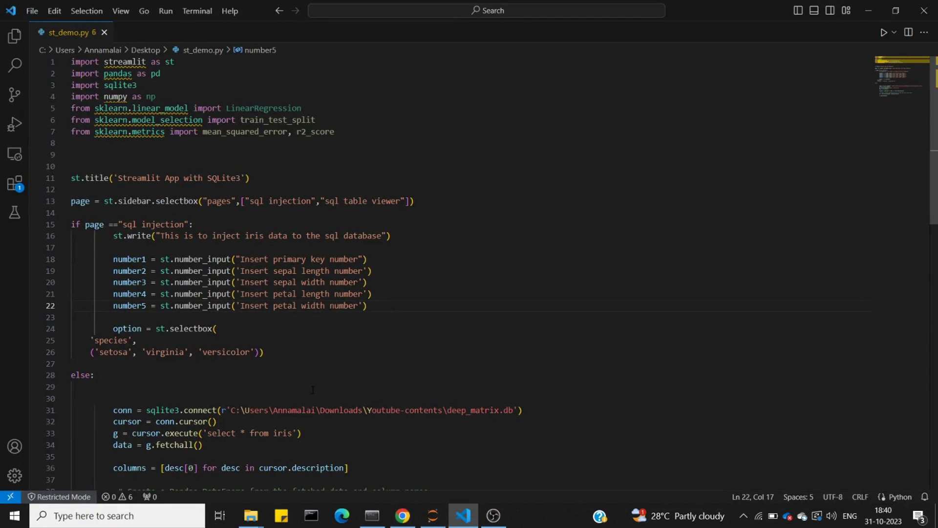
key("Enter")
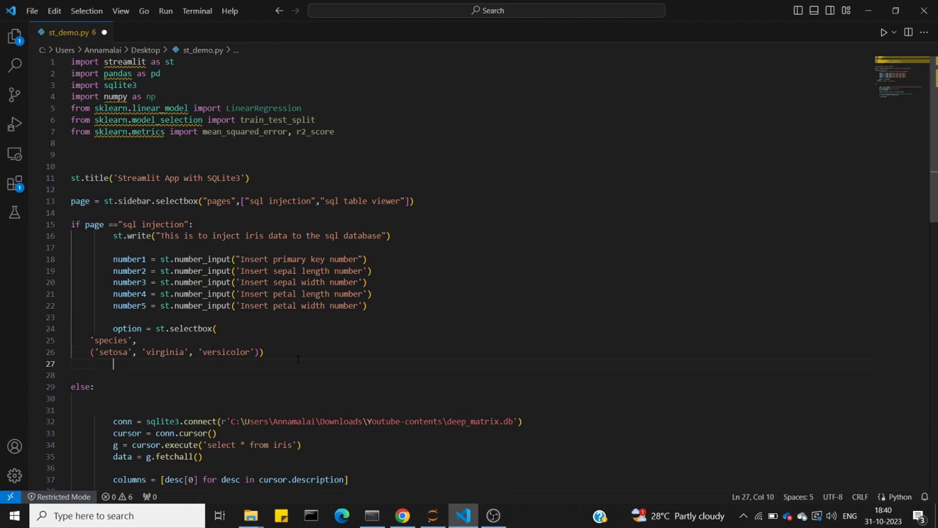
type("s")
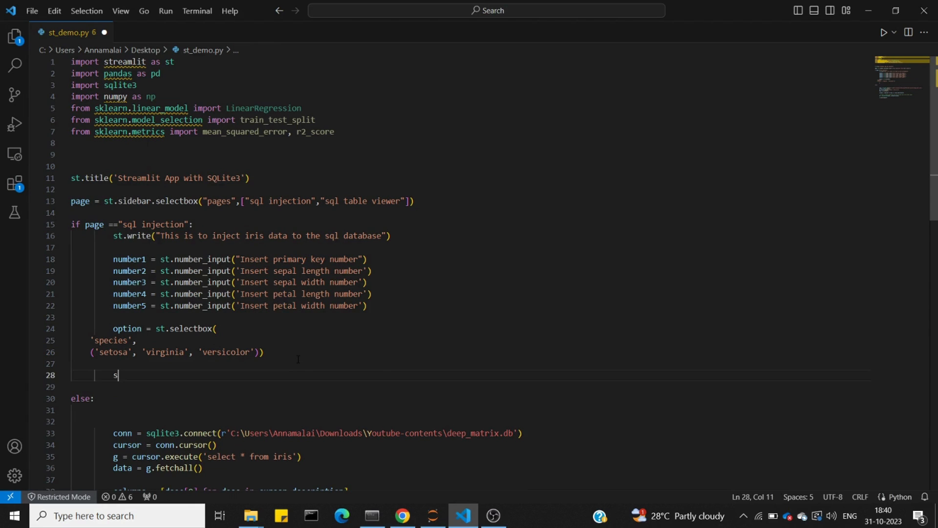
type("ubmit = st")
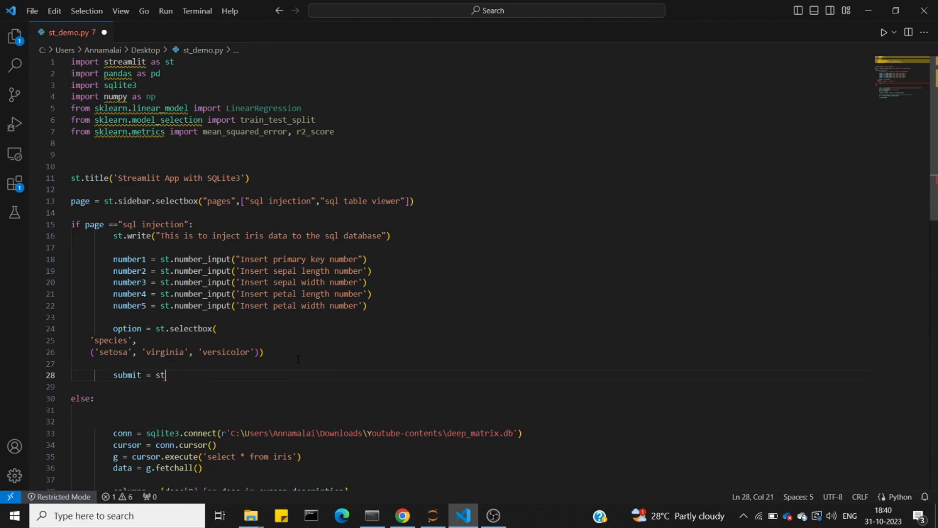
type(".")
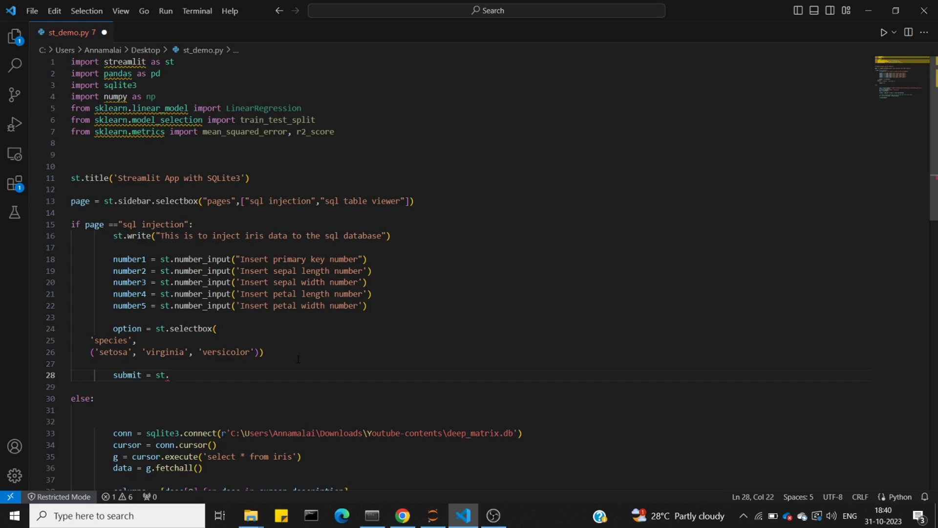
type("button(\"\")")
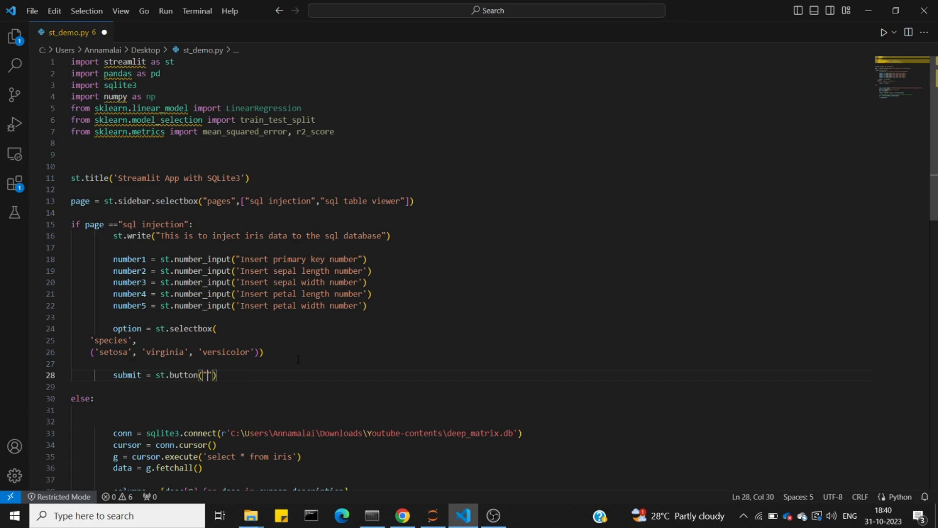
type("submit")
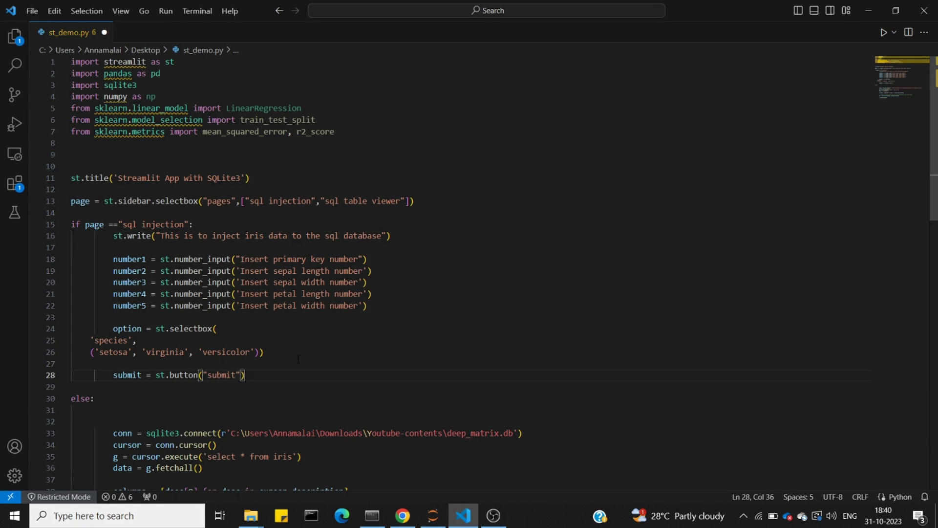
Preview the submit button in the app, then start an 'if submit:' block
left_click(402, 516)
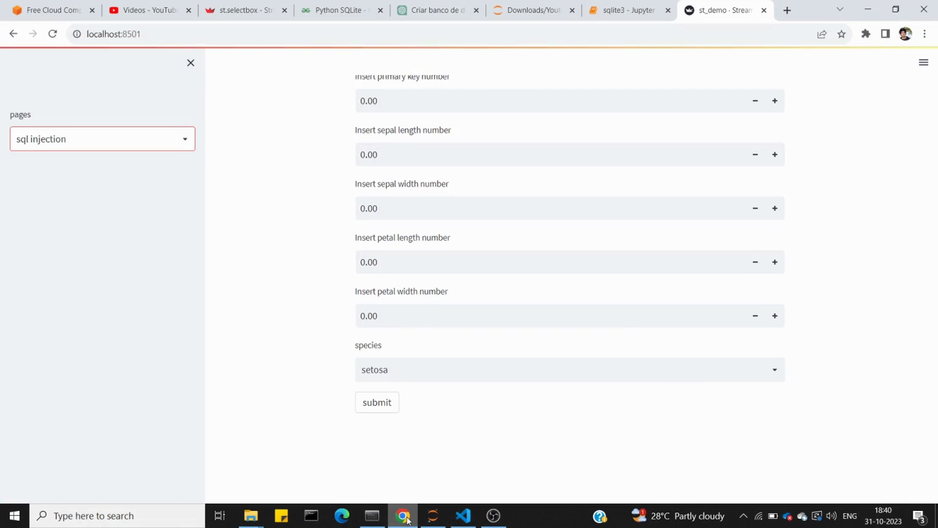
left_click(462, 515)
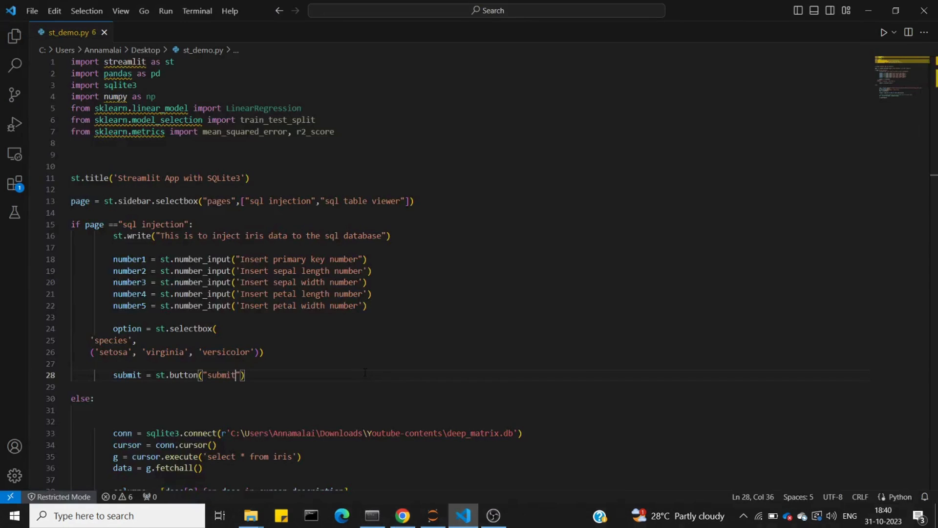
key("Enter")
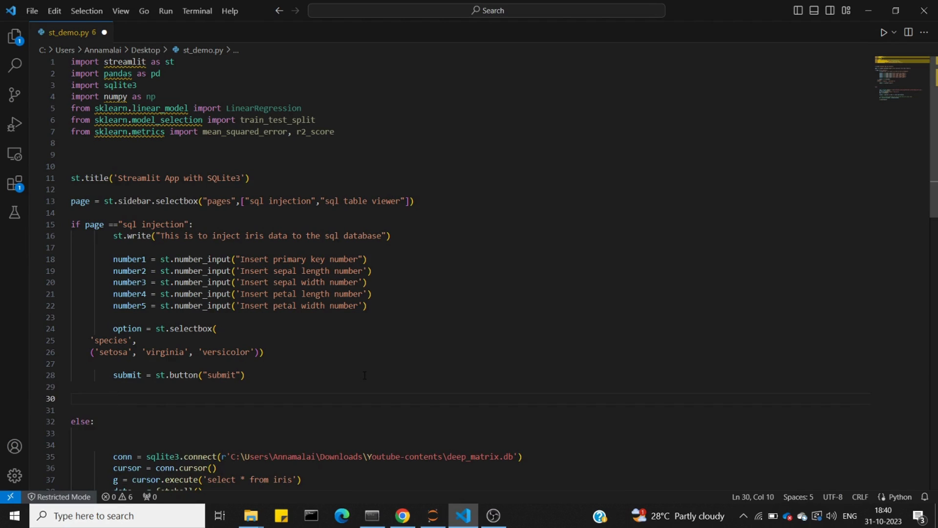
type("if subm")
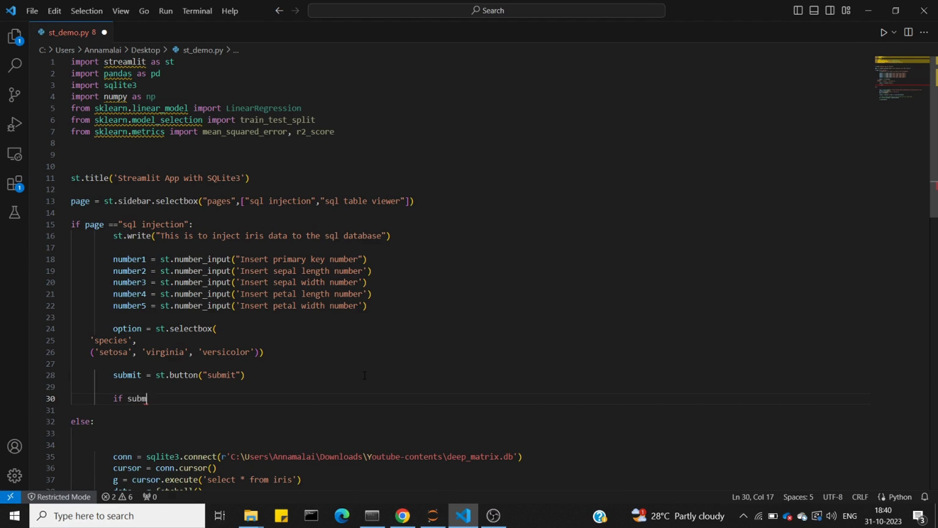
type("it:")
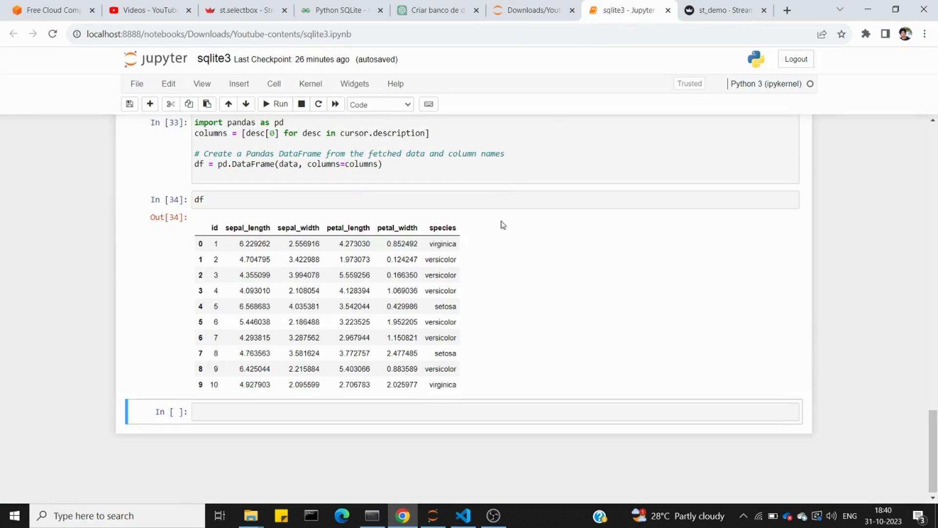
Paste the deep_matrix.db connection and cursor code, indented, under if submit:, and copy the INSERT
scroll("up", 3)
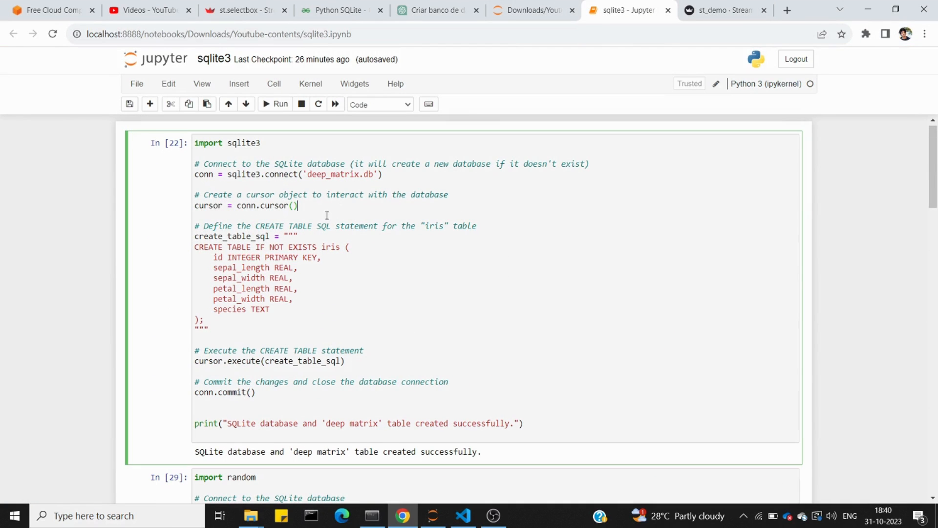
left_click_drag(194, 163, 298, 206)
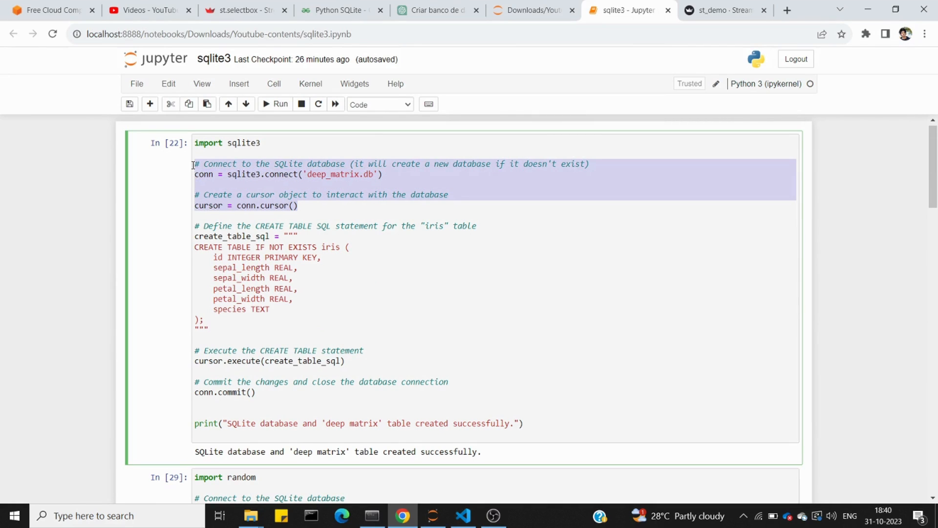
mouse_move(387, 460)
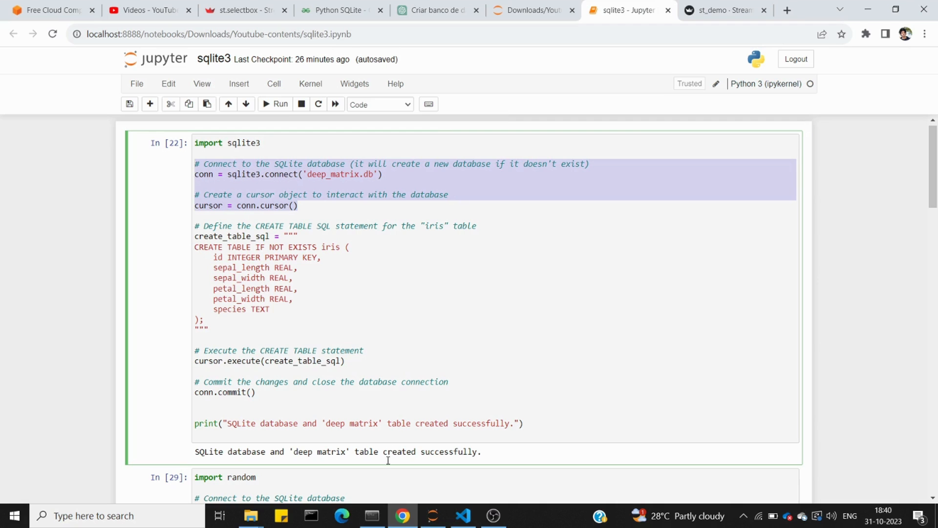
left_click(461, 515)
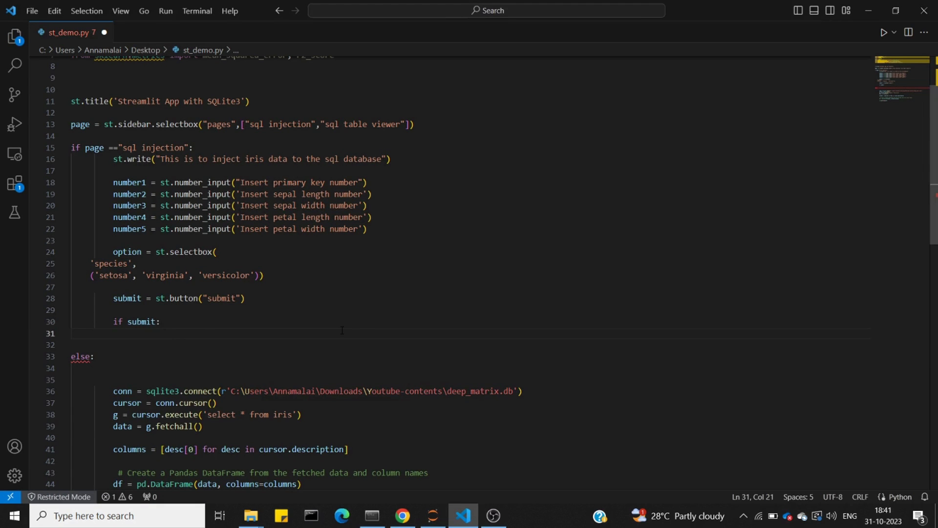
type("# Connect to the SQLite database (it will create a new database if it doesn't exist)")
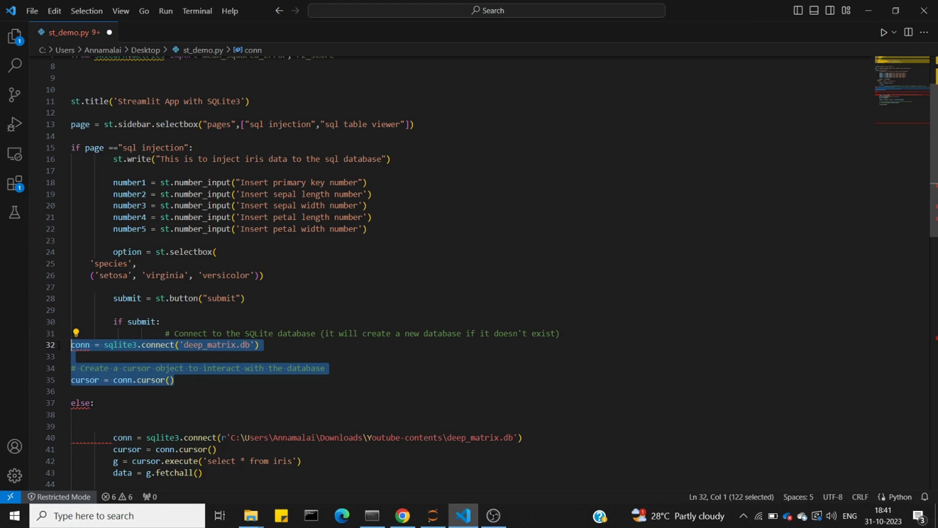
key("Tab")
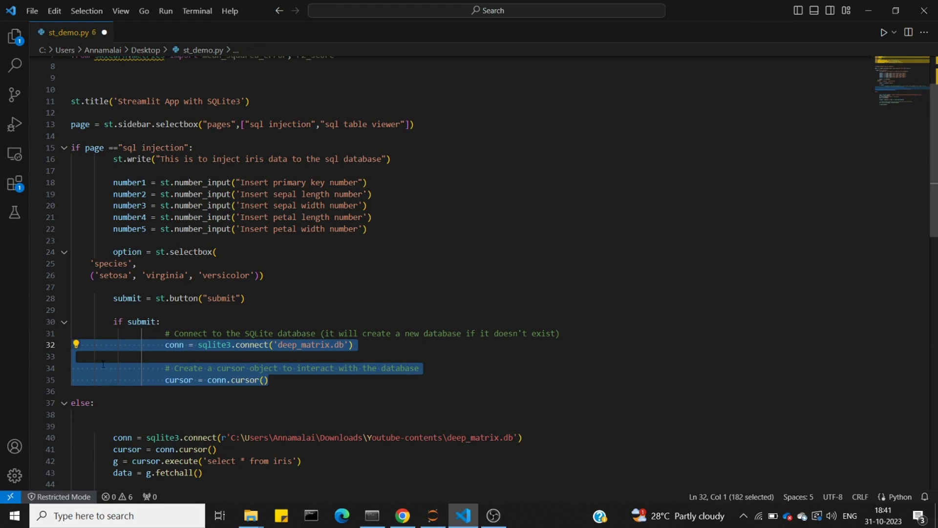
left_click(269, 379)
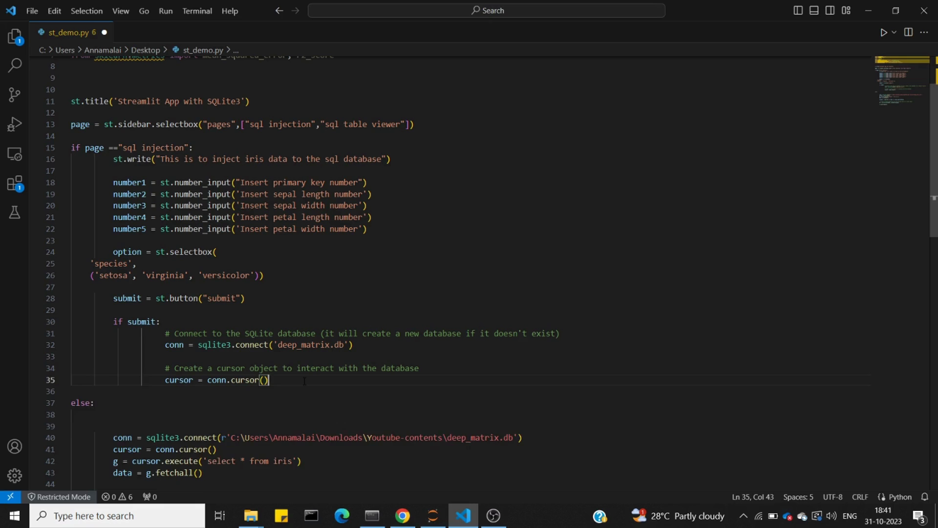
key("Enter")
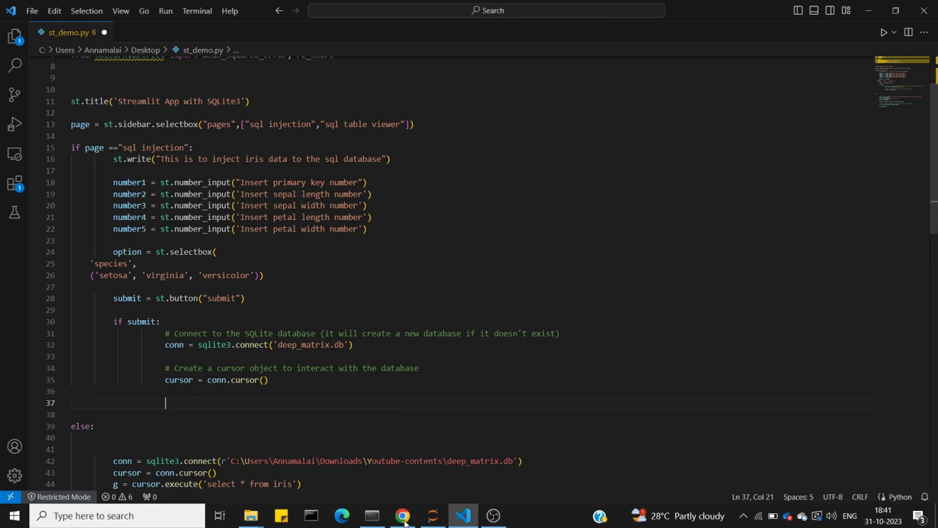
left_click(402, 520)
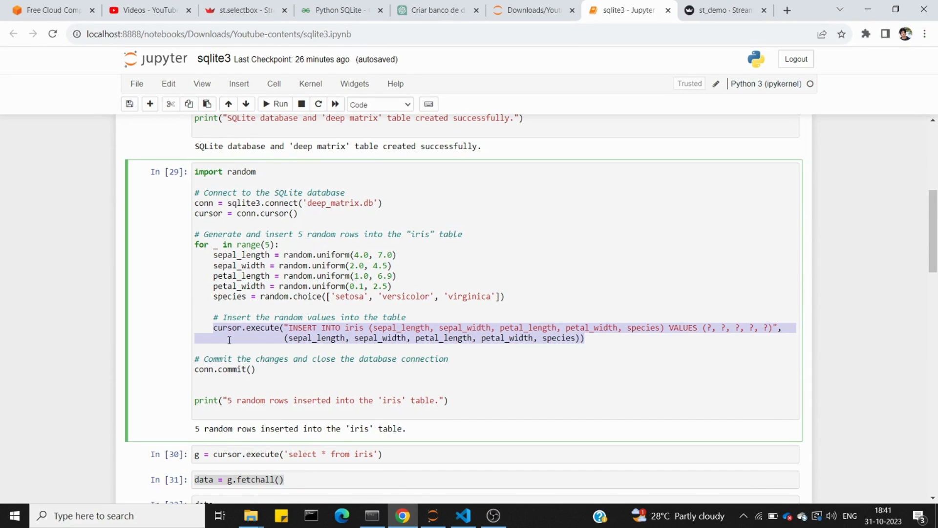
left_click(461, 514)
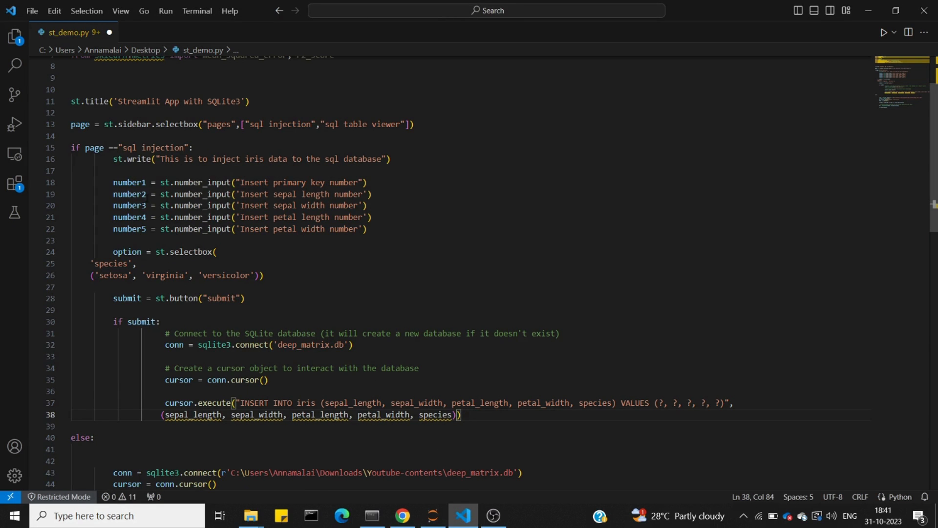
mouse_move(174, 344)
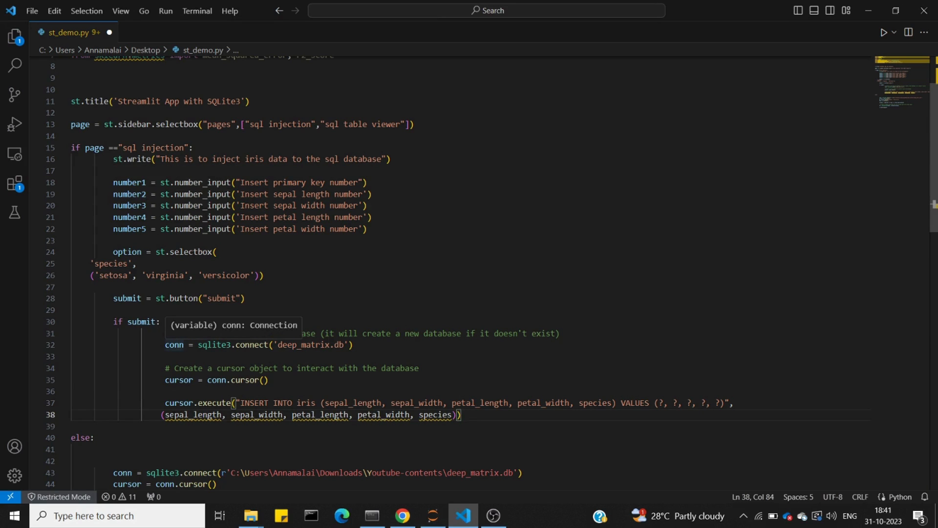
Rename number inputs to sepal_length, sepal_width and petal_width, matching the INSERT values
double_click(194, 413)
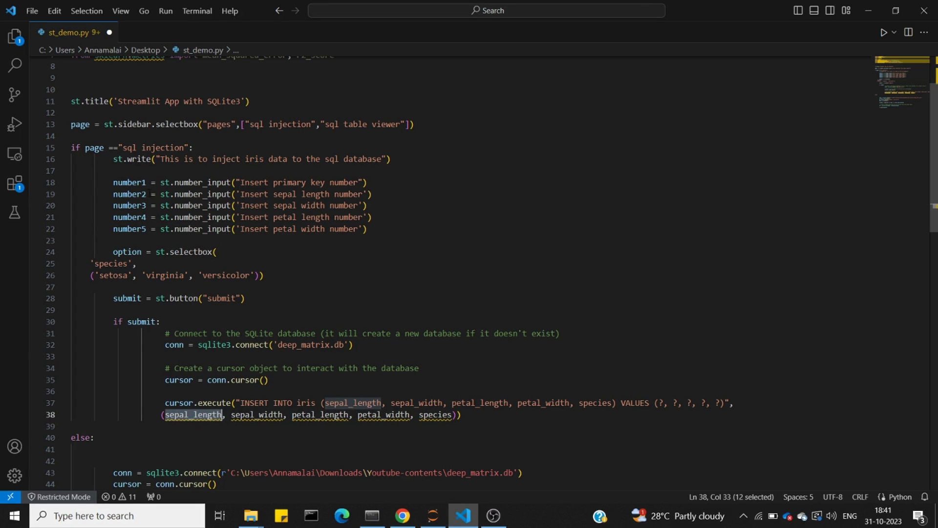
double_click(129, 194)
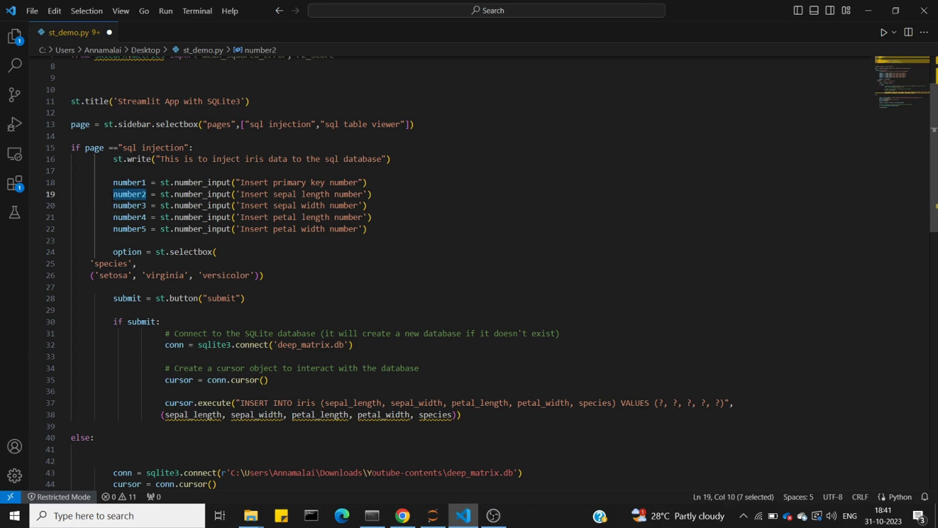
type("sepal_length")
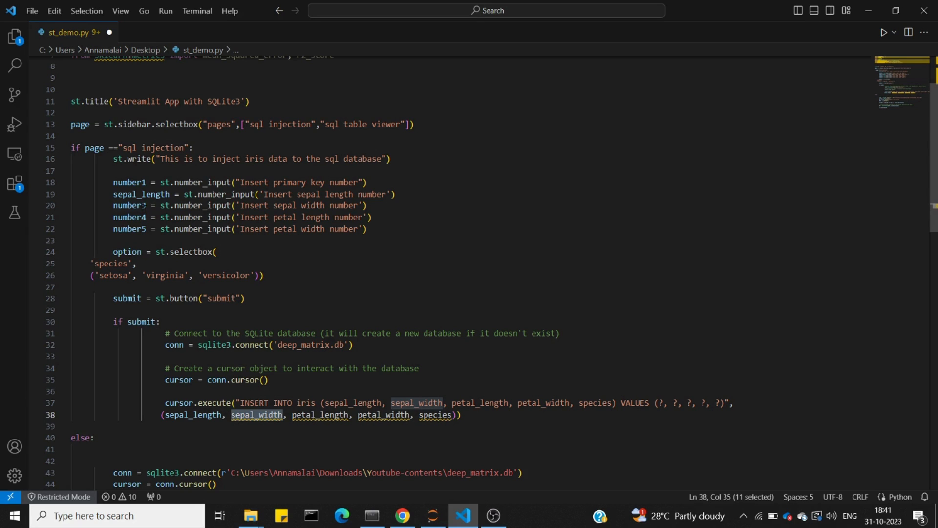
double_click(129, 206)
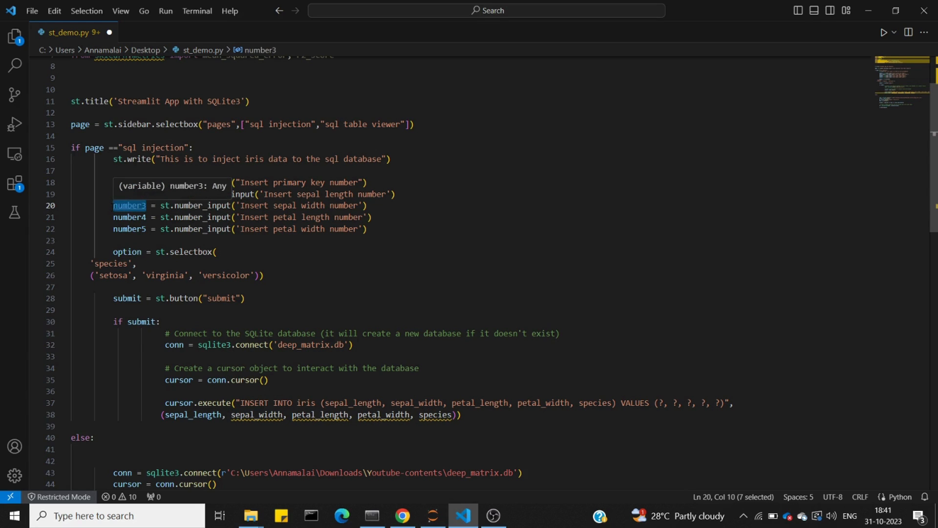
type("sepal_width")
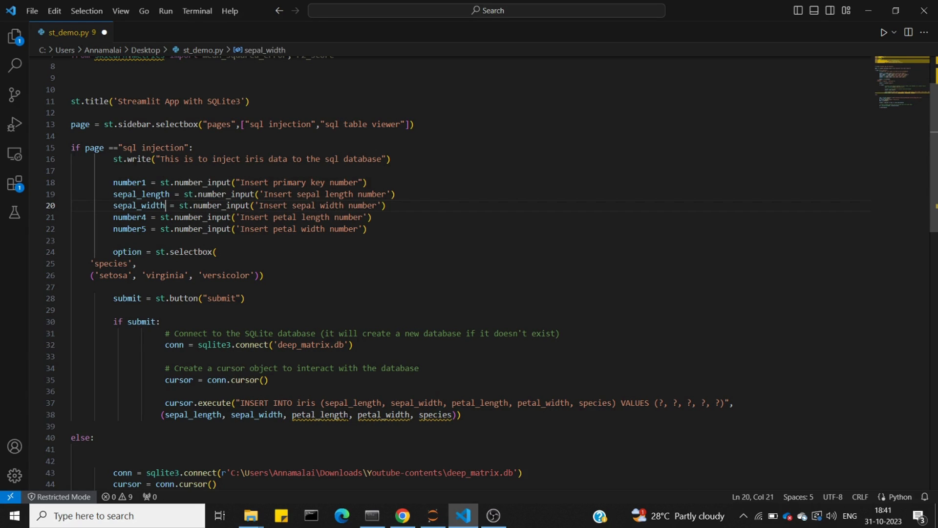
double_click(320, 414)
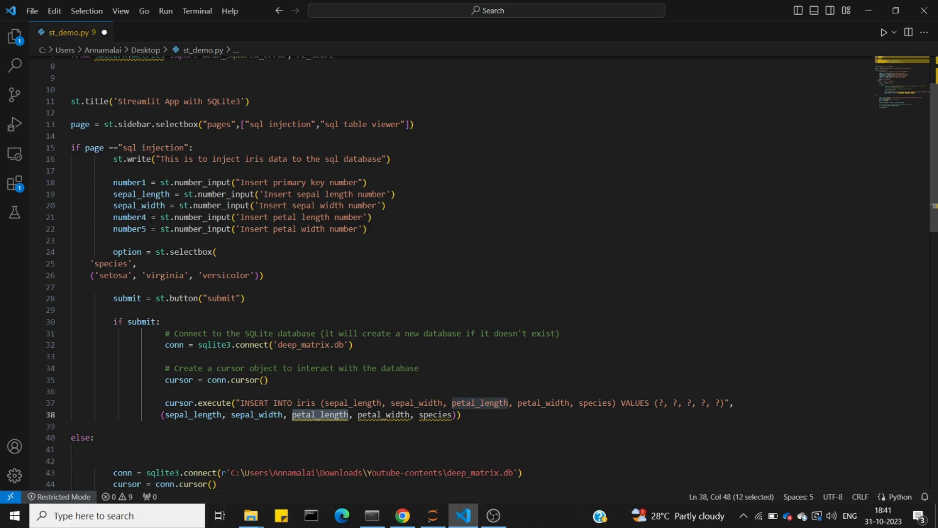
double_click(129, 219)
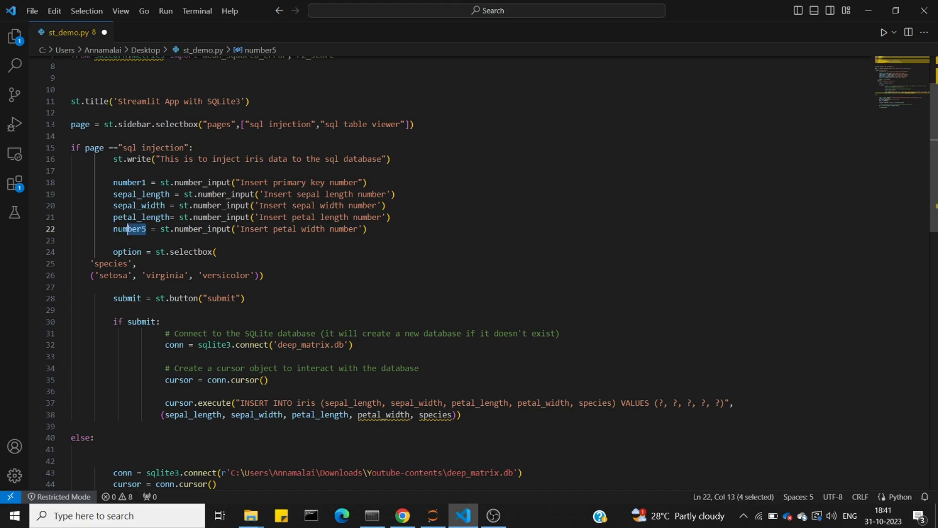
type("petal_width")
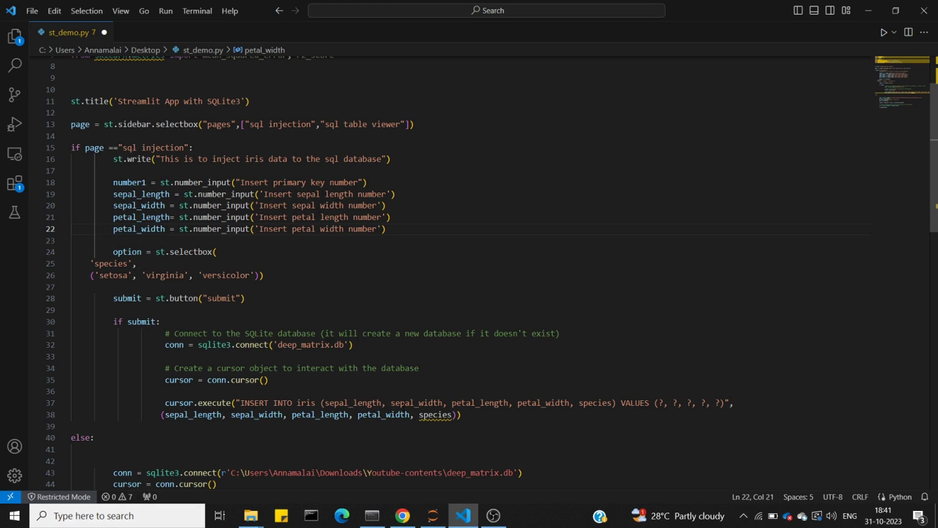
Rename the option variable to species and delete the primary key input line
double_click(435, 413)
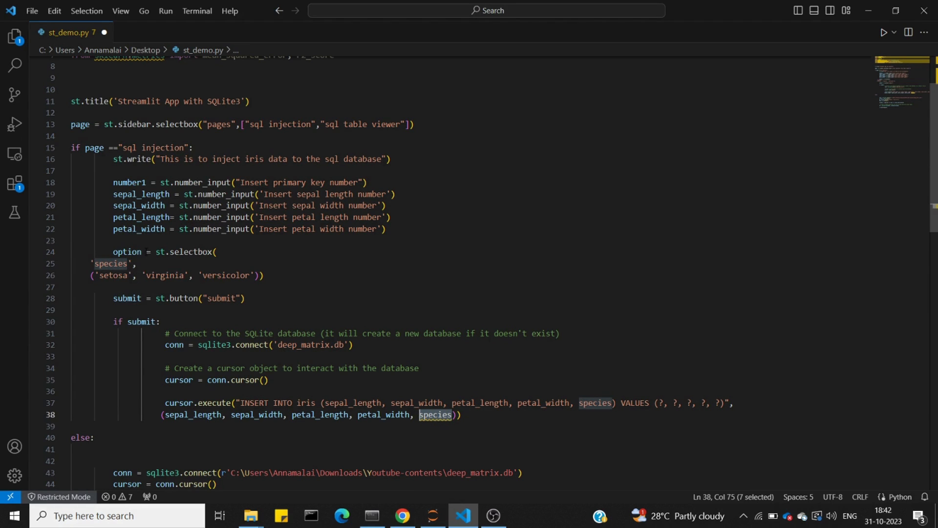
double_click(126, 251)
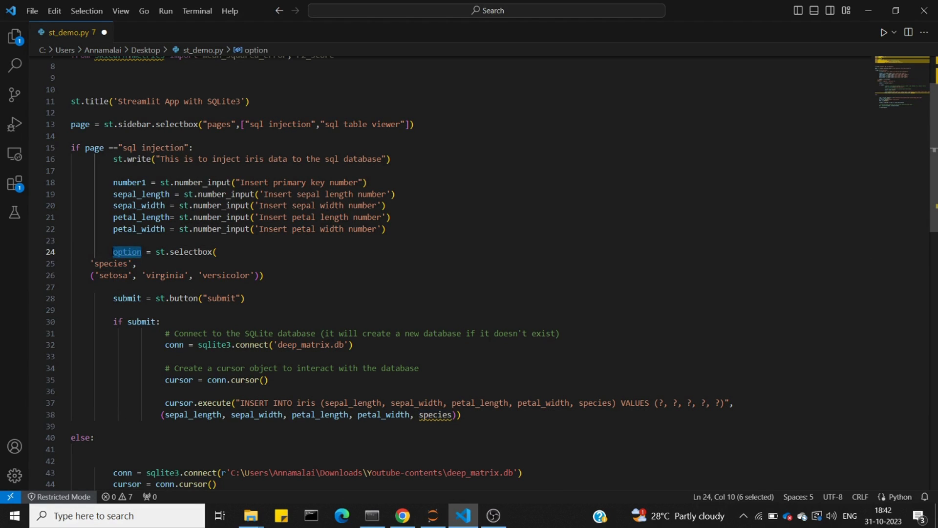
type("species")
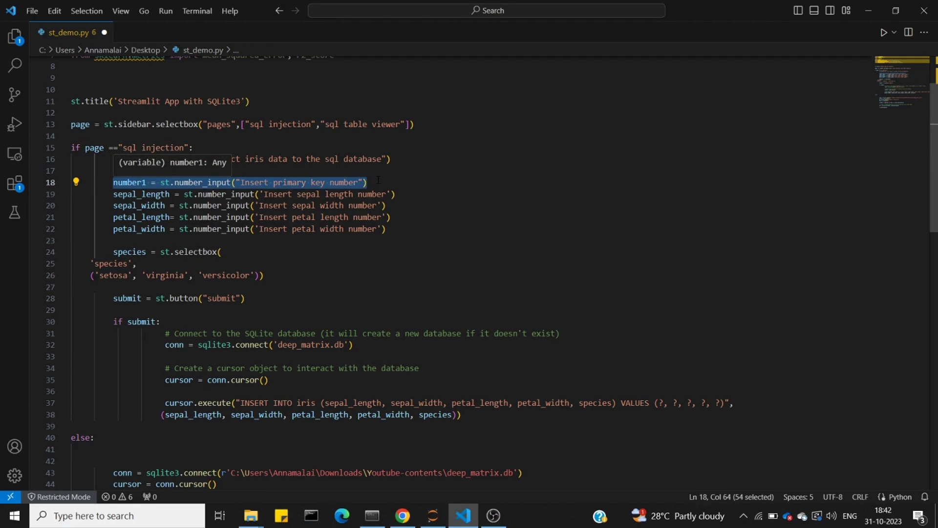
key("Delete")
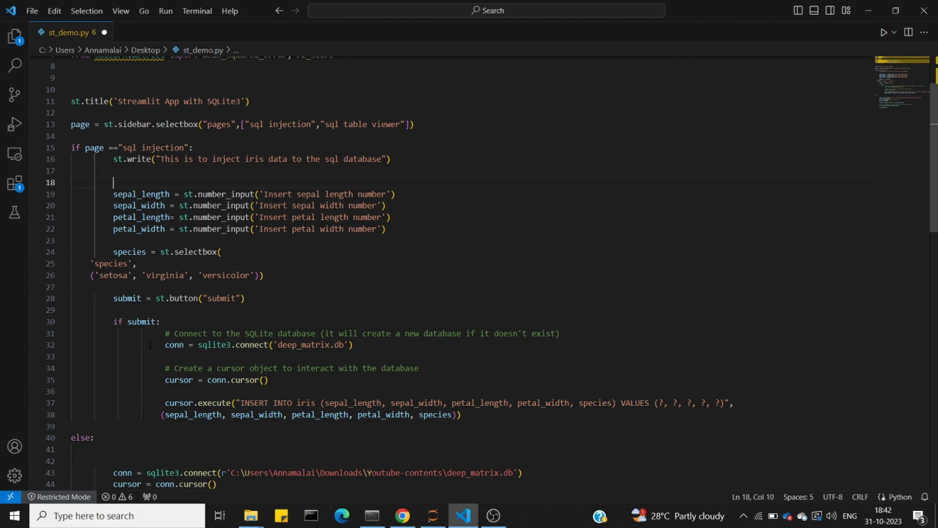
mouse_move(526, 420)
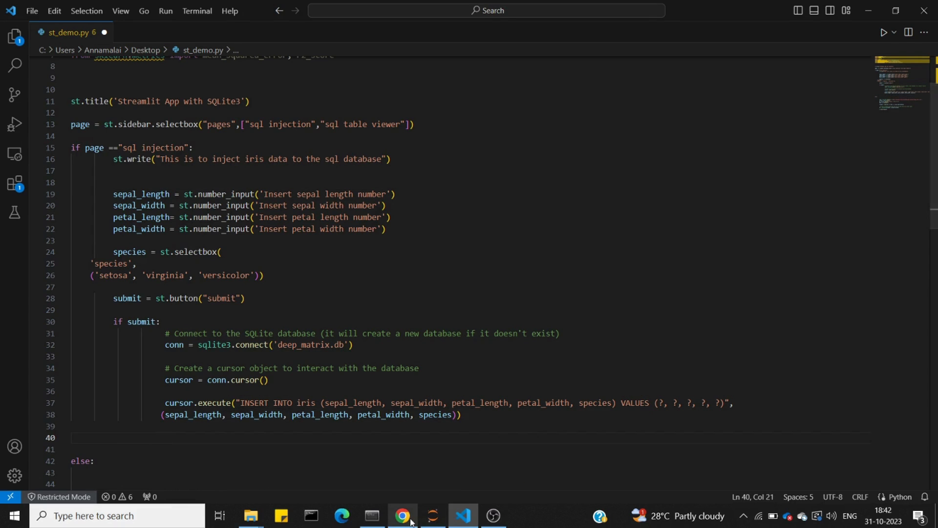
Add conn.commit() and conn.close() below cursor.execute, following the notebook's insert code
left_click(402, 520)
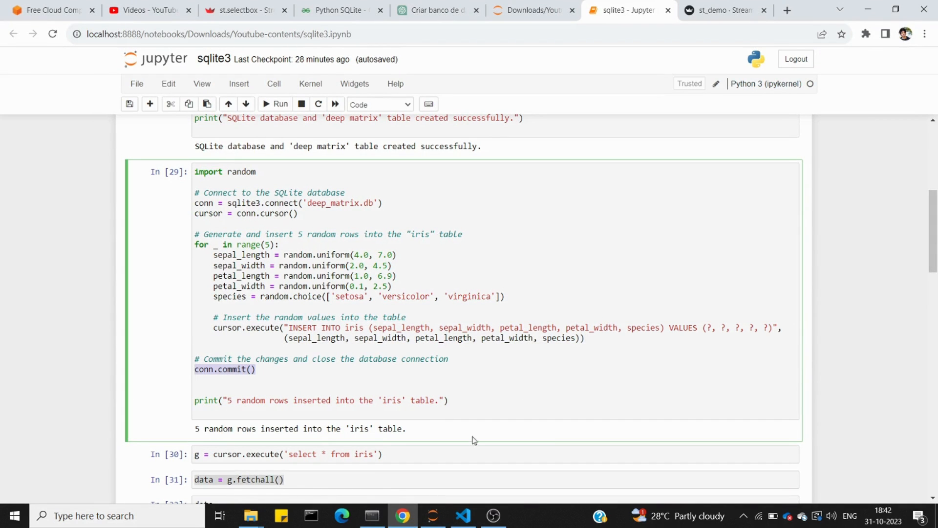
left_click(461, 520)
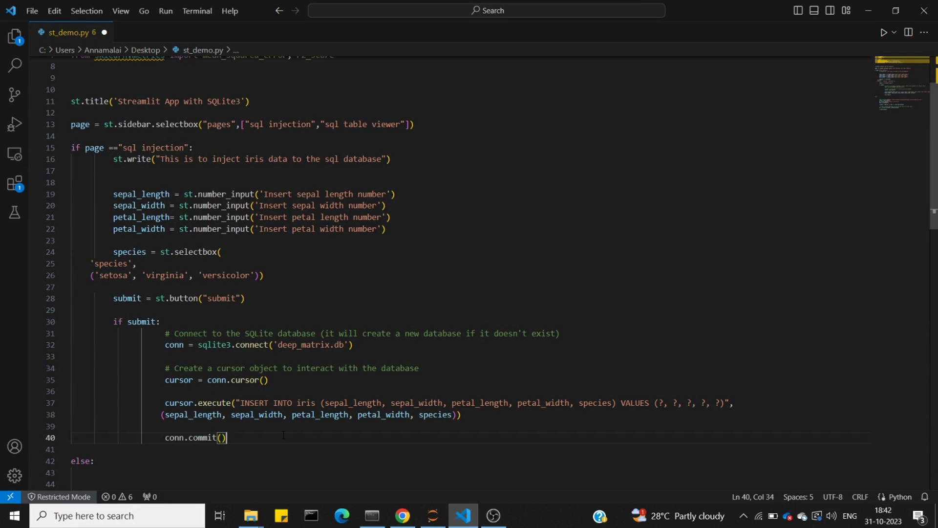
type("co")
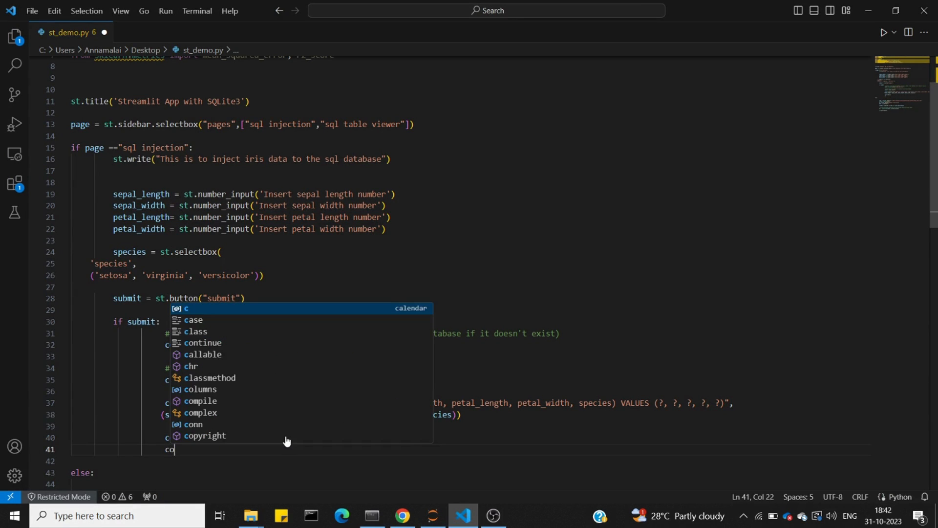
type("conn.close(")
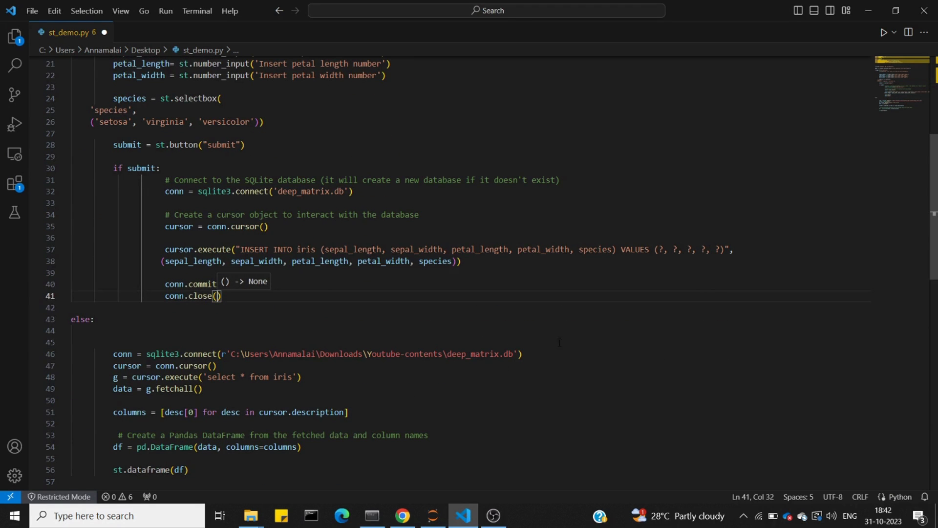
scroll("up", 3)
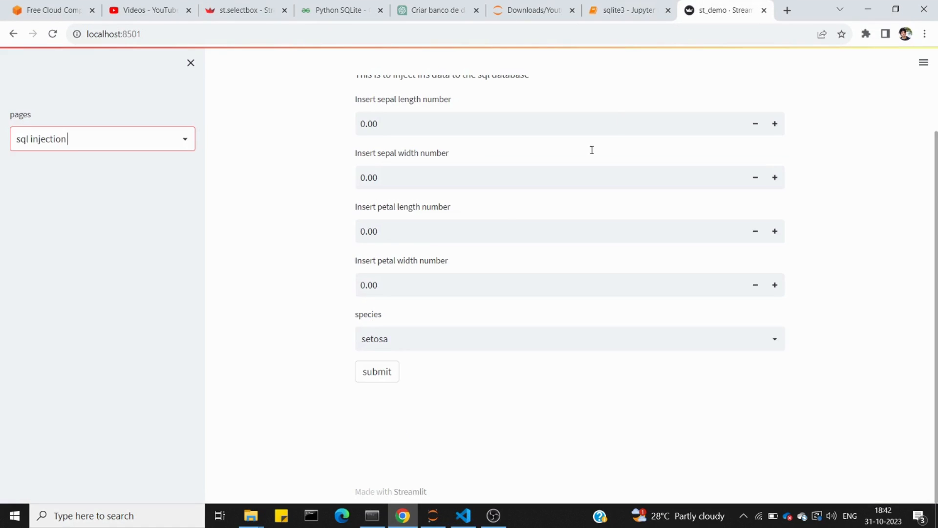
Fill the injection form with measurements 1.70, 2.30, 0.60 and 0.80
scroll("up", 3)
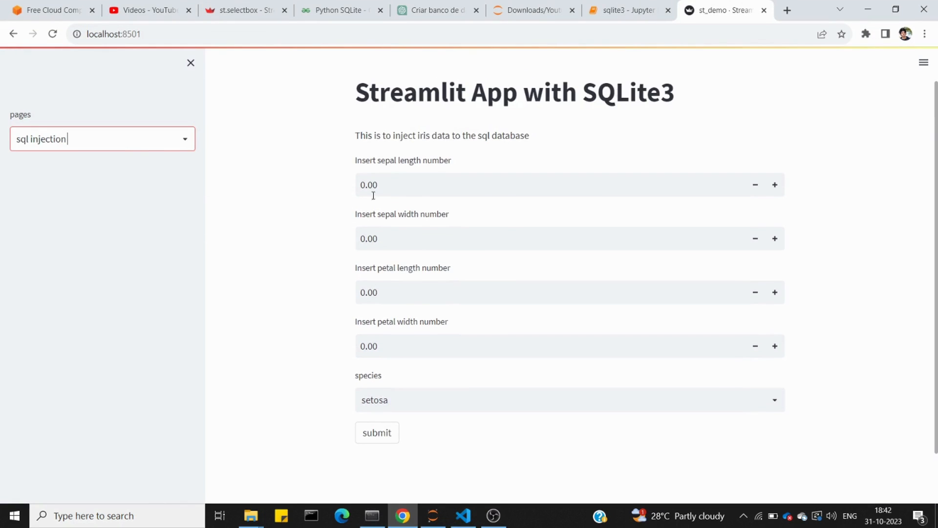
left_click(538, 184)
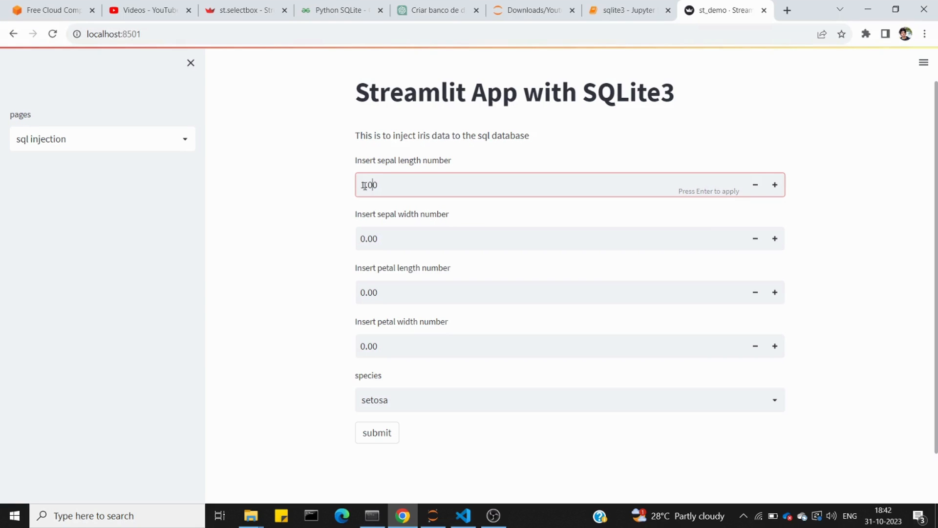
type("1.70")
left_click(569, 238)
type("2.3")
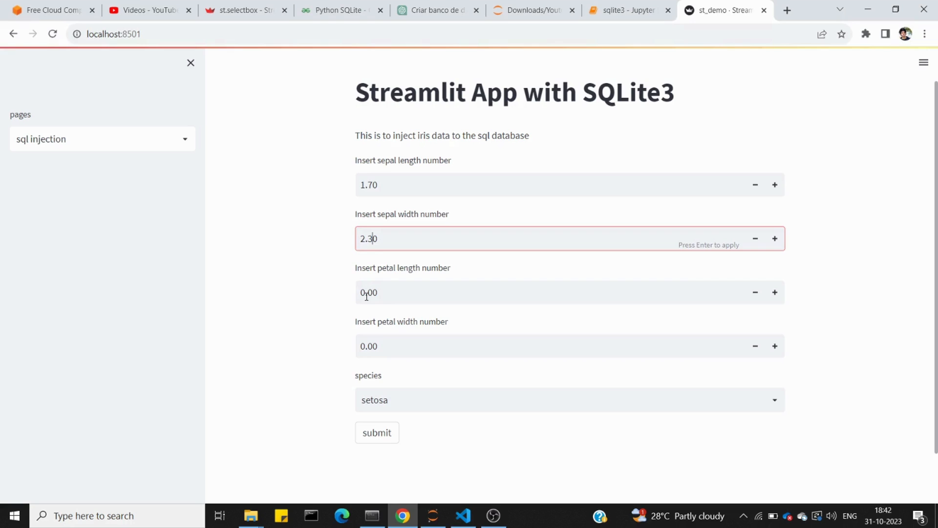
left_click(538, 292)
type("0.6")
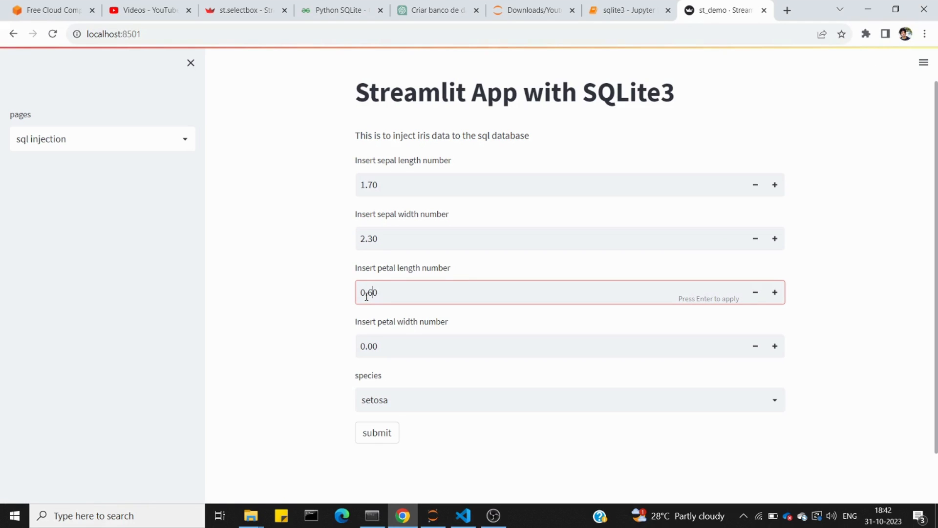
left_click(539, 346)
type("0.8")
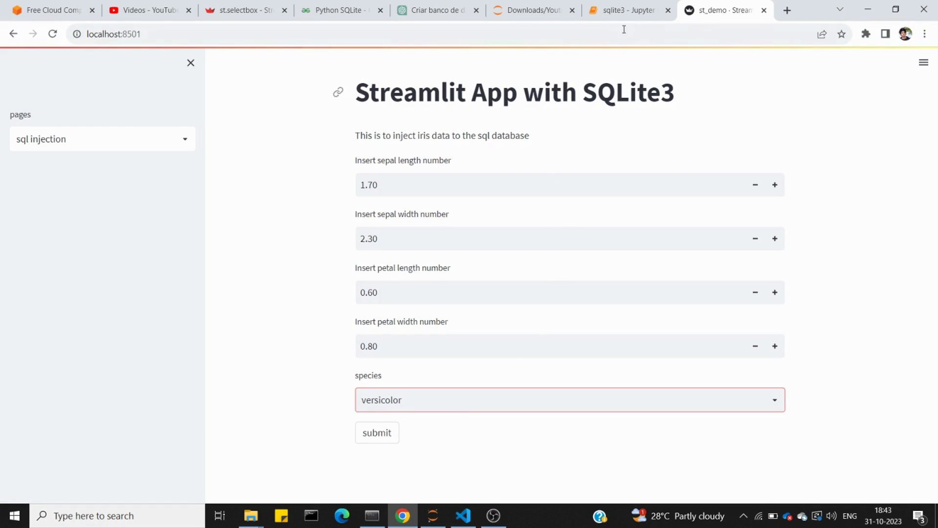
Check the notebook's iris rows, then submit the versicolor row, which fails with 'no such table: iris'
left_click(626, 10)
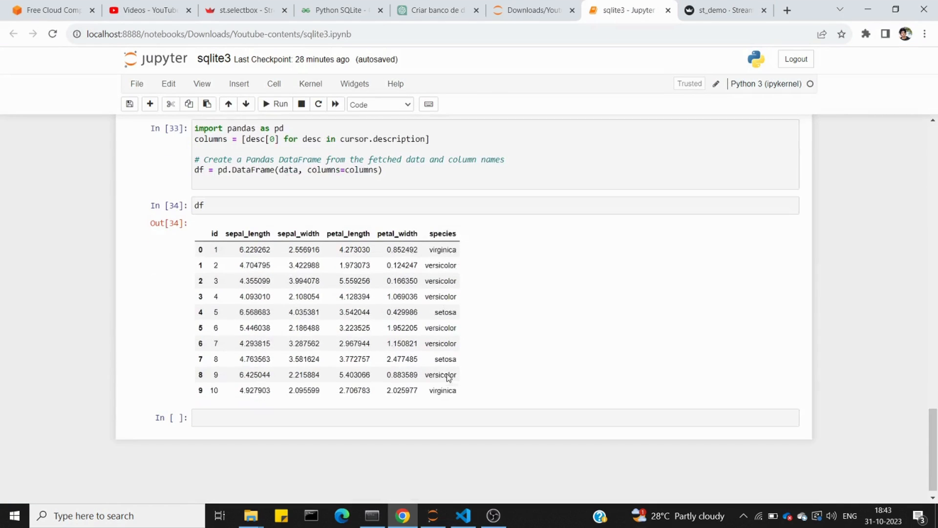
scroll("up", 3)
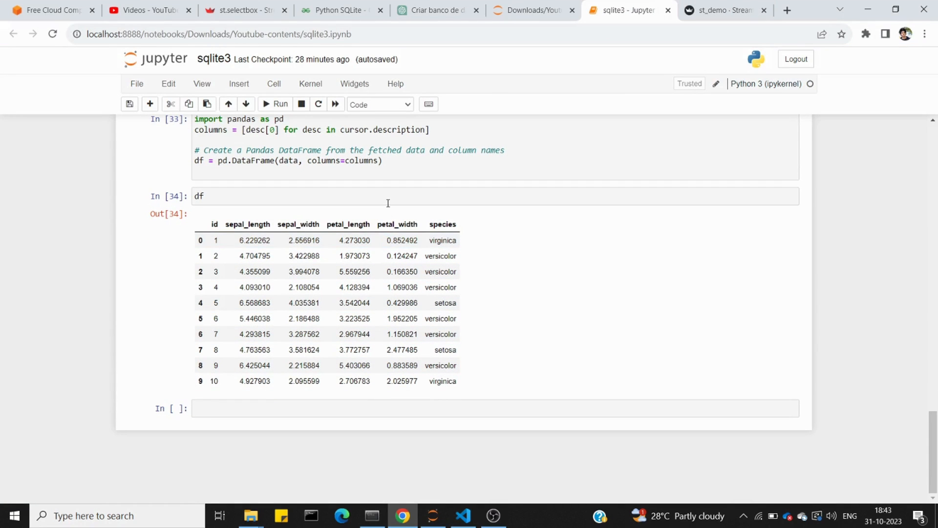
left_click(722, 11)
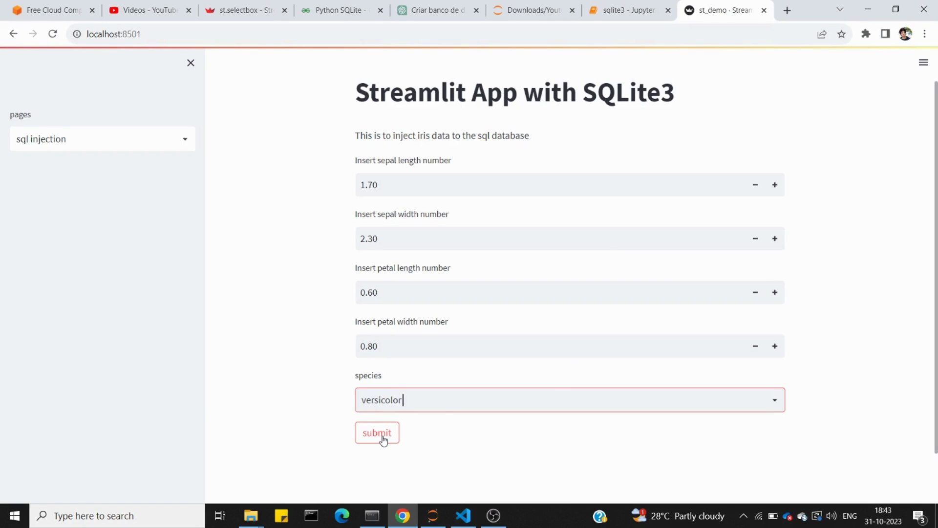
left_click(376, 432)
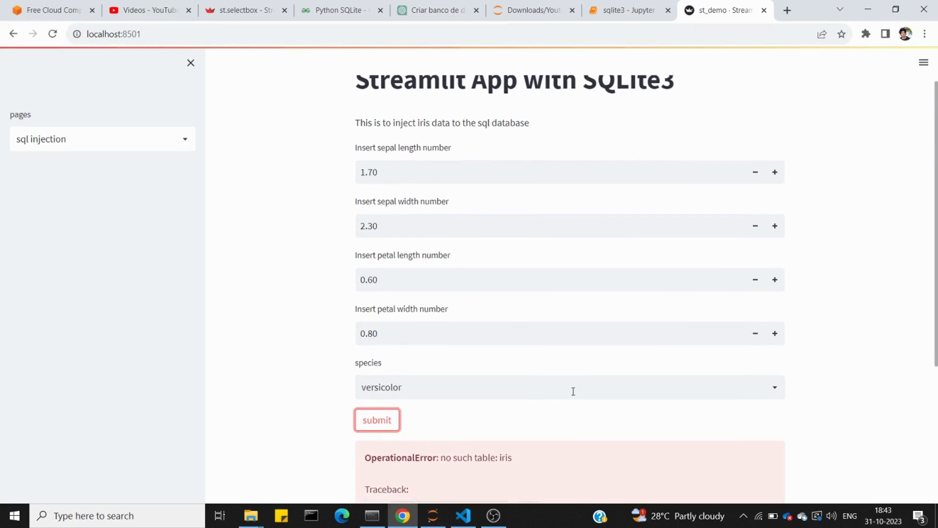
scroll("down", 3)
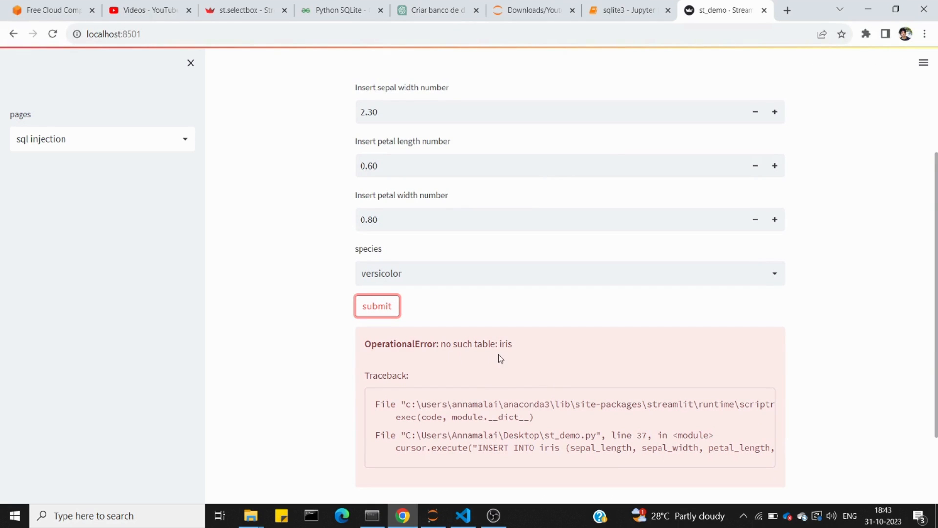
left_click(461, 515)
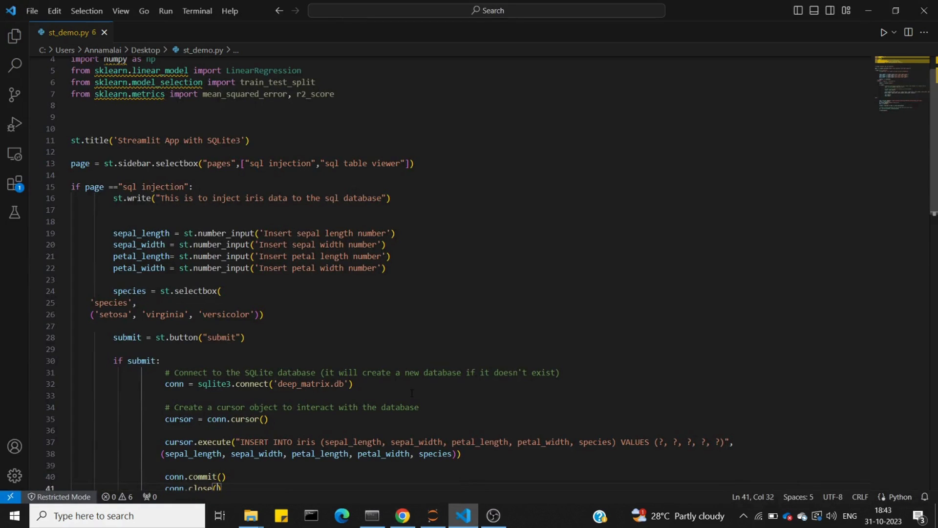
Point the injection page's sqlite3.connect to r'C:\Users\Annamalai\Downloads\Youtube-contents\deep_matrix.db' and save
scroll("down", 3)
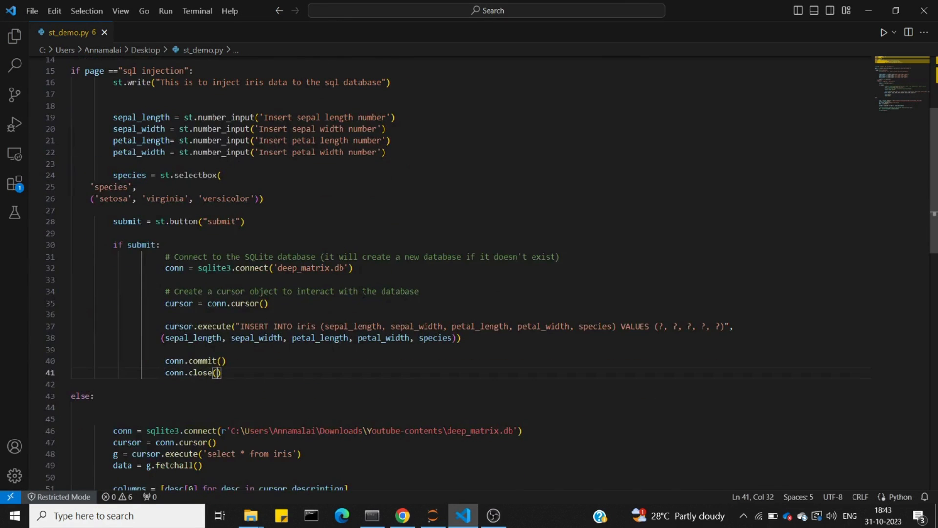
scroll("down", 3)
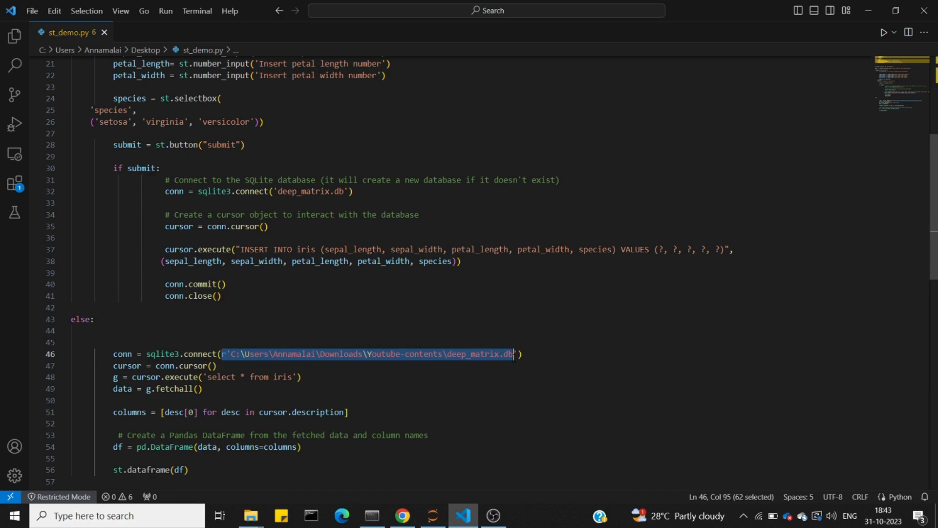
key("shift+Right")
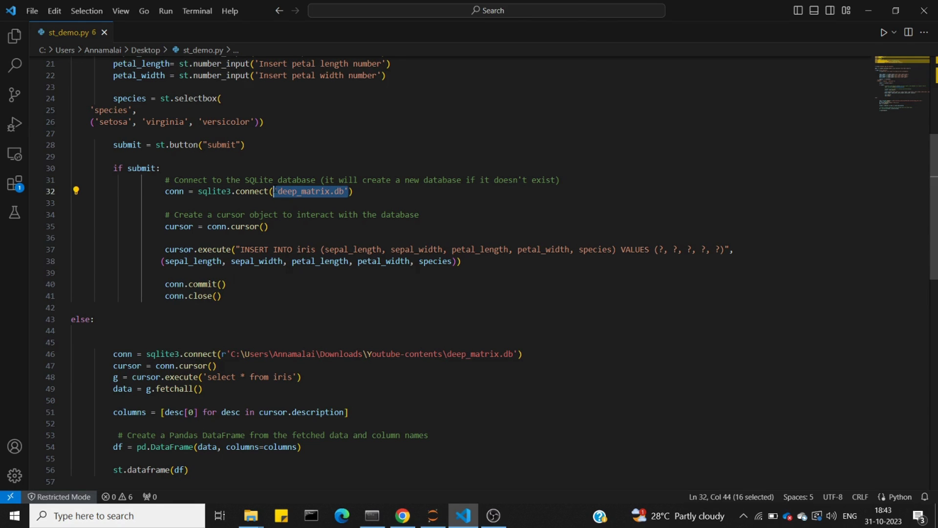
type("r'C:\\Users\\Annamalai\\Downloads\\Youtube-contents\\deep_matrix.db'")
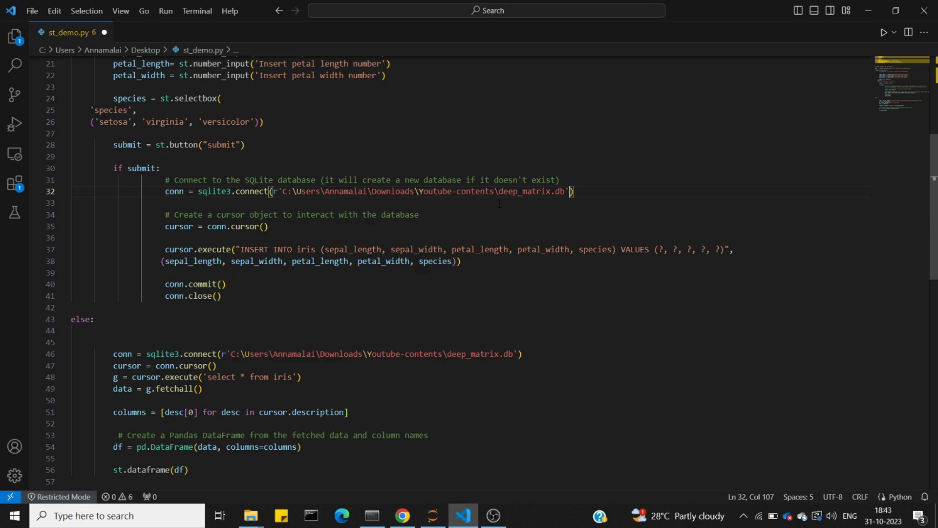
mouse_move(421, 307)
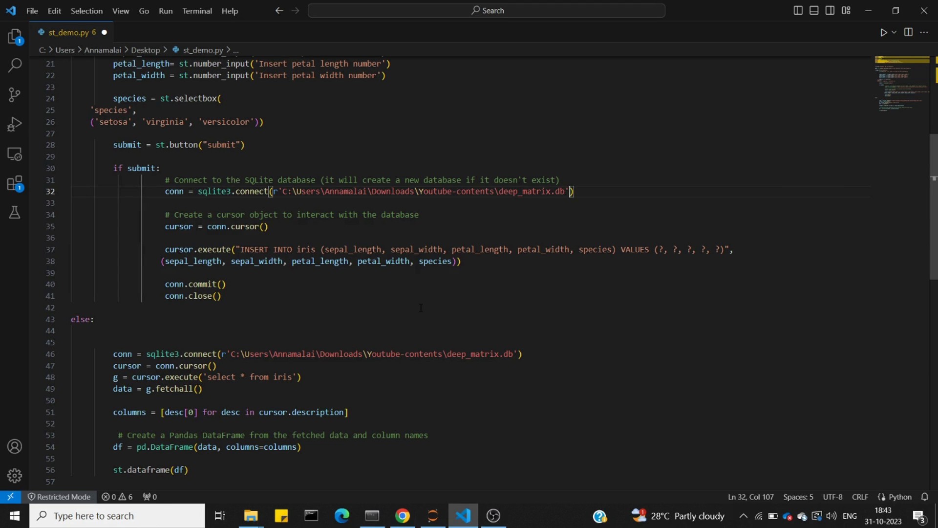
key("ctrl+s")
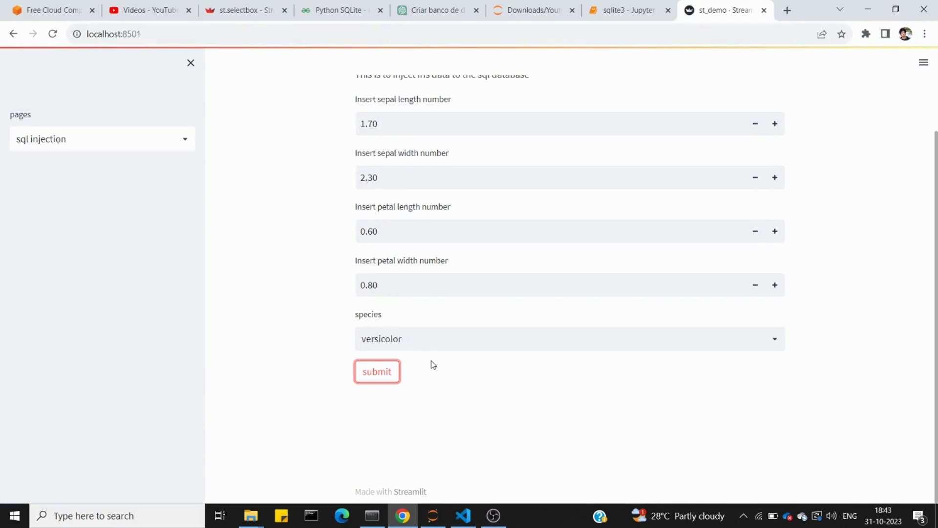
mouse_move(419, 376)
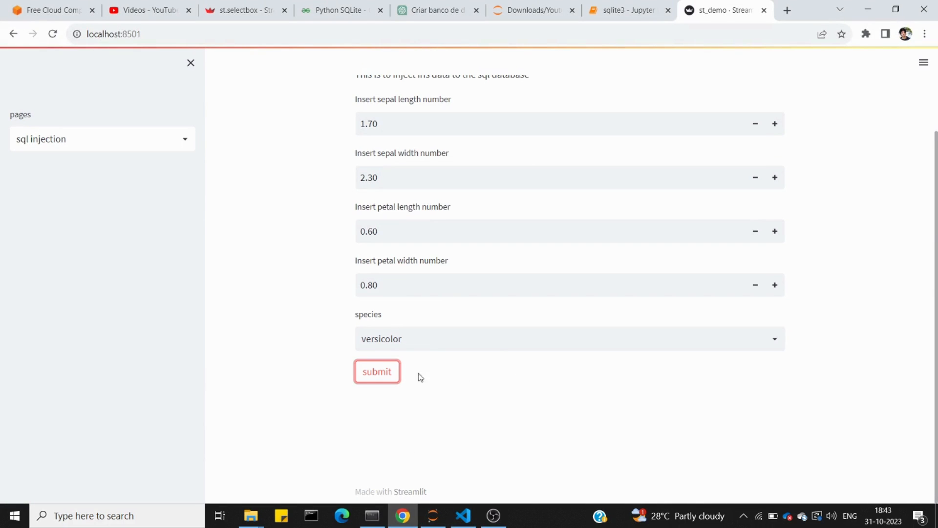
mouse_move(468, 383)
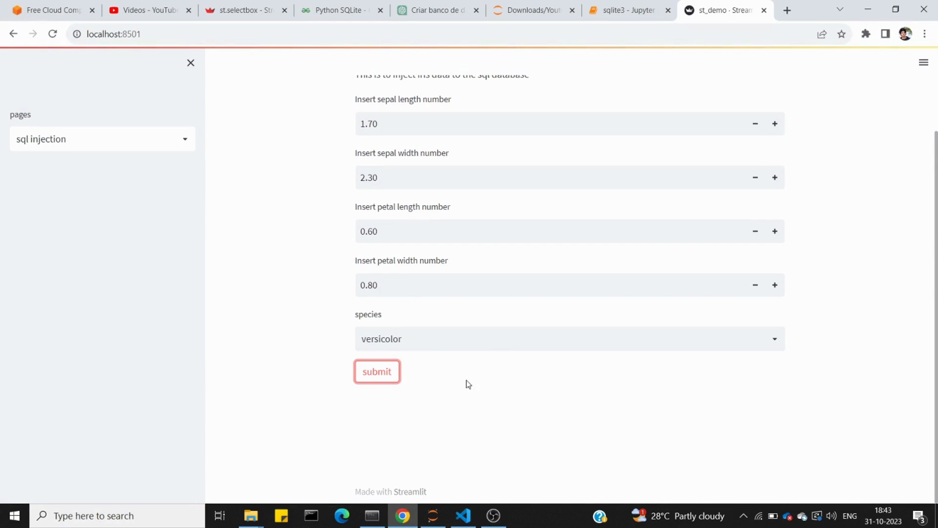
View row 11 (1.70, 2.30, 0.60, 0.80, versicolor) on 'sql table viewer', then return to 'sql injection'
left_click(102, 139)
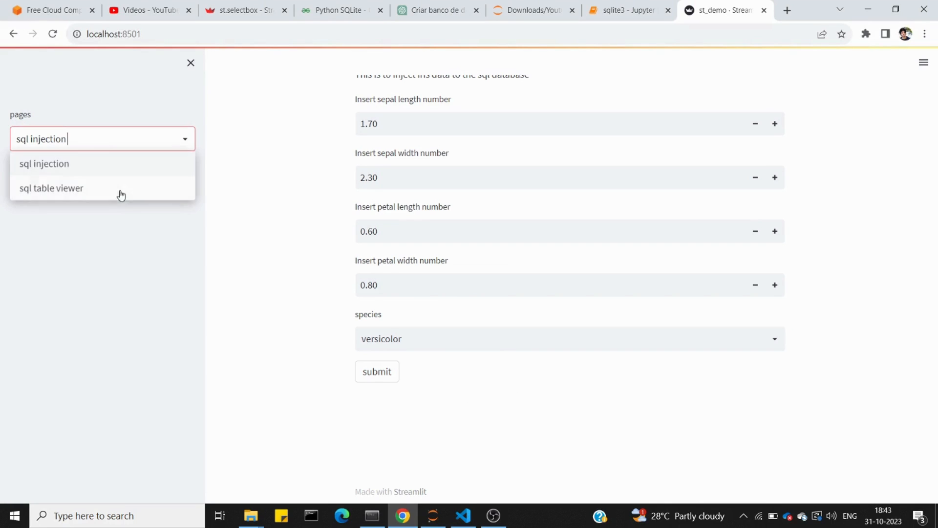
left_click(51, 187)
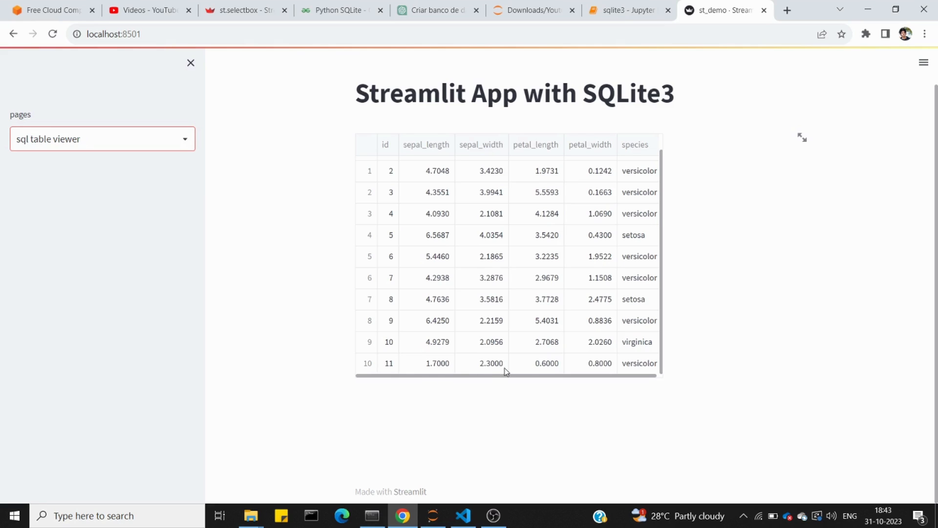
mouse_move(603, 376)
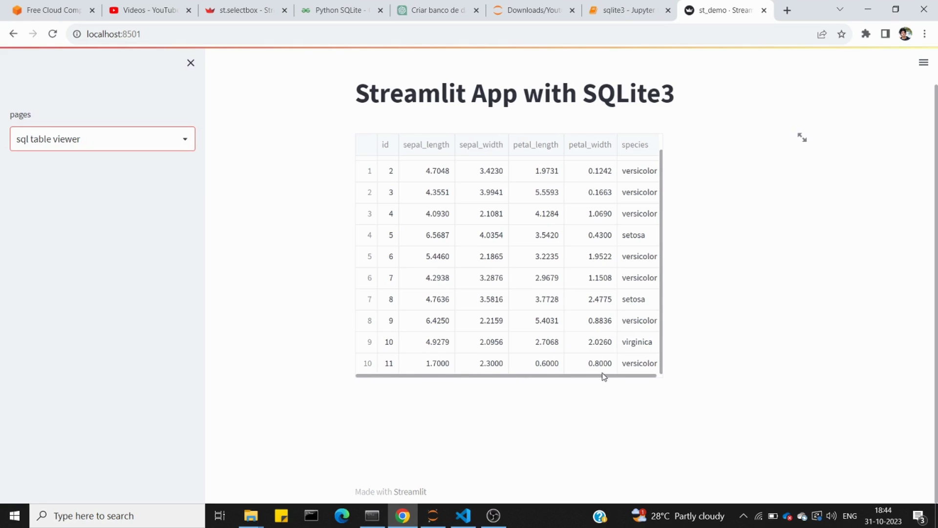
left_click(101, 138)
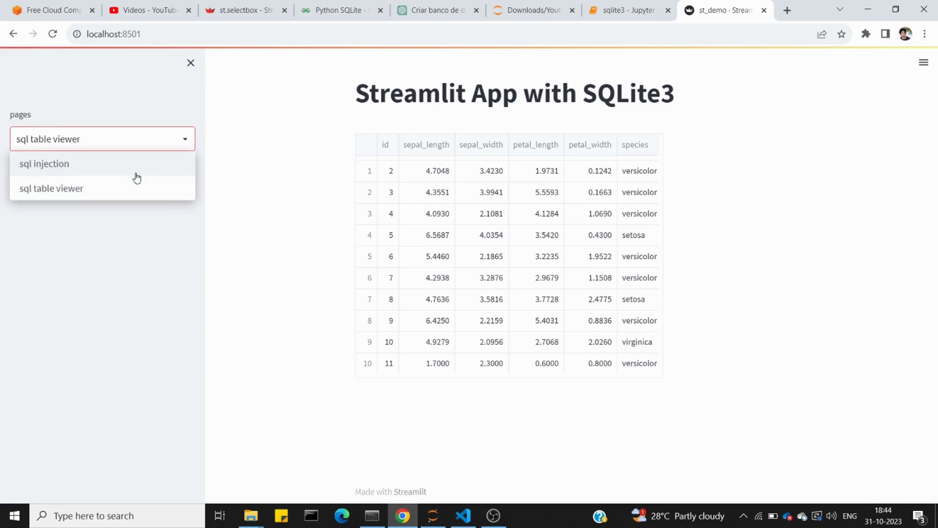
left_click(45, 163)
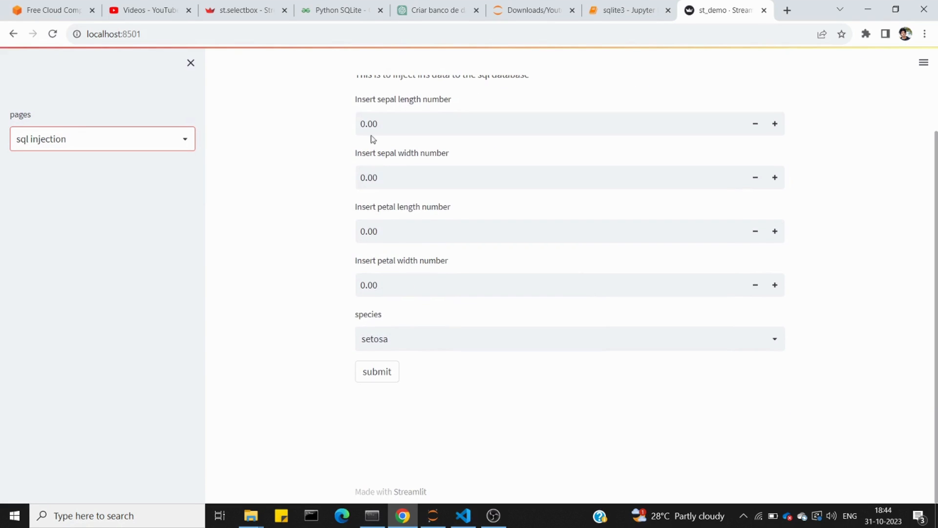
Submit sepal length 1000, petal length 4, petal width 2, species virginia, and view it as row 12
left_click(539, 124)
type("1000")
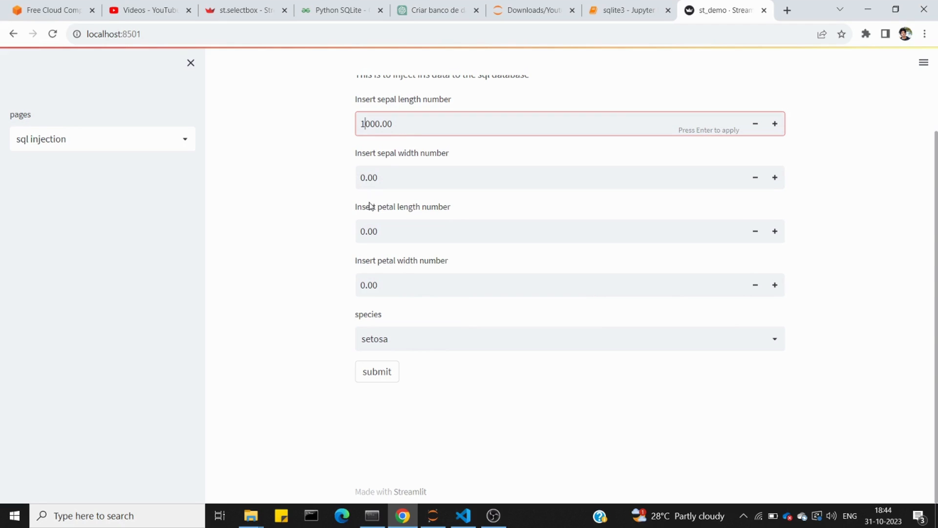
left_click(538, 231)
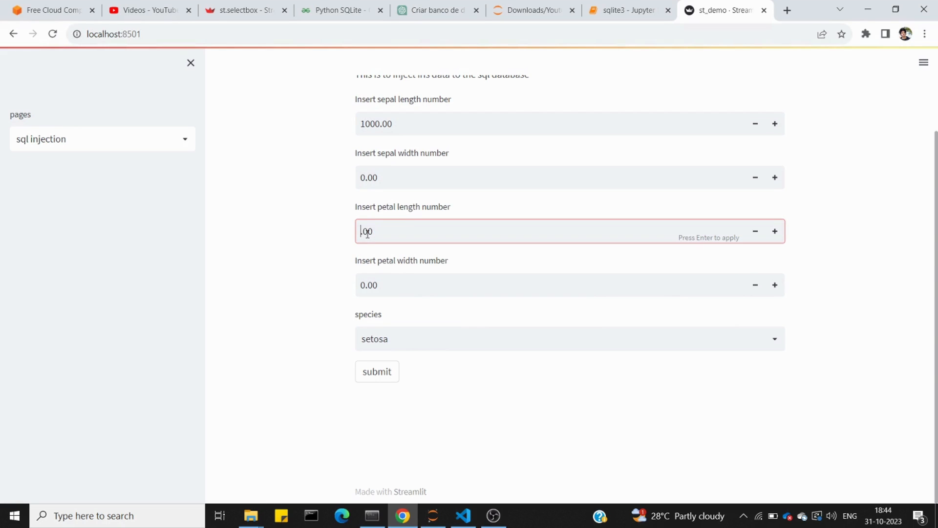
type("4")
key("Return")
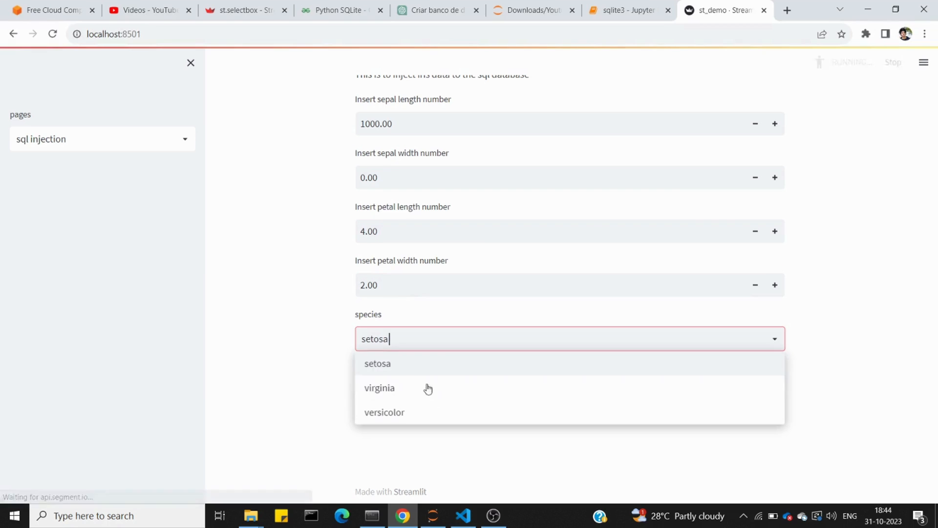
left_click(384, 411)
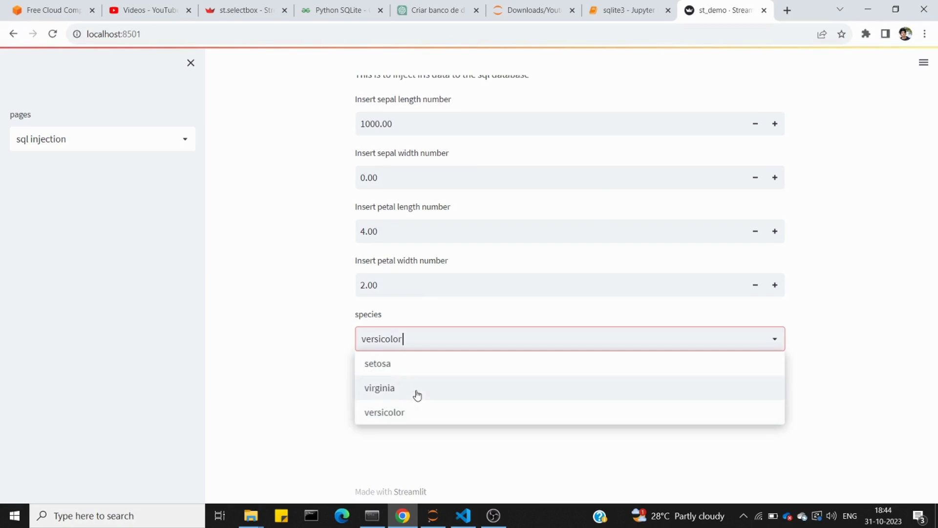
left_click(379, 387)
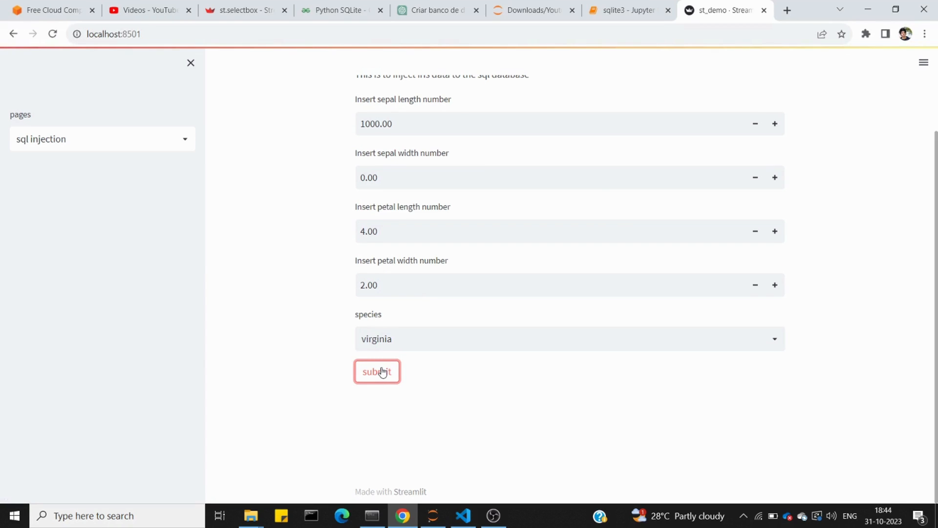
left_click(101, 138)
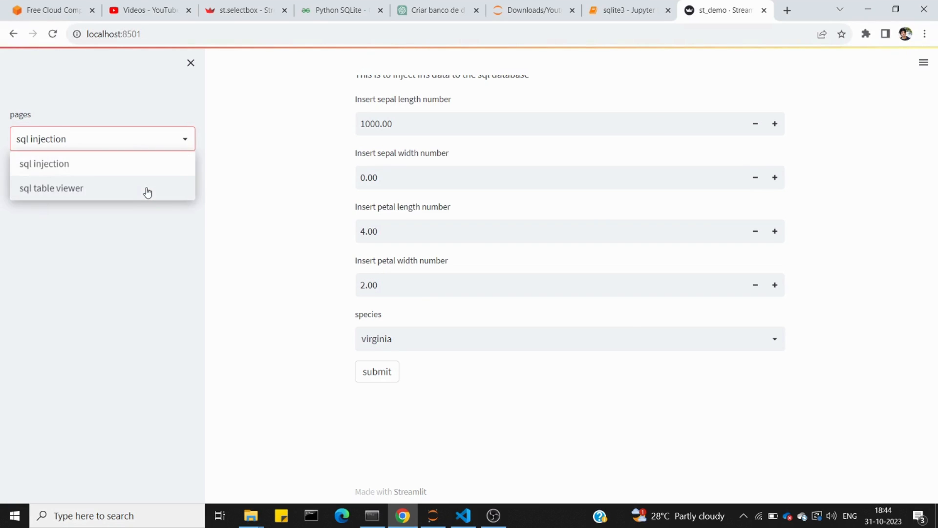
left_click(51, 187)
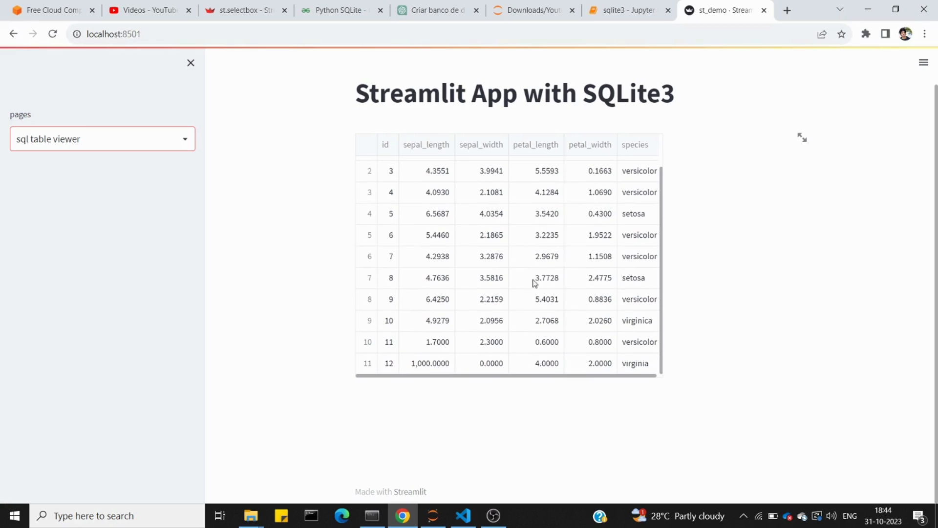
left_click(426, 363)
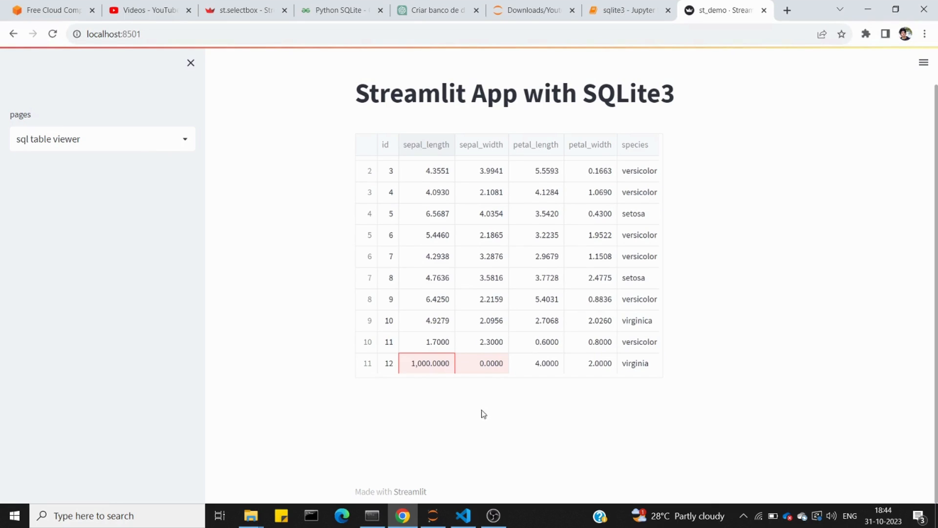
mouse_move(474, 138)
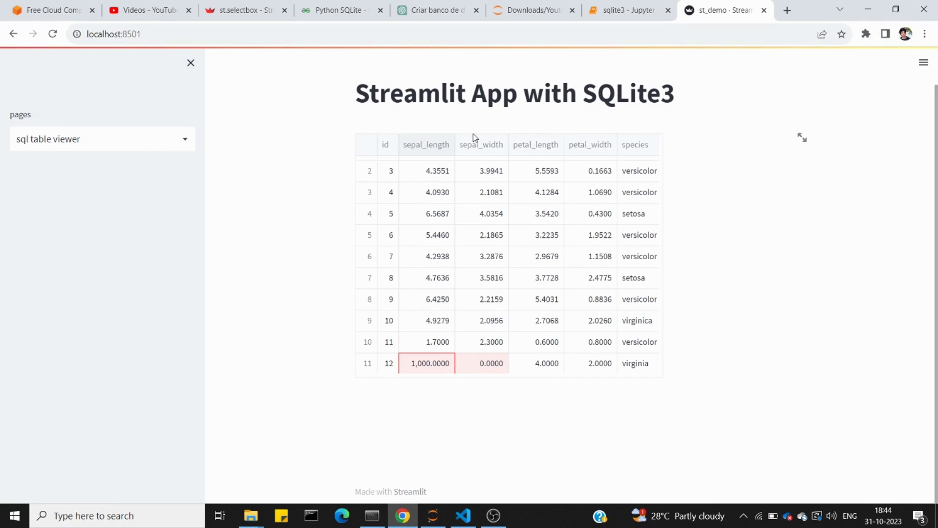
mouse_move(628, 134)
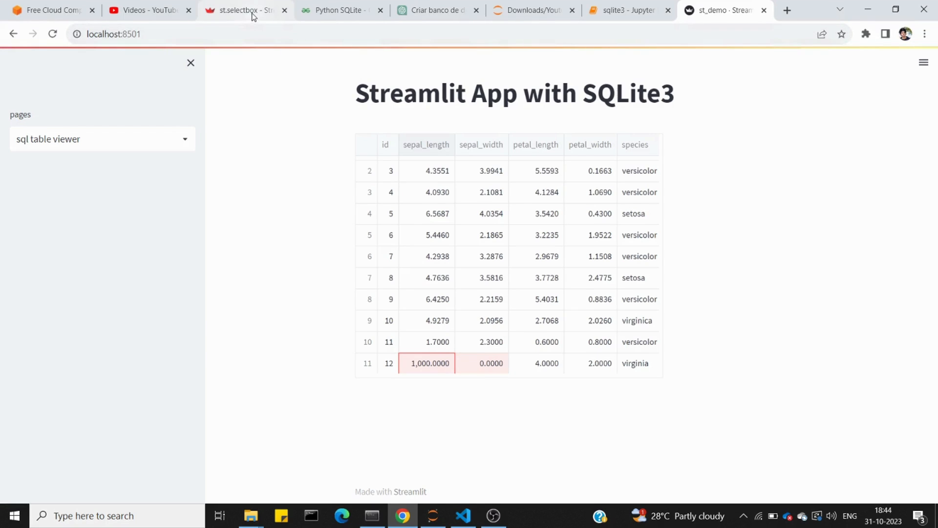
Open the docs' Tutorials > Connect to data sources page and glance back at the app code
left_click(242, 10)
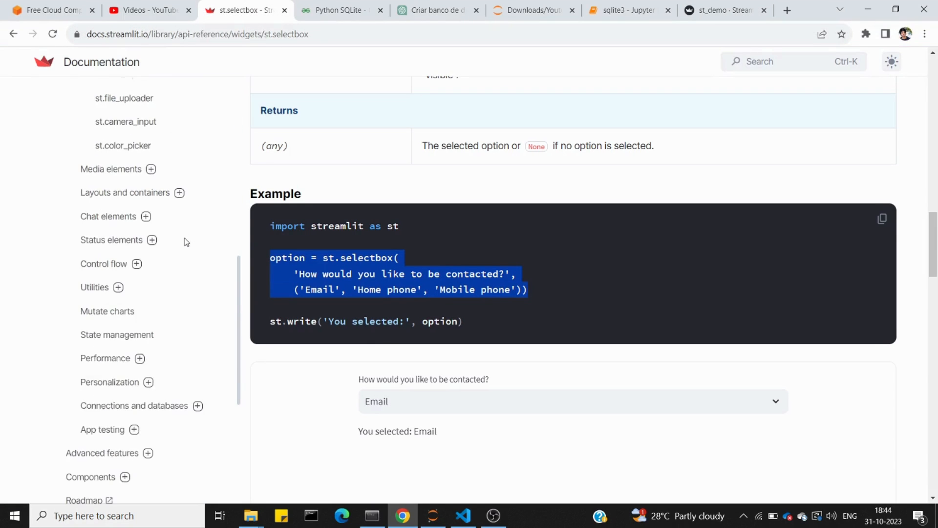
scroll("down", 3)
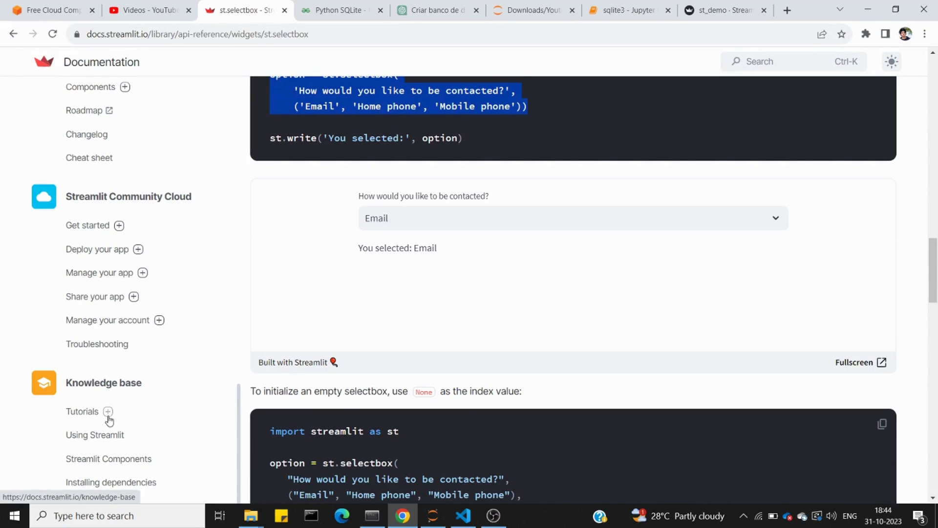
left_click(107, 410)
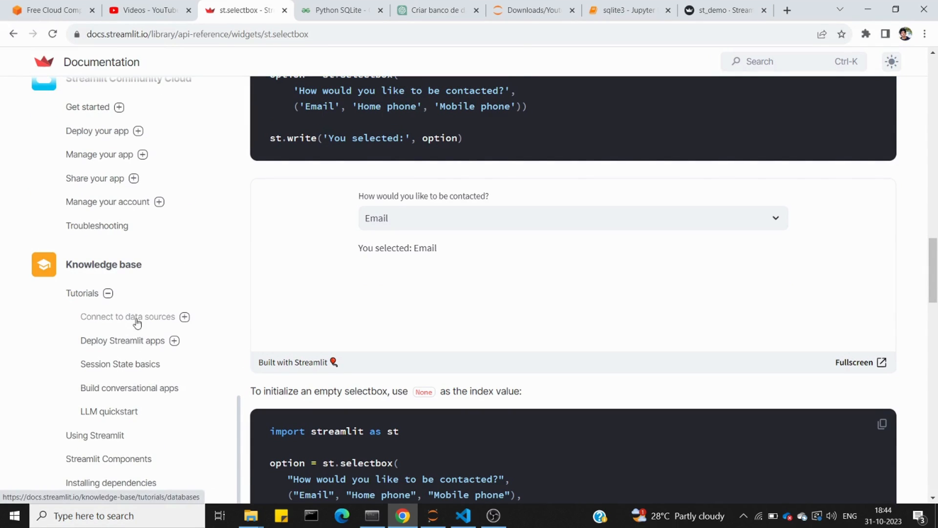
left_click(128, 316)
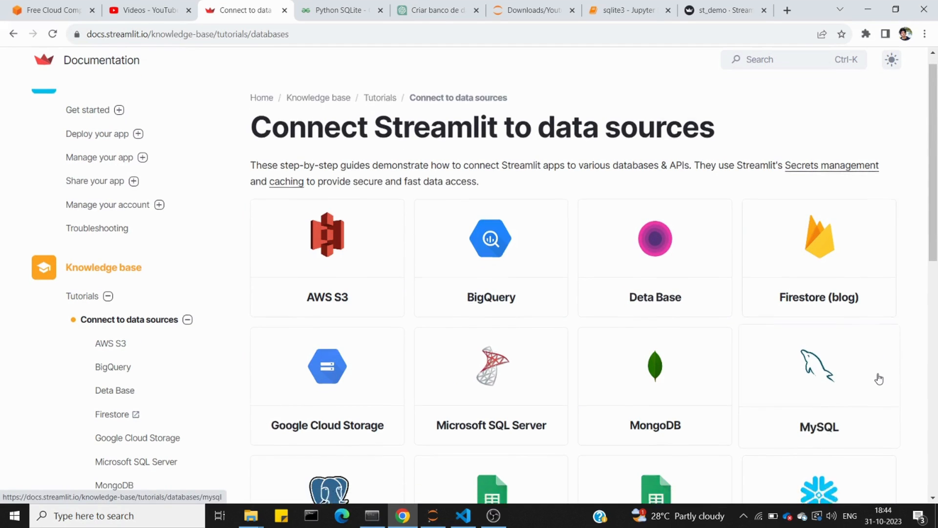
scroll("down", 3)
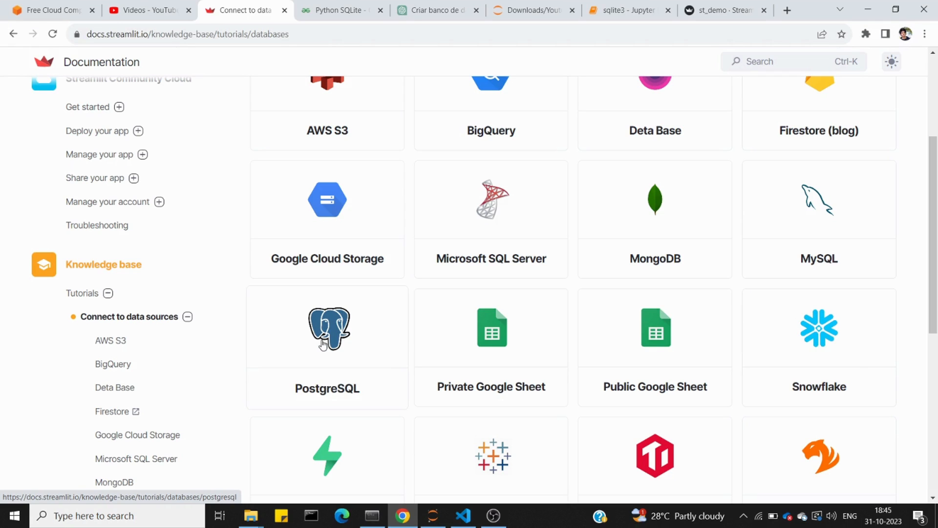
mouse_move(408, 341)
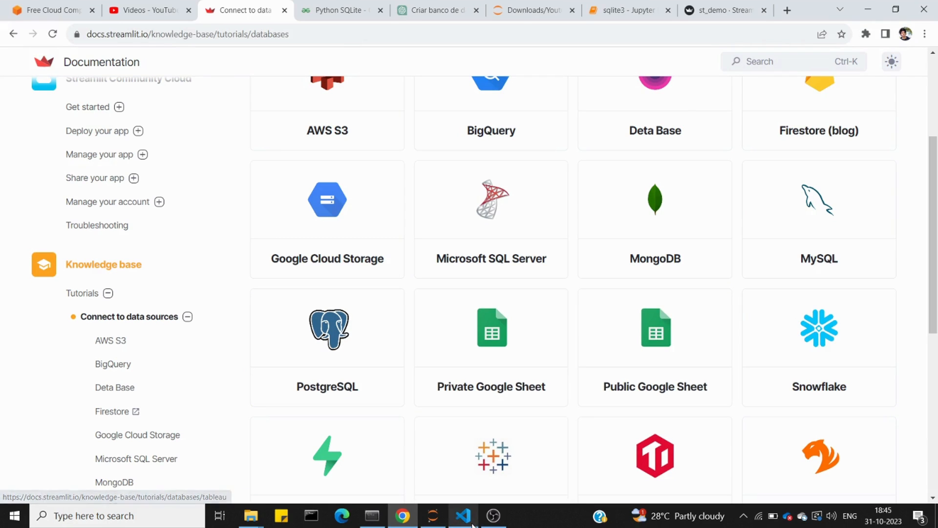
left_click(461, 515)
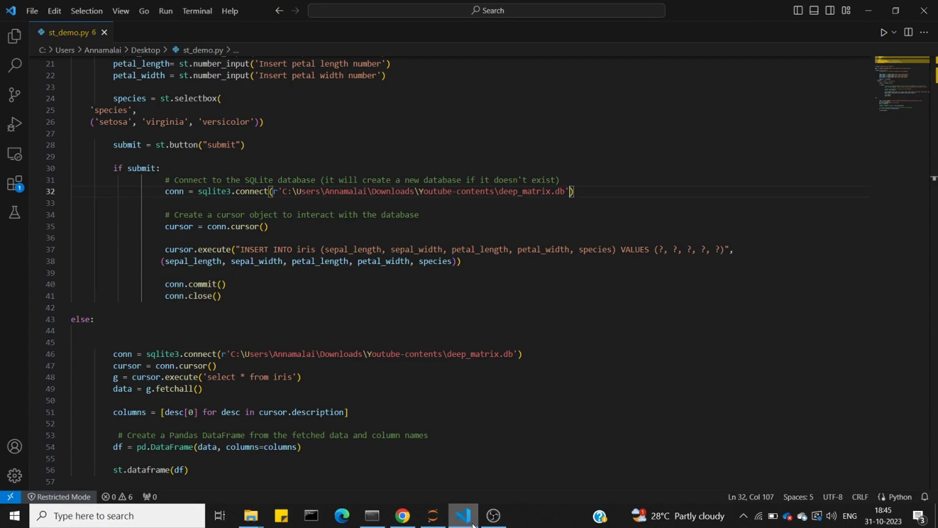
left_click(402, 515)
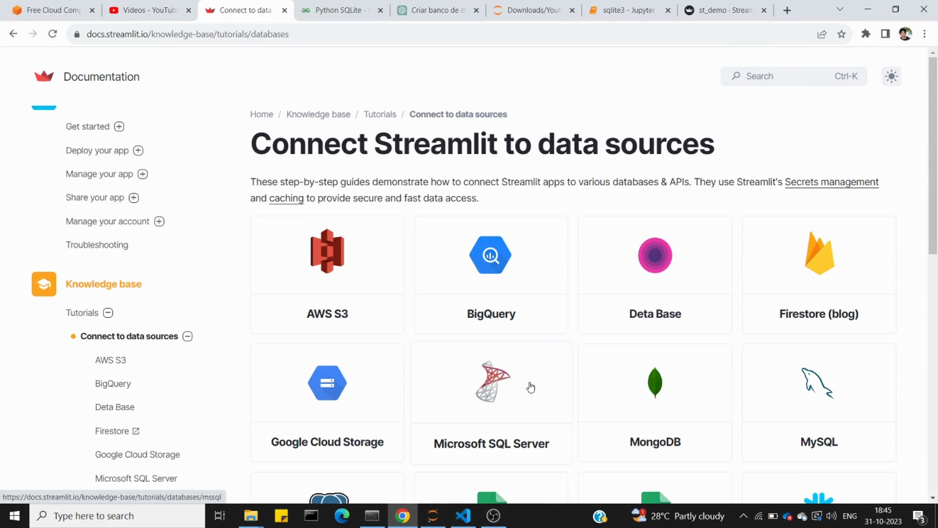